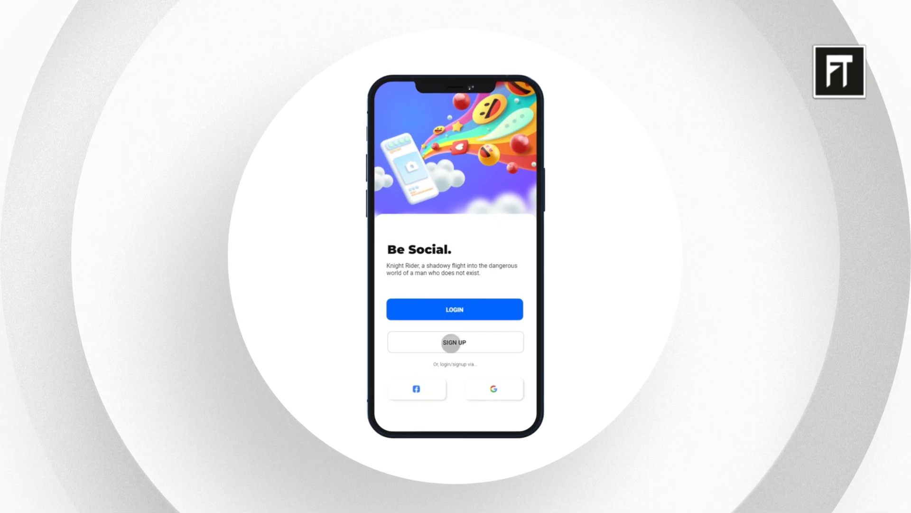
Step: Preview the prototype: SIGN UP, switch to Login, enter credentials and reach the Social feed
{"action": "left_click", "coordinate": [455, 341]}
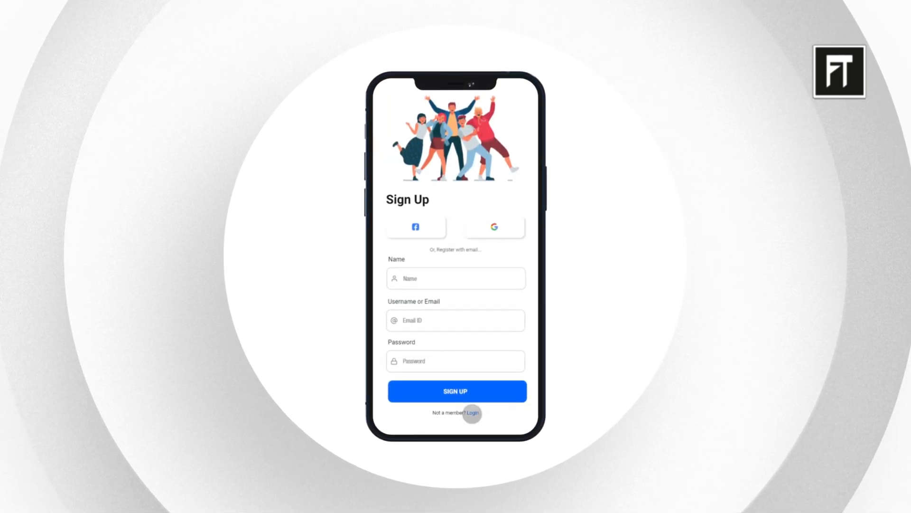
{"action": "left_click", "coordinate": [473, 413]}
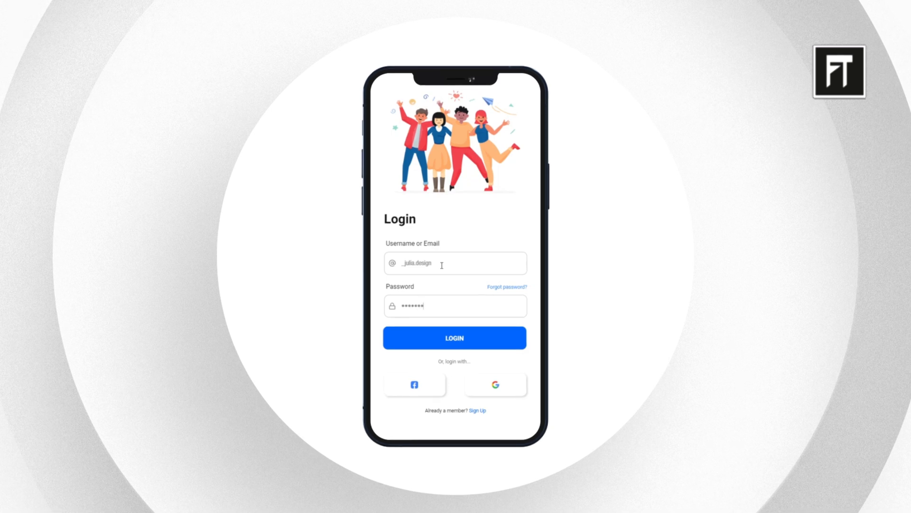
{"action": "left_click", "coordinate": [455, 338]}
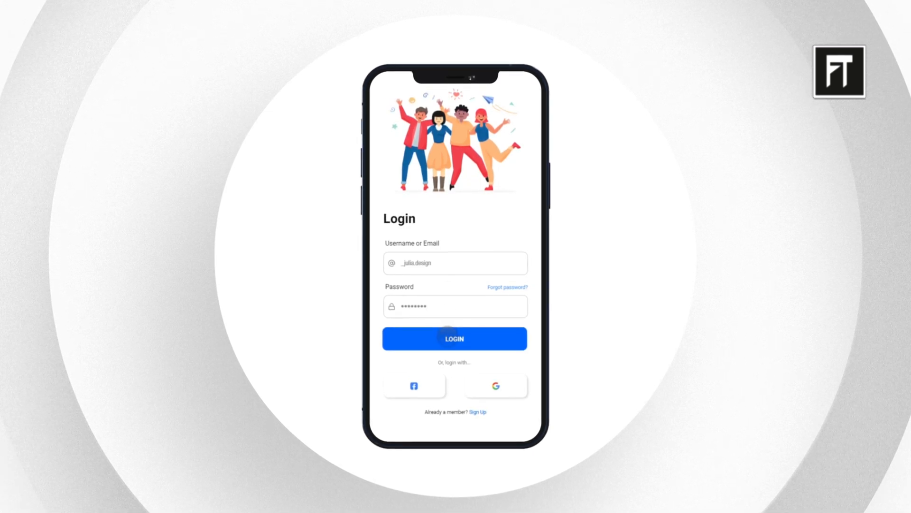
{"action": "left_click", "coordinate": [455, 338]}
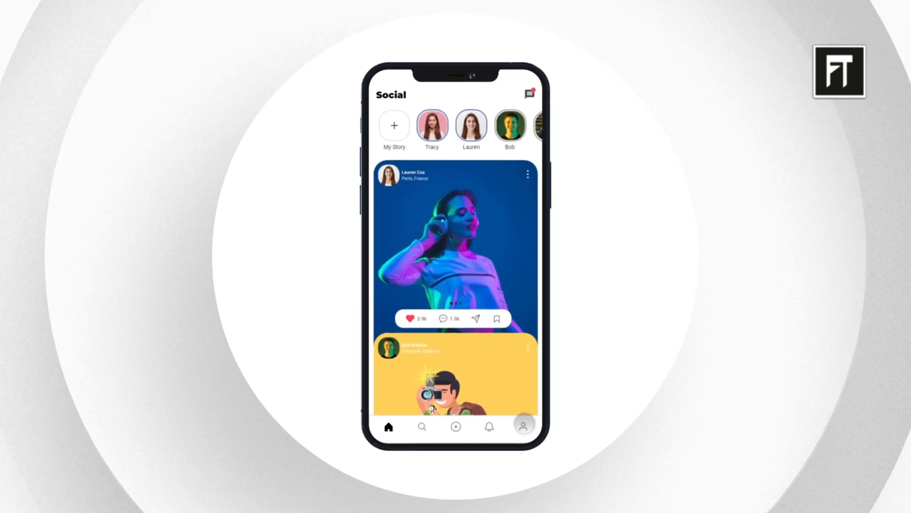
{"action": "left_click", "coordinate": [522, 426]}
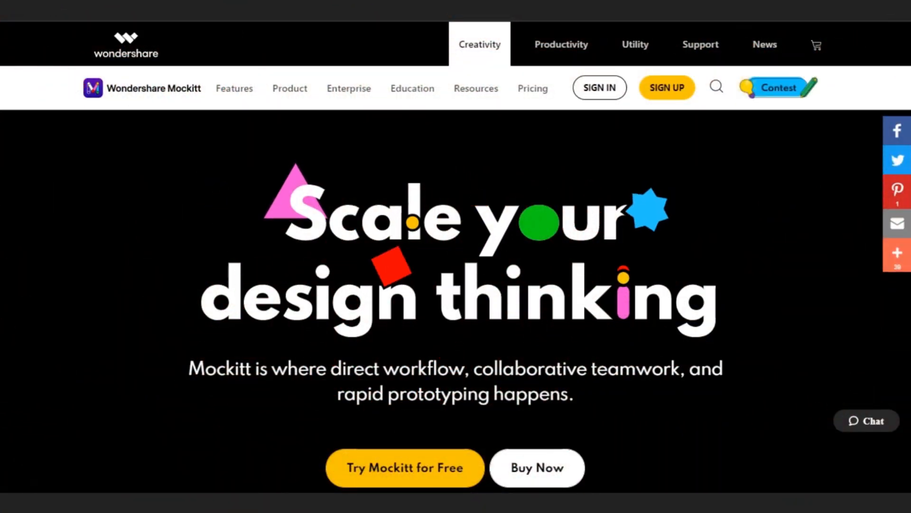
Step: Browse down the Mockitt homepage and go to the Design Contest page
{"action": "scroll", "scroll_direction": "down", "scroll_amount": 3}
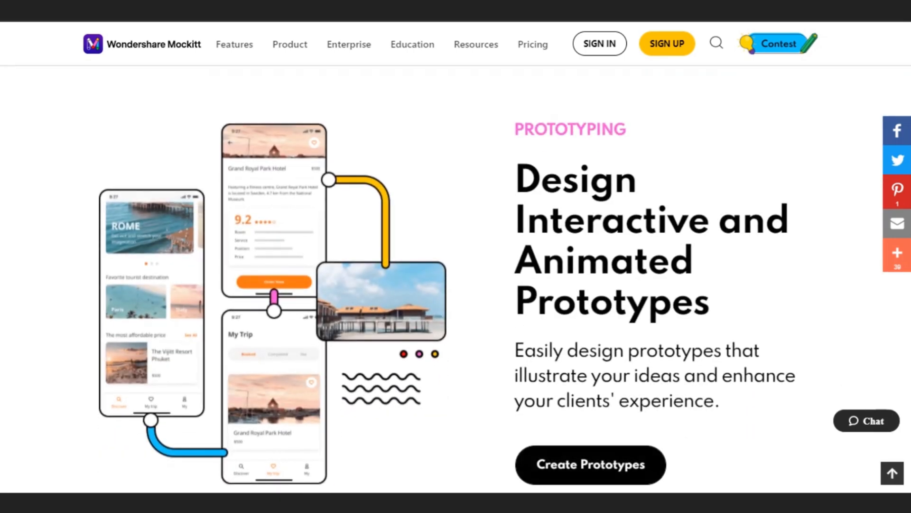
{"action": "scroll", "scroll_direction": "down", "scroll_amount": 3}
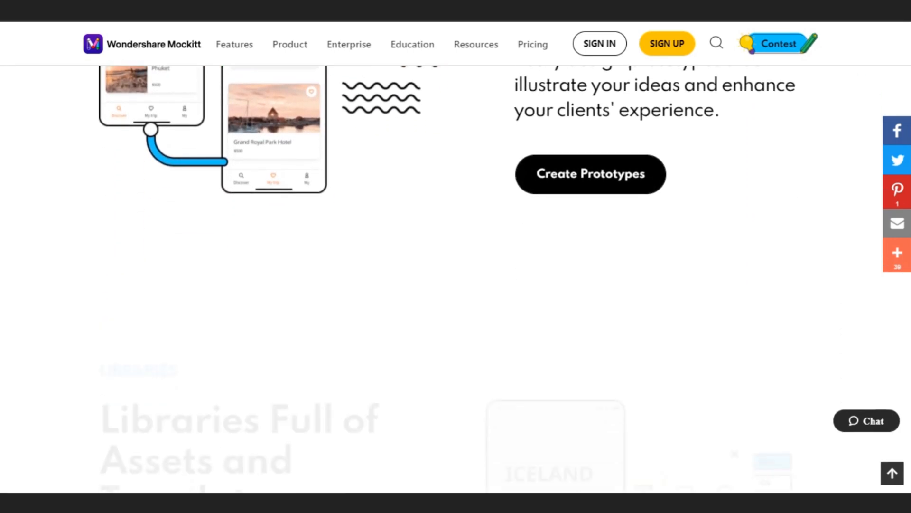
{"action": "scroll", "scroll_direction": "down", "scroll_amount": 3}
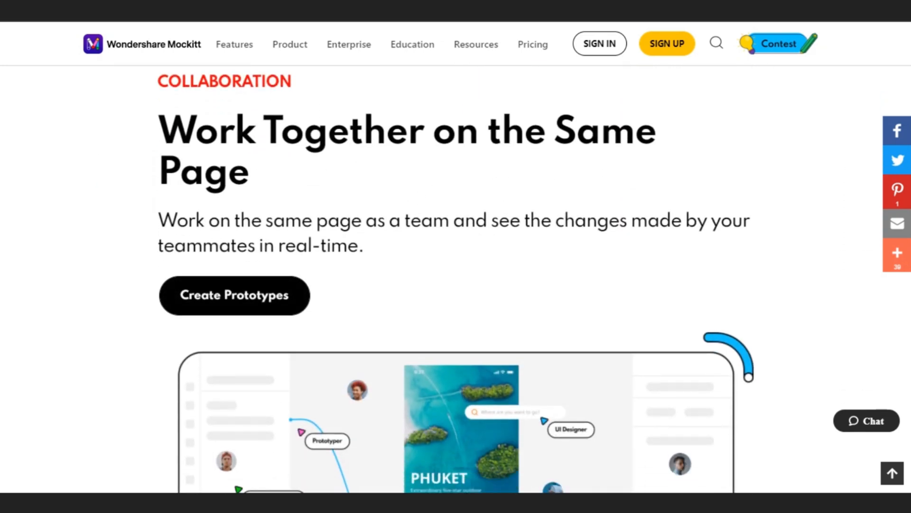
{"action": "left_click", "coordinate": [779, 44]}
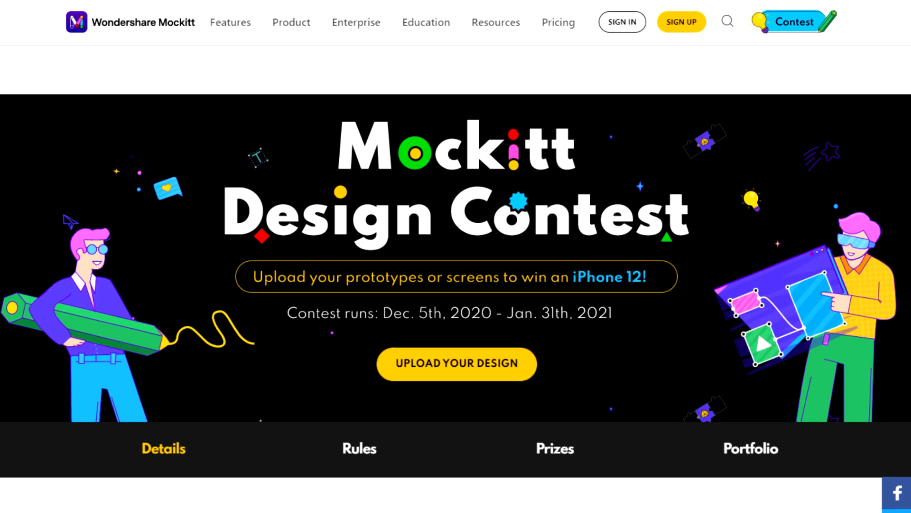
Step: Look over the contest details, timeline and case demonstrations
{"action": "scroll", "scroll_direction": "down", "scroll_amount": 3}
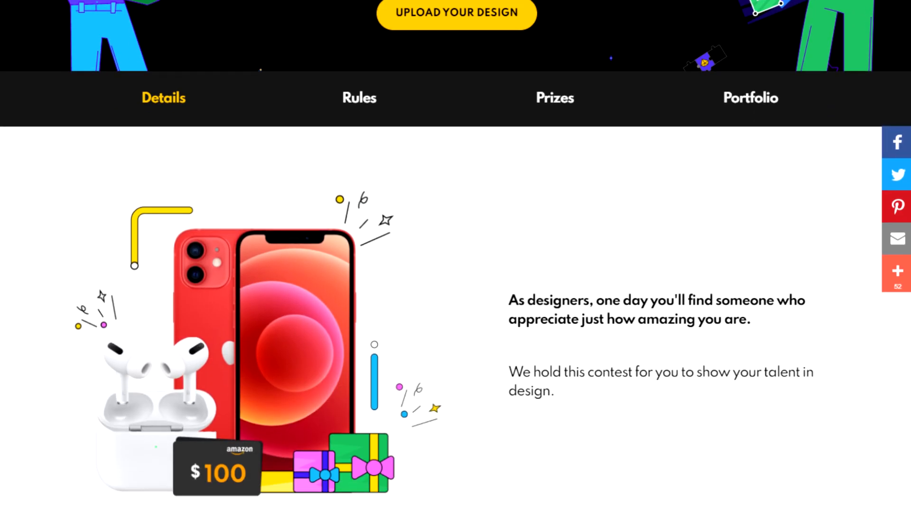
{"action": "scroll", "scroll_direction": "down", "scroll_amount": 3}
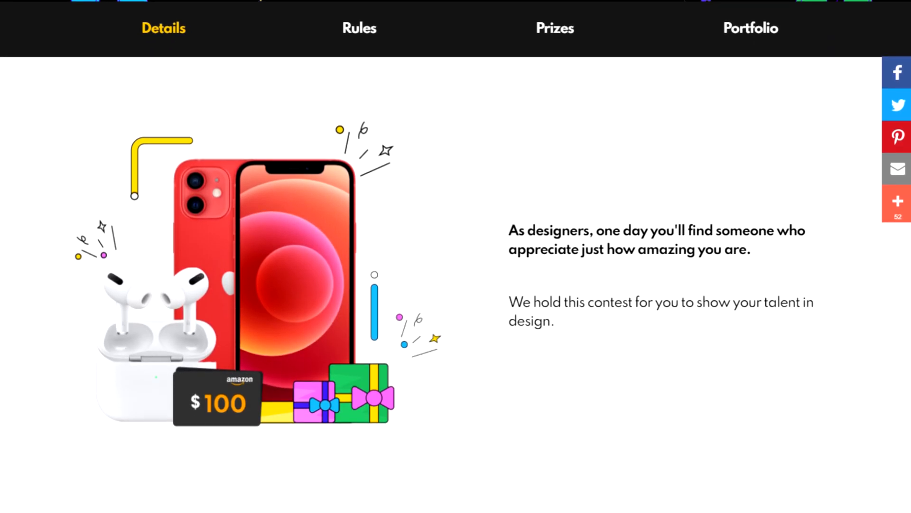
{"action": "scroll", "scroll_direction": "down", "scroll_amount": 3}
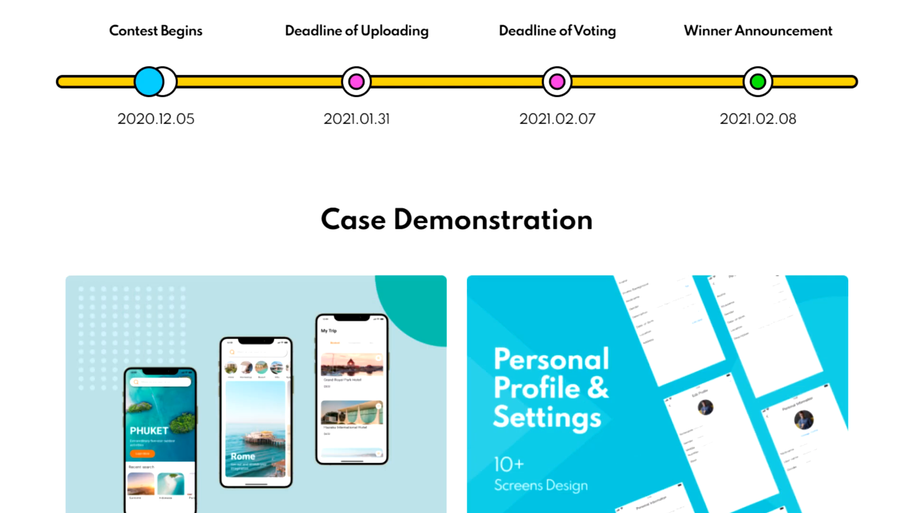
{"action": "scroll", "scroll_direction": "up", "scroll_amount": 3}
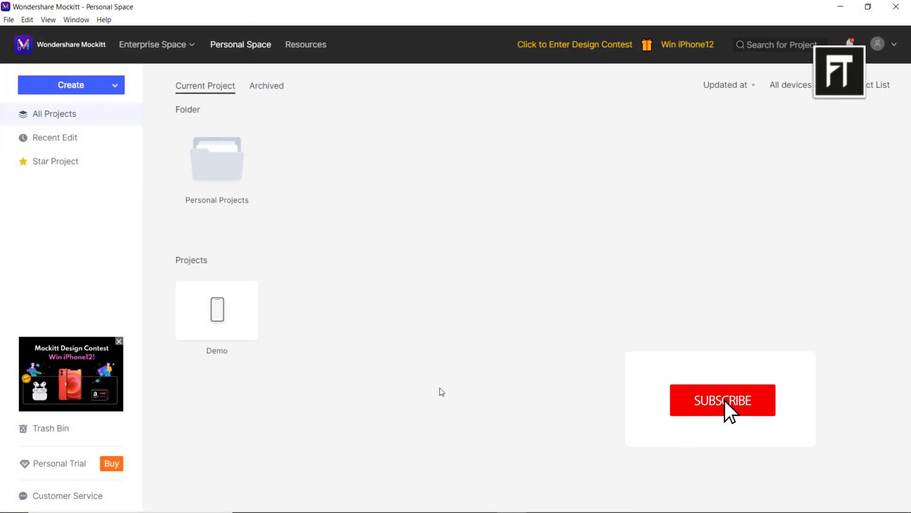
{"action": "left_click", "coordinate": [722, 400]}
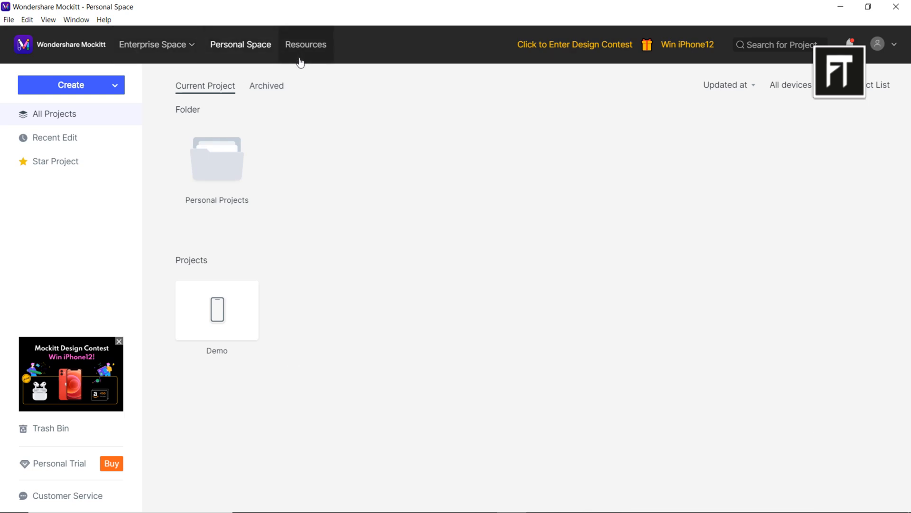
{"action": "left_click", "coordinate": [304, 44]}
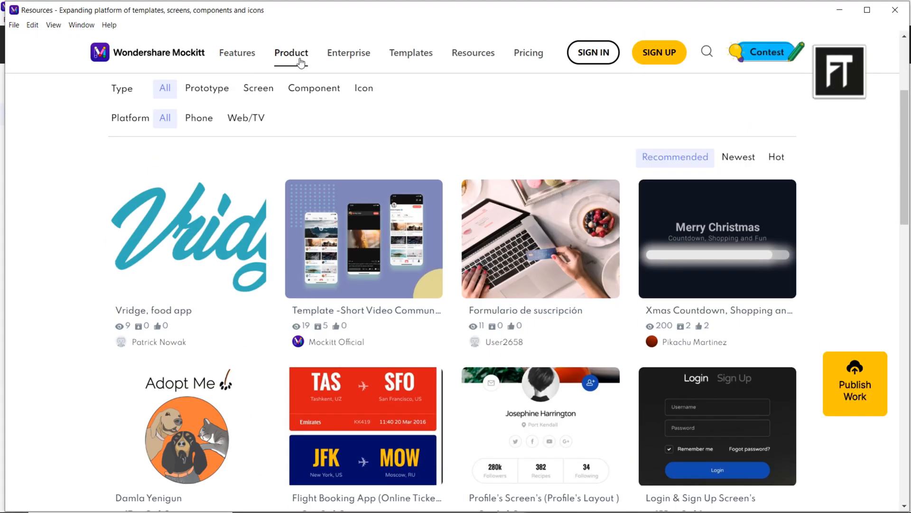
{"action": "scroll", "scroll_direction": "down", "scroll_amount": 3}
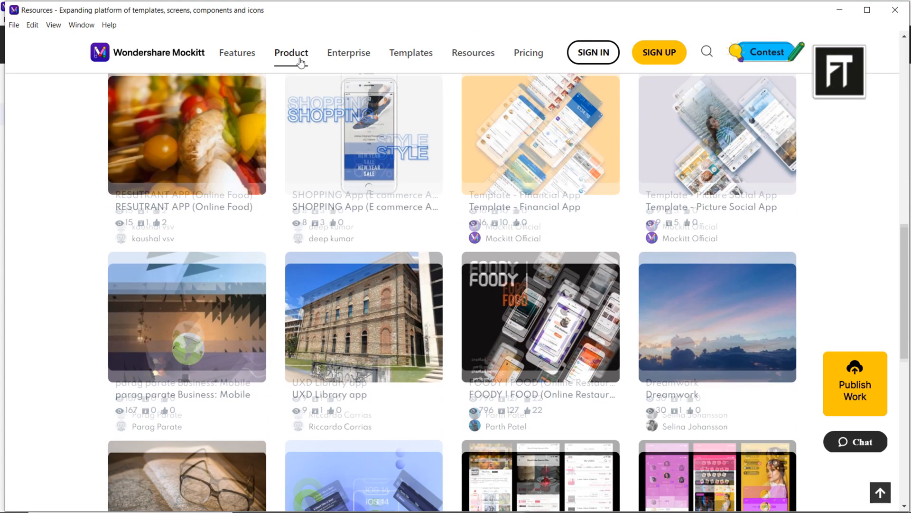
{"action": "scroll", "scroll_direction": "down", "scroll_amount": 3}
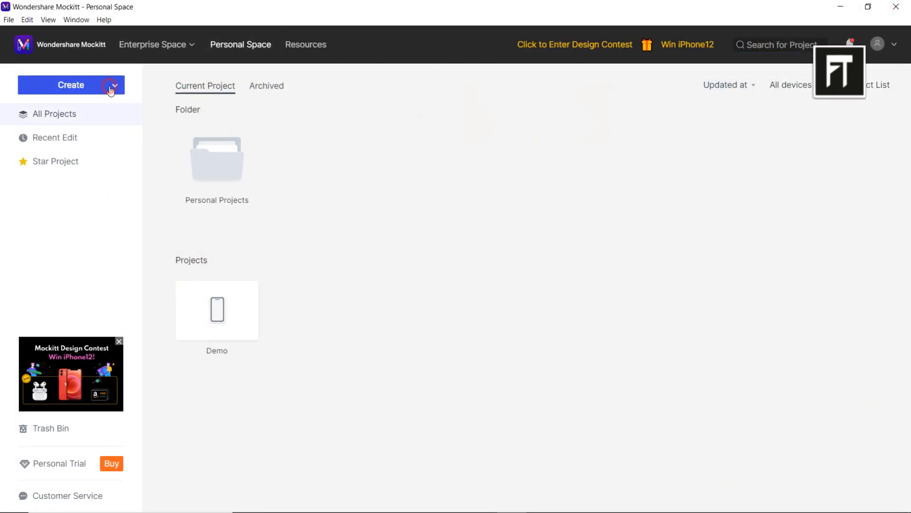
Step: Create a blank mobile project named Social sized for iPhone 11 Pro/X
{"action": "left_click", "coordinate": [71, 85]}
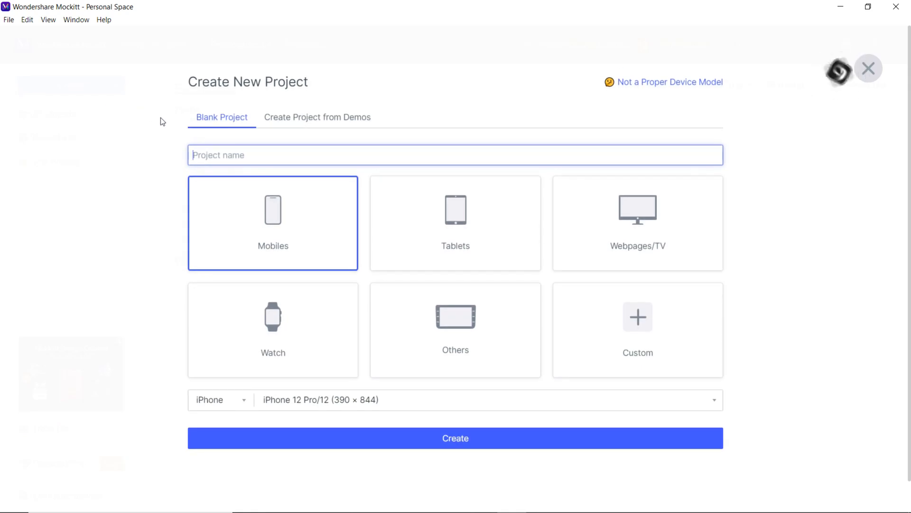
{"action": "type", "text": "Social"}
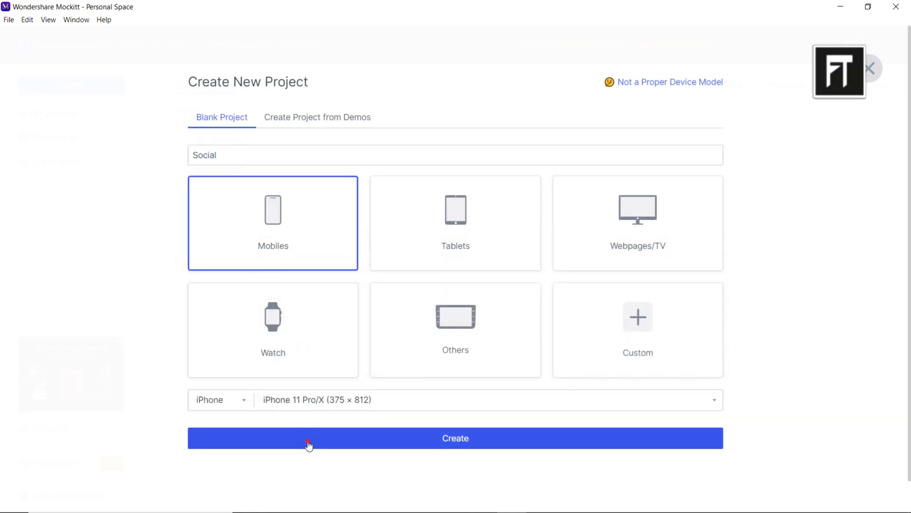
{"action": "left_click", "coordinate": [455, 437]}
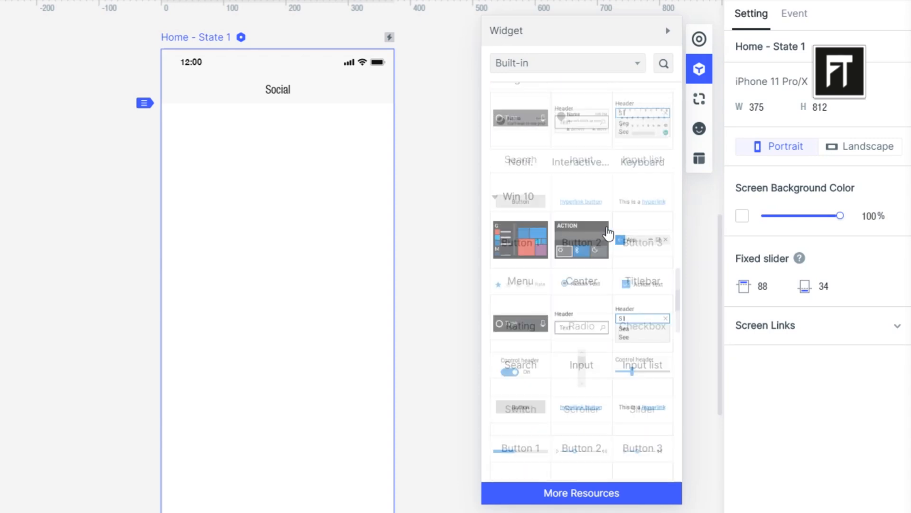
Step: Clear the Splash screen's default layers and set Gradient.jpg as a full-screen background
{"action": "scroll", "scroll_direction": "up", "scroll_amount": 3}
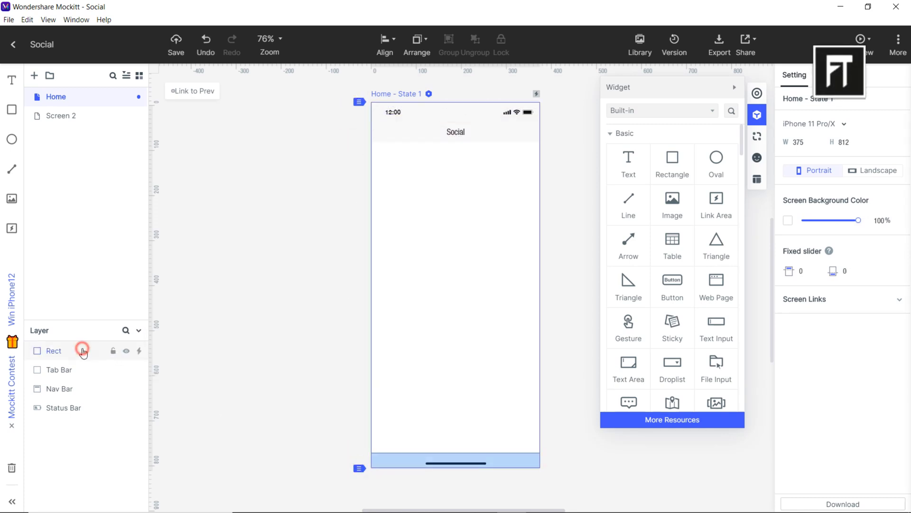
{"action": "left_click", "coordinate": [62, 407]}
{"action": "type", "text": "Splash"}
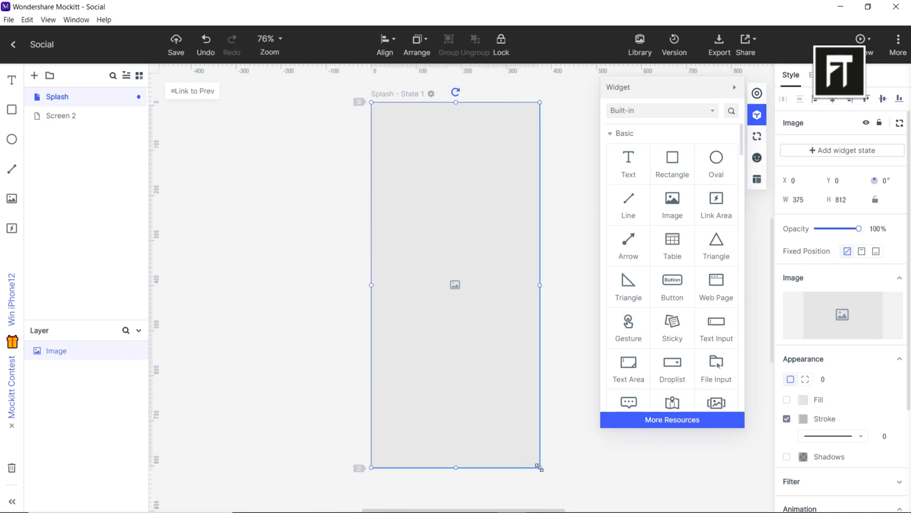
{"action": "left_click", "coordinate": [842, 322]}
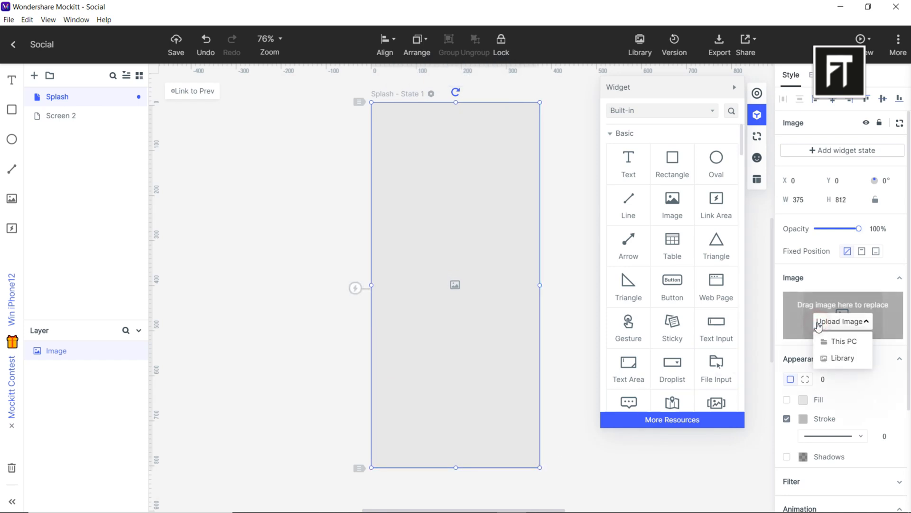
{"action": "left_click", "coordinate": [843, 341]}
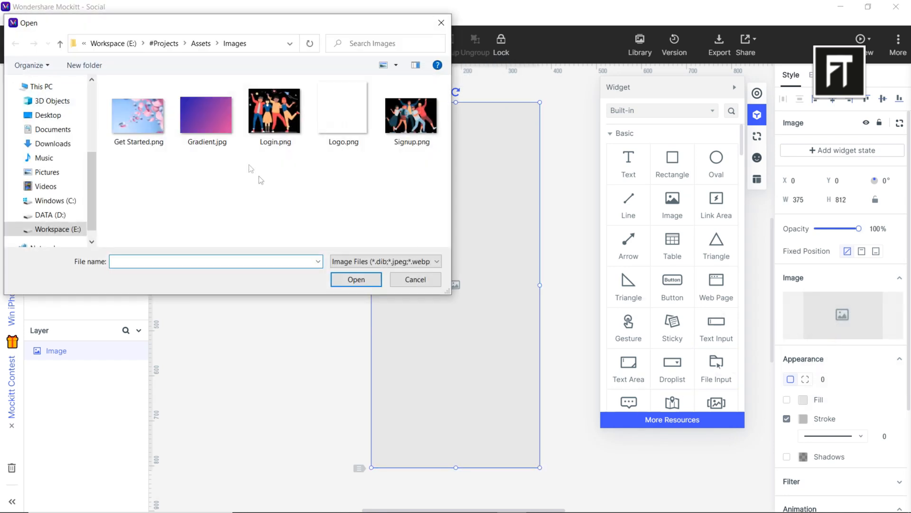
{"action": "left_click", "coordinate": [356, 279]}
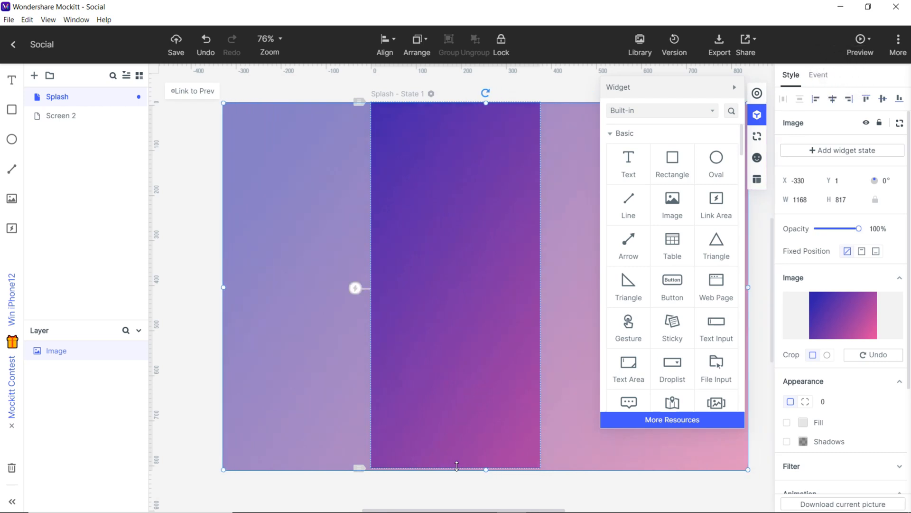
{"action": "left_click", "coordinate": [233, 339]}
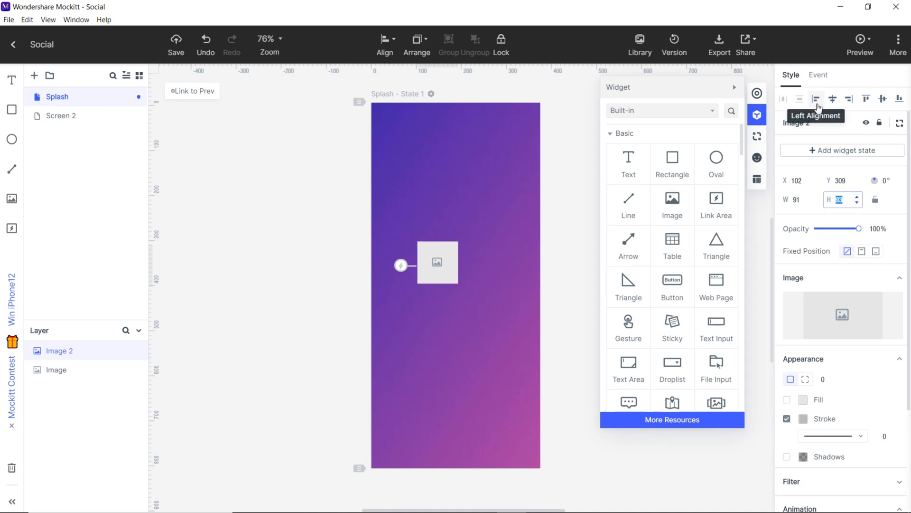
Step: Centre a small image box horizontally and upload the Social logo into it
{"action": "left_click", "coordinate": [882, 97]}
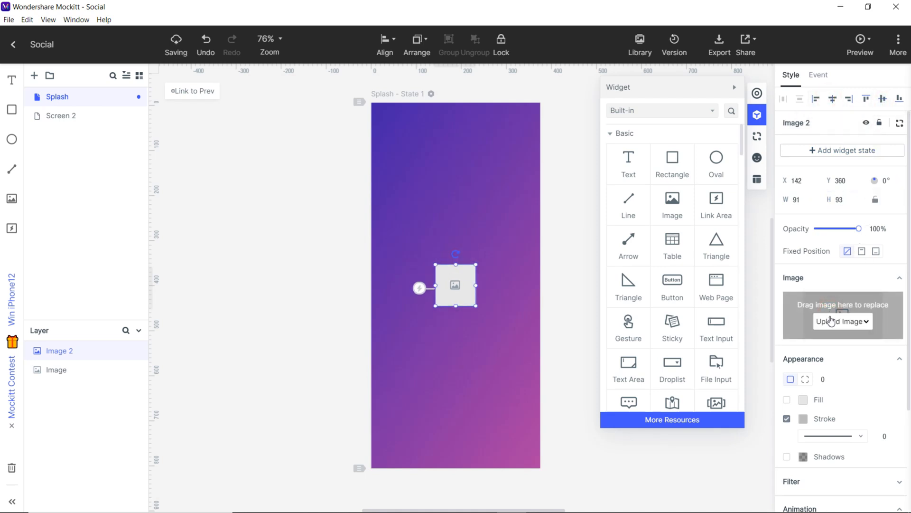
{"action": "left_click", "coordinate": [842, 321]}
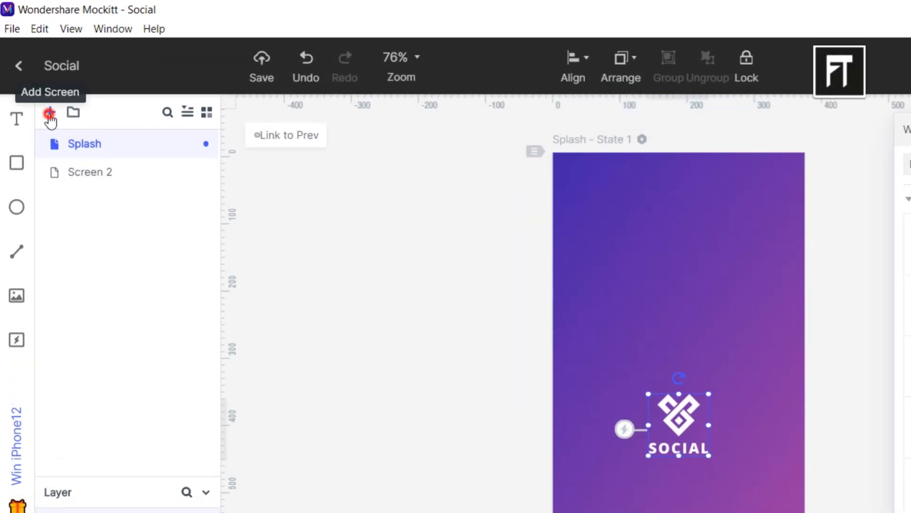
Step: Add a GetStarted screen with a top image placeholder and a rounded-top white panel below
{"action": "left_click", "coordinate": [49, 112]}
{"action": "type", "text": "GetStarted"}
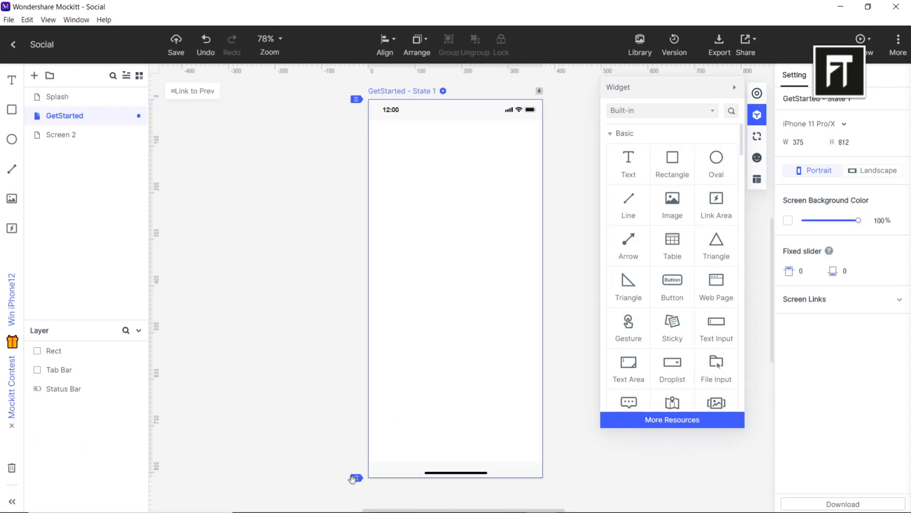
{"action": "left_click", "coordinate": [64, 388]}
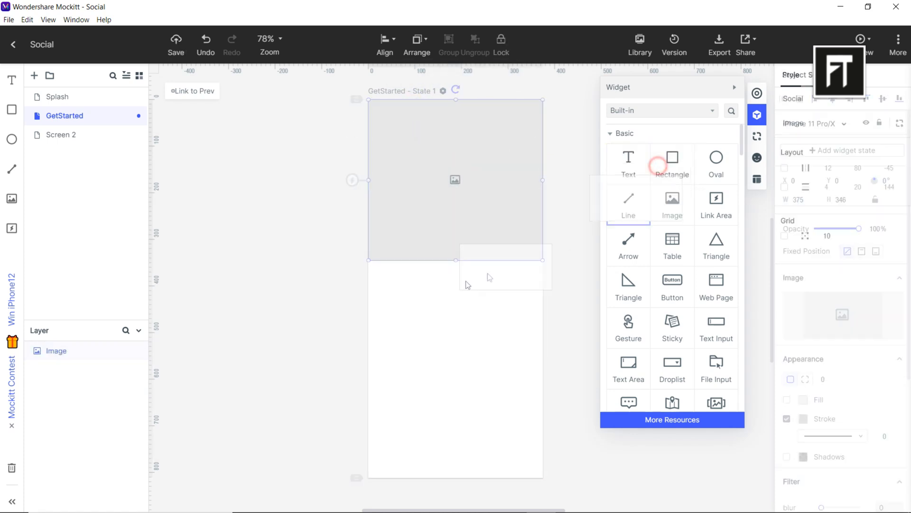
{"action": "left_click", "coordinate": [672, 157]}
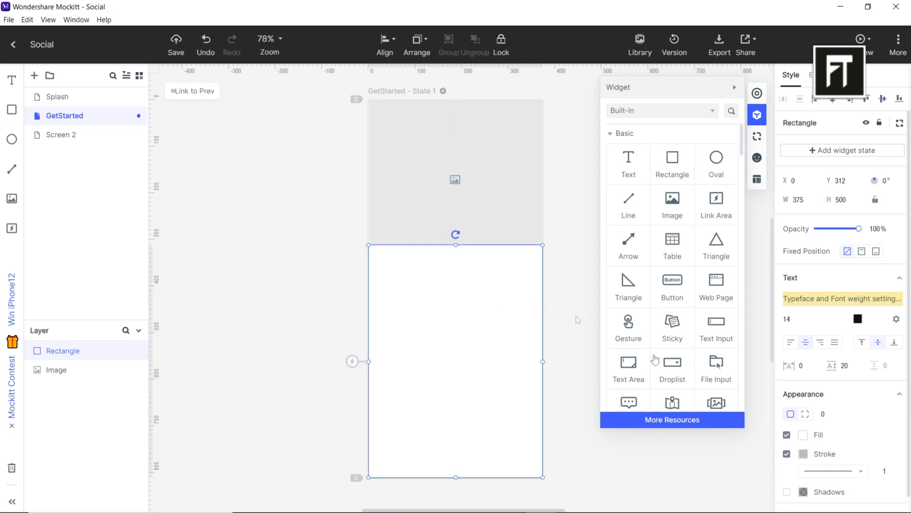
{"action": "left_click", "coordinate": [824, 414]}
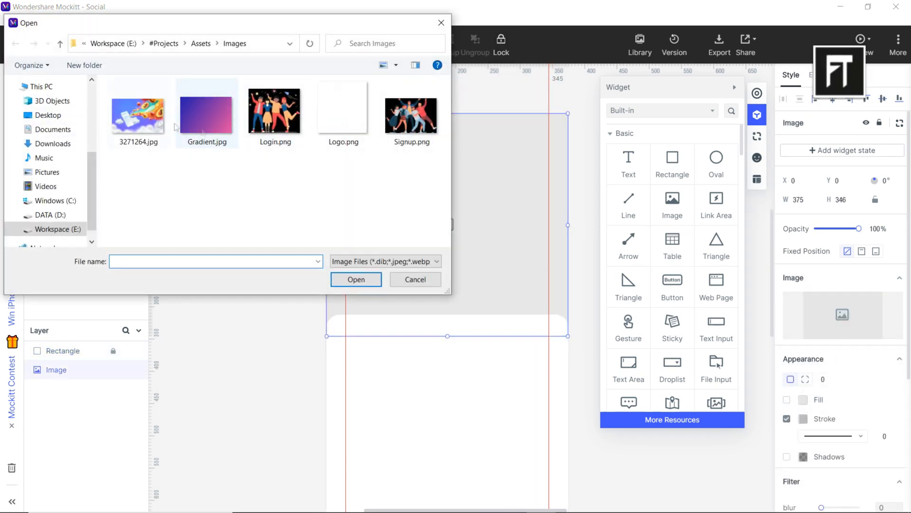
Step: Load the emoji illustration 3271264.jpg into the top image
{"action": "left_click", "coordinate": [355, 279]}
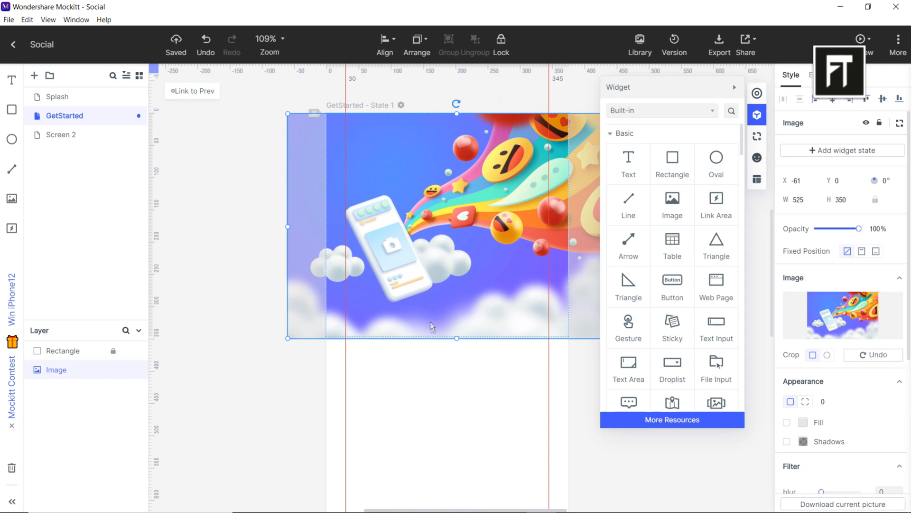
{"action": "left_click", "coordinate": [63, 351]}
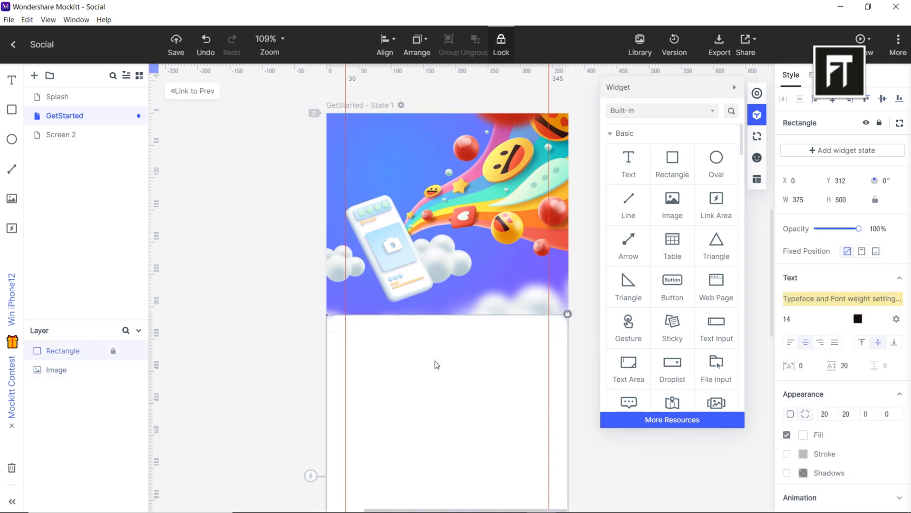
Step: Add a bold 'Be Social.' heading and short description on the white panel and group them
{"action": "scroll", "scroll_direction": "down", "scroll_amount": 3}
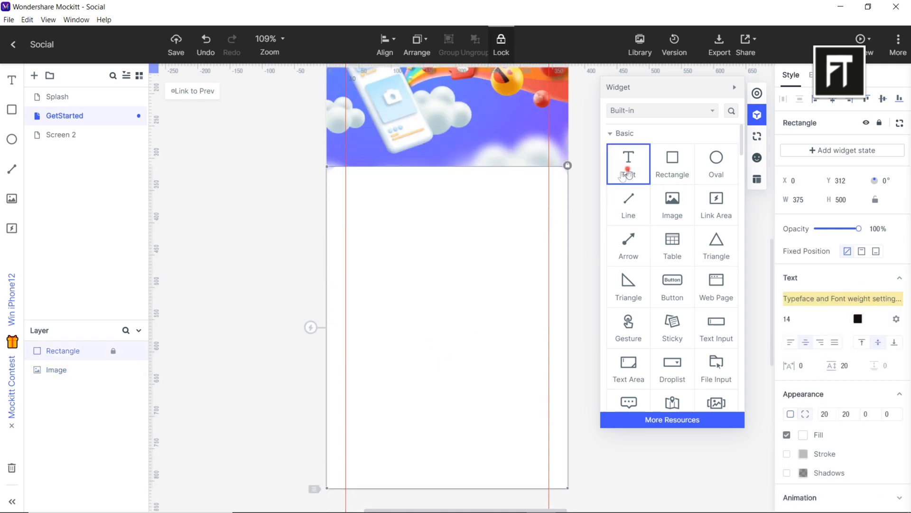
{"action": "left_click", "coordinate": [628, 163]}
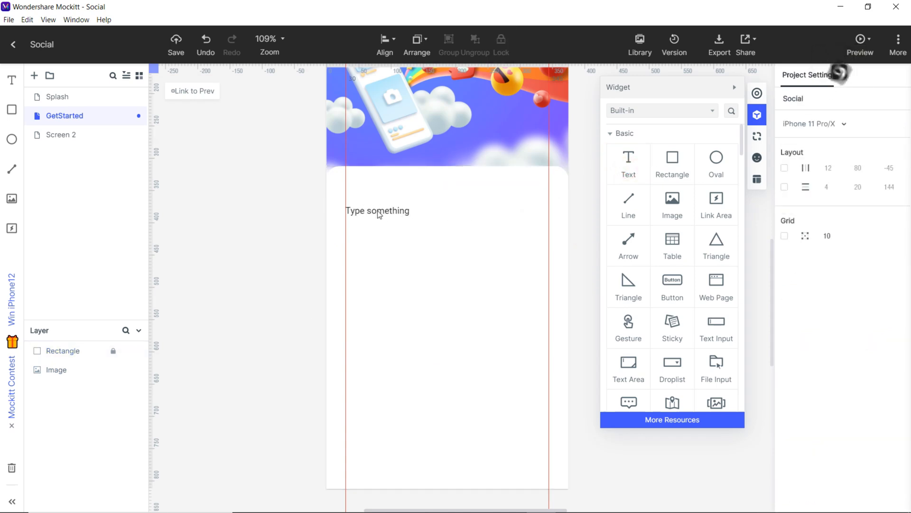
{"action": "left_click", "coordinate": [629, 162]}
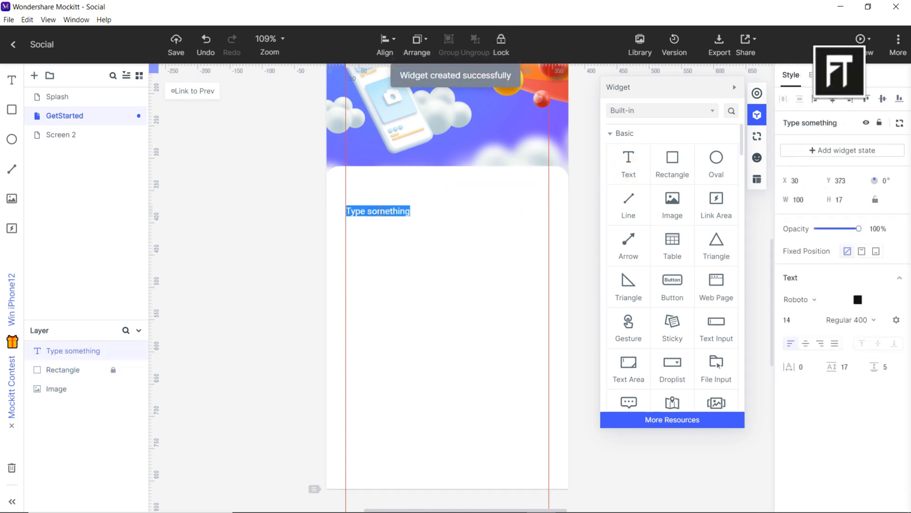
{"action": "type", "text": "Be Social."}
{"action": "type", "text": "Knight Rider, a"}
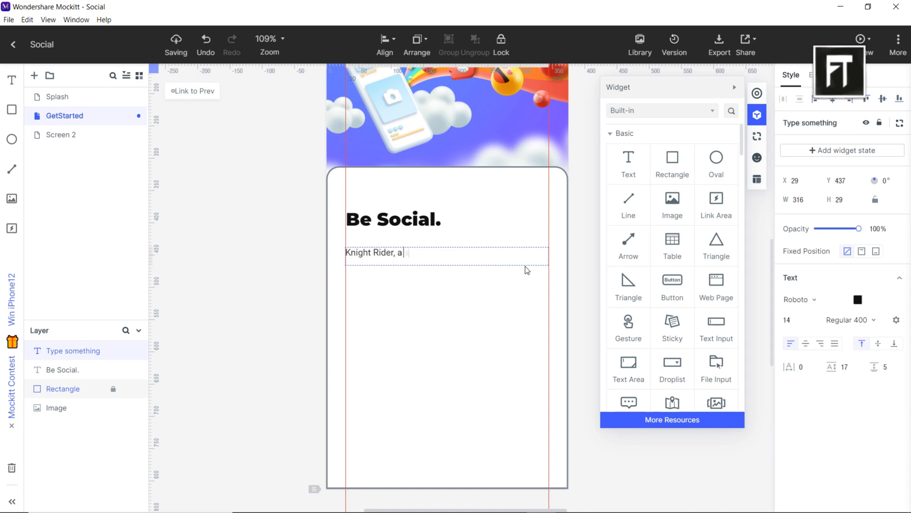
{"action": "type", "text": "shadowy flight into the dangerous"}
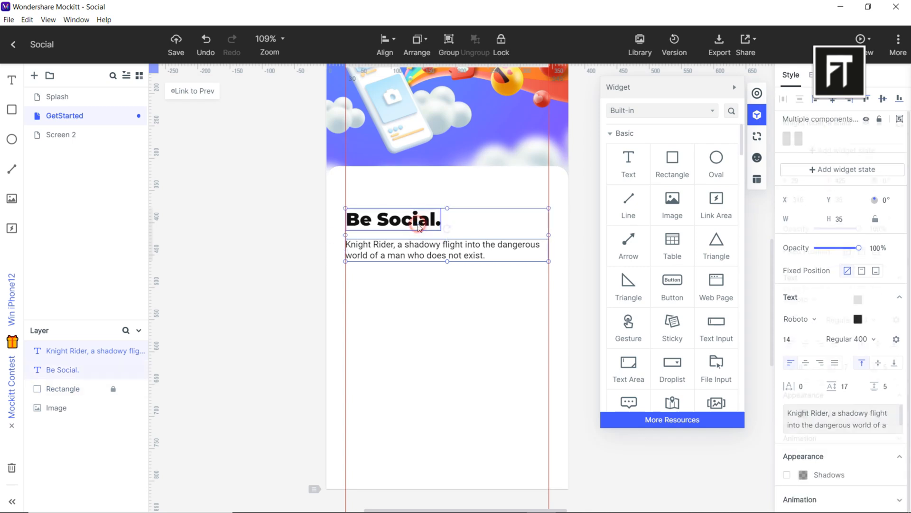
{"action": "left_click", "coordinate": [448, 44]}
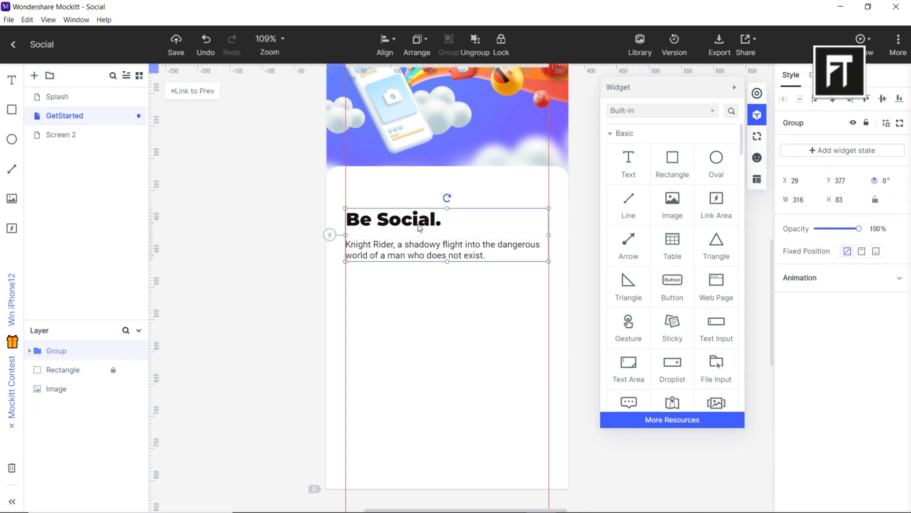
{"action": "scroll", "scroll_direction": "down", "scroll_amount": 3}
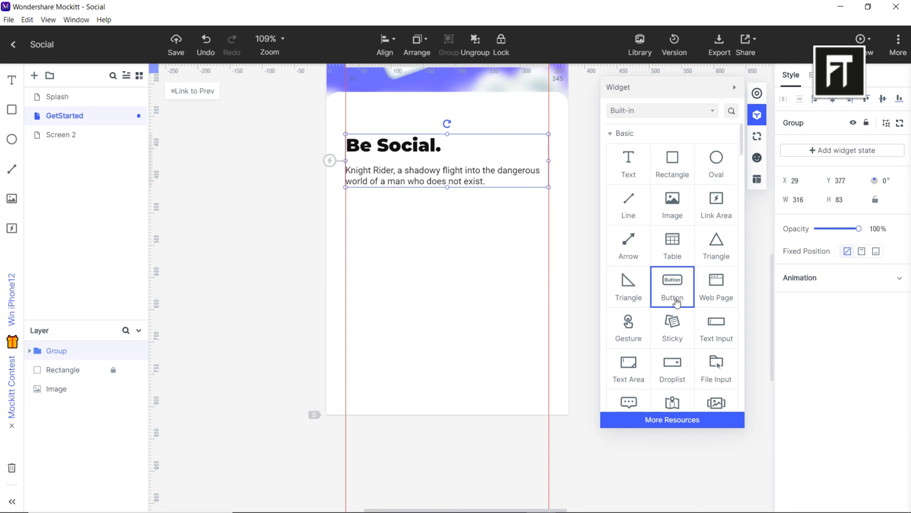
Step: Place a rectangle with radius 10 below the description and fill it blue
{"action": "left_click", "coordinate": [176, 51]}
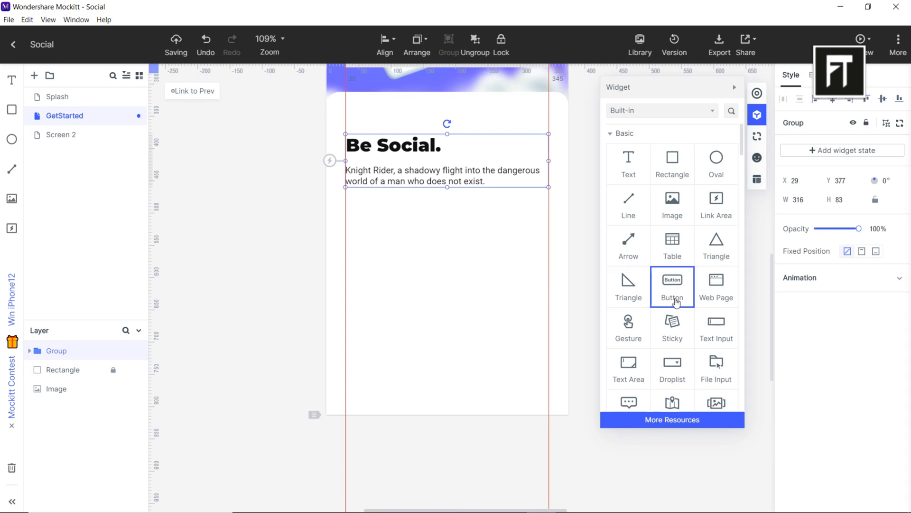
{"action": "left_click", "coordinate": [672, 165]}
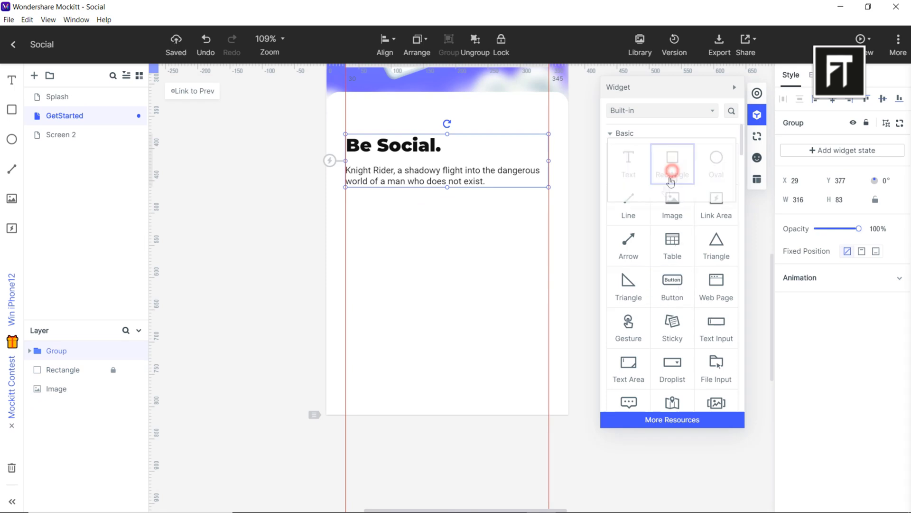
{"action": "left_click", "coordinate": [672, 162]}
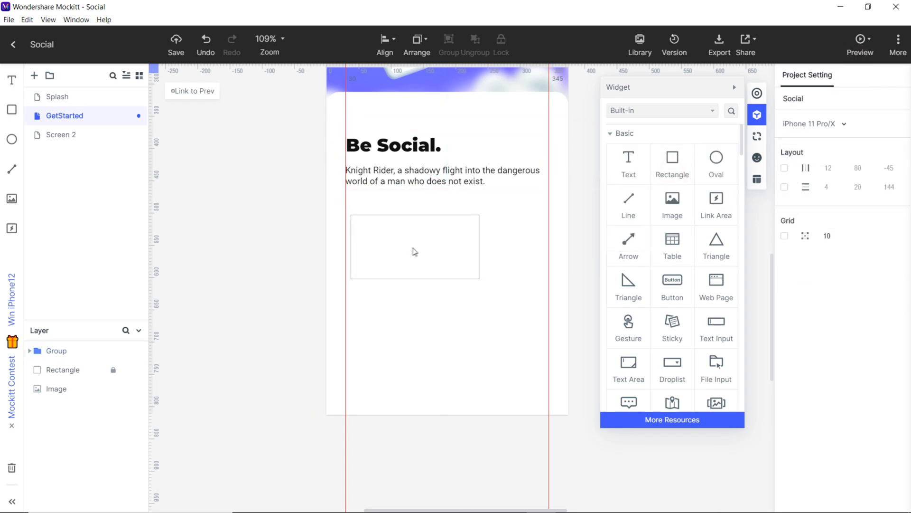
{"action": "left_click", "coordinate": [415, 245]}
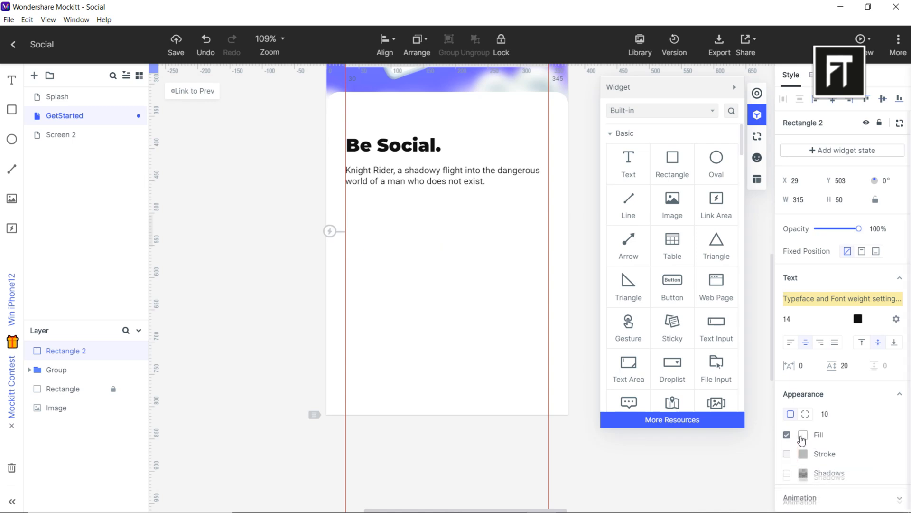
{"action": "left_click", "coordinate": [803, 434]}
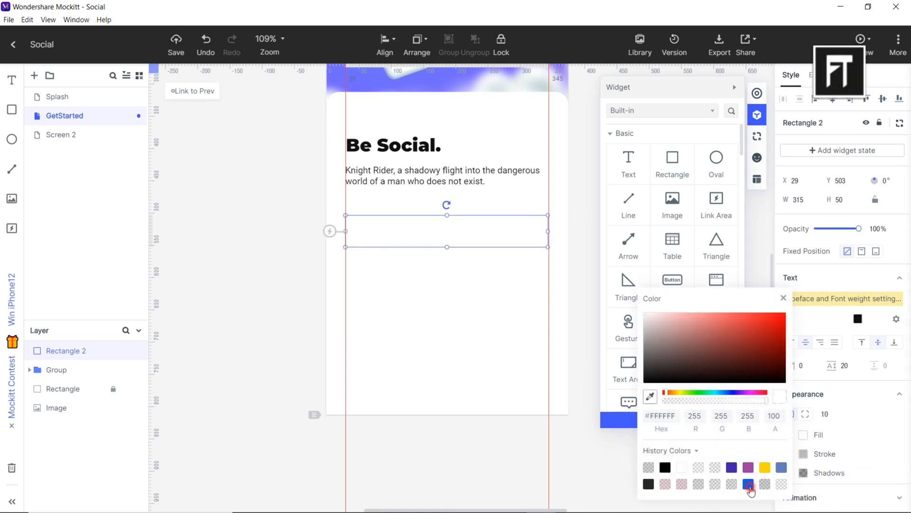
{"action": "left_click", "coordinate": [749, 484]}
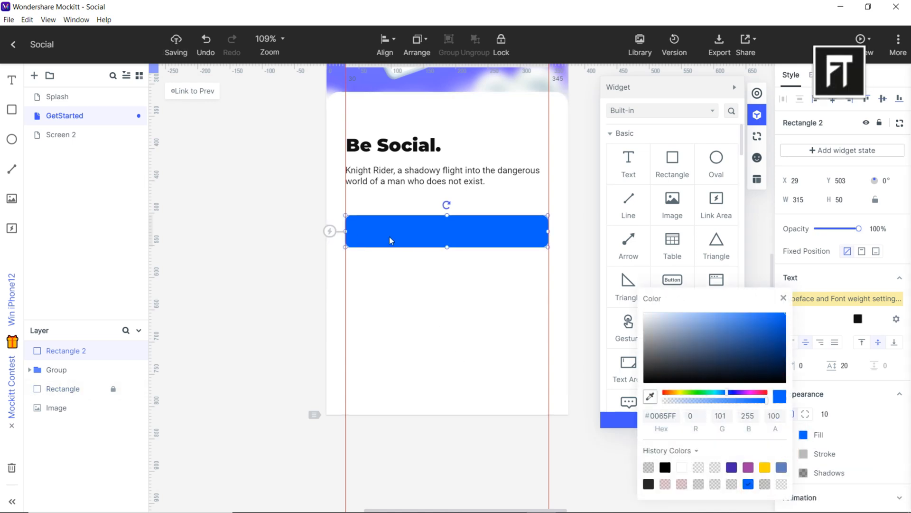
{"action": "left_click", "coordinate": [783, 297]}
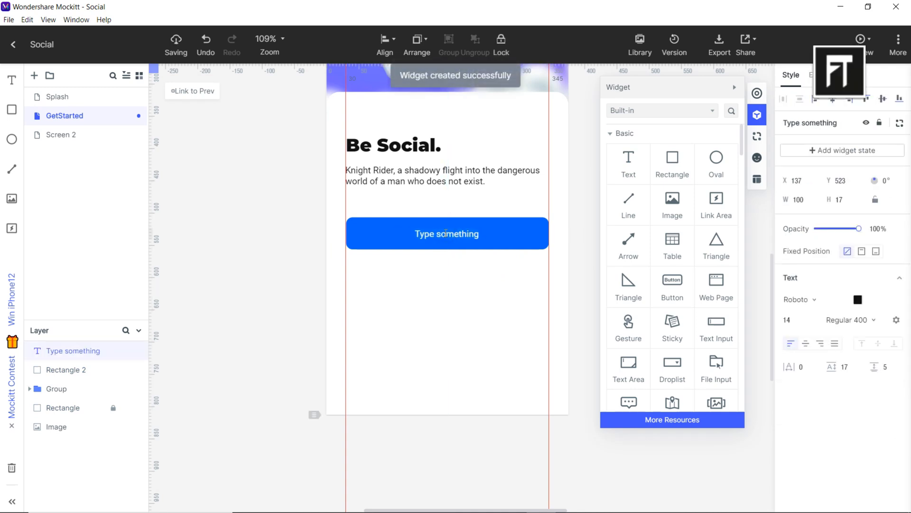
Step: Label the blue bar LOGIN in Bold 700 white text, centred
{"action": "type", "text": "LOGIN"}
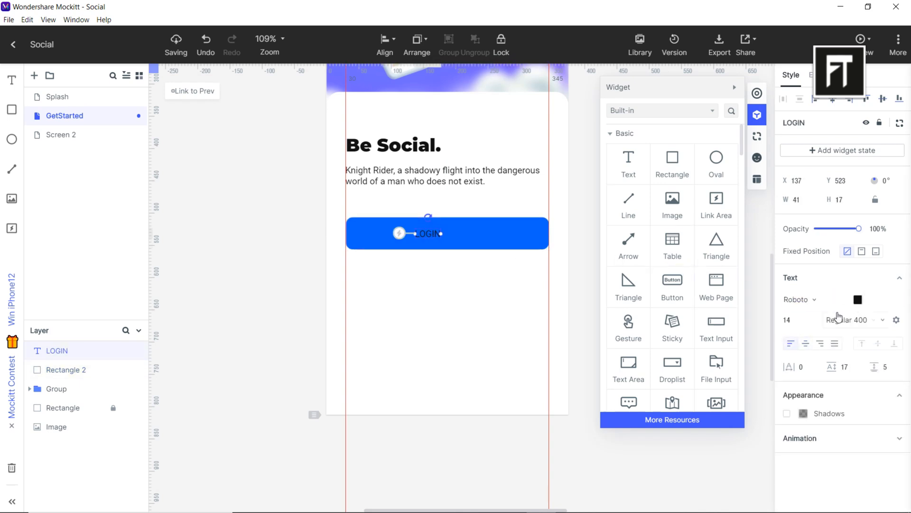
{"action": "left_click", "coordinate": [853, 319]}
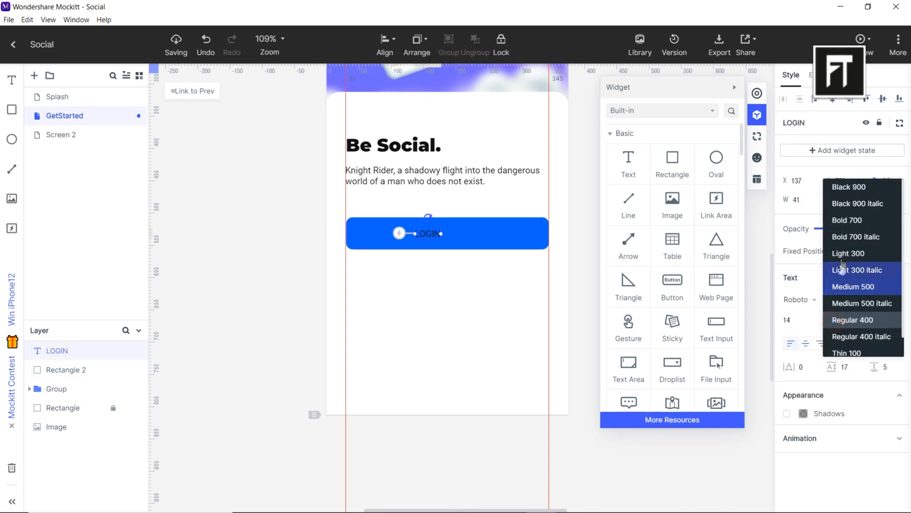
{"action": "left_click", "coordinate": [847, 220]}
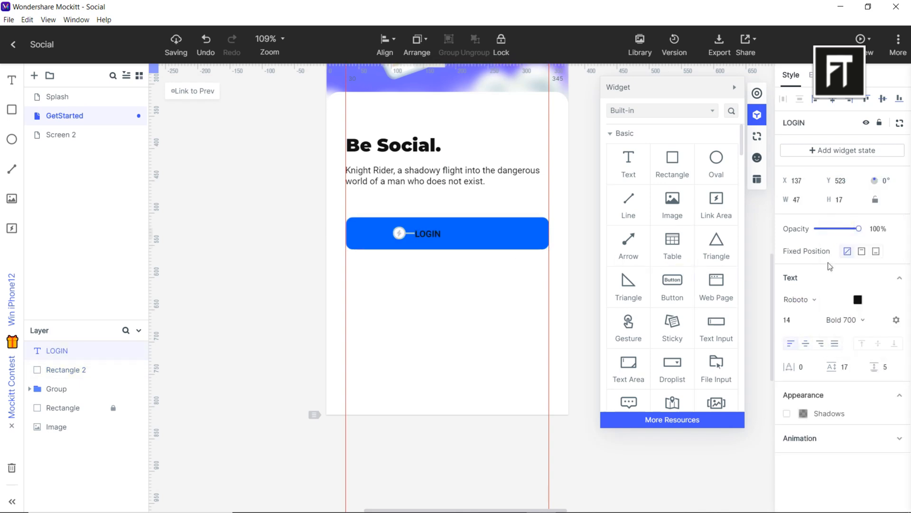
{"action": "left_click", "coordinate": [857, 299]}
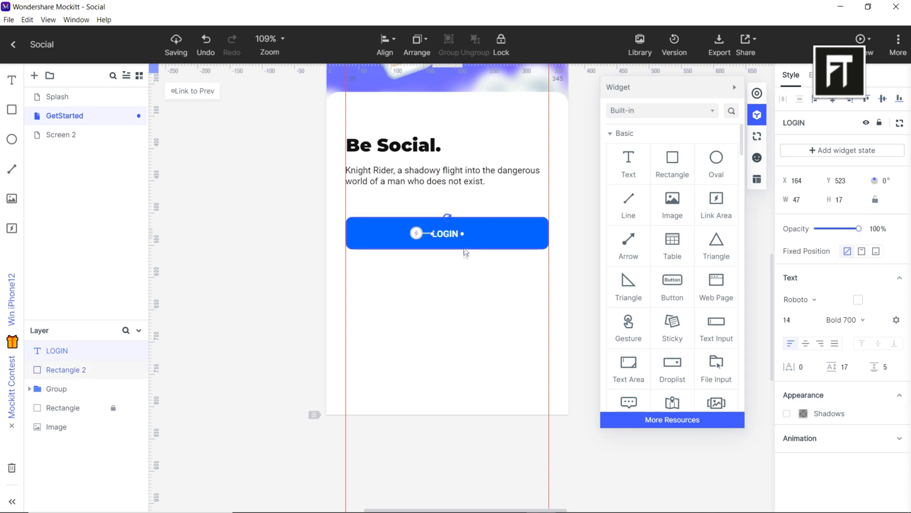
{"action": "mouse_move", "coordinate": [482, 238]}
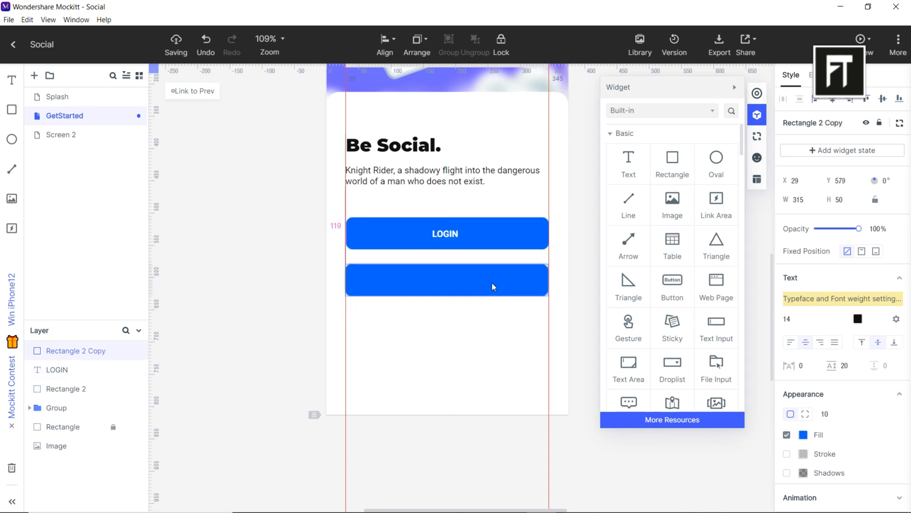
Step: Duplicate the bar beneath LOGIN as an outlined button labelled SIGN UP
{"action": "left_click", "coordinate": [447, 279]}
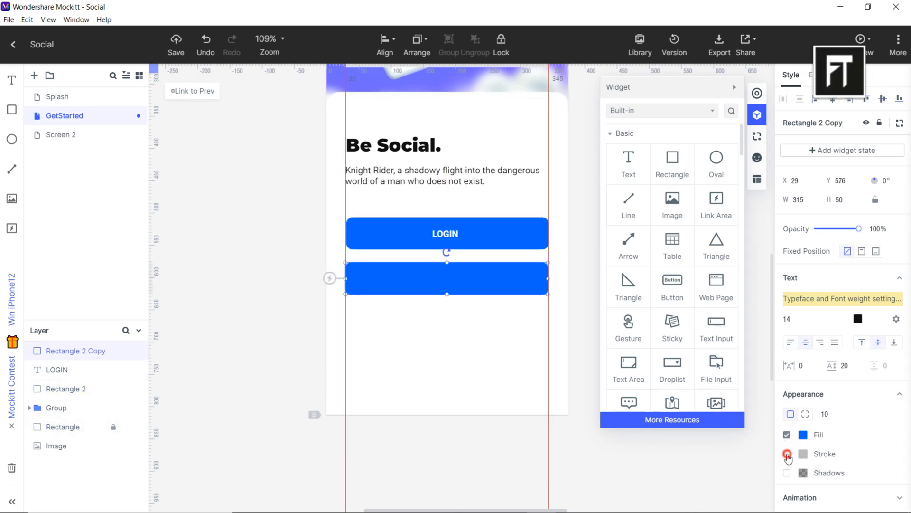
{"action": "left_click", "coordinate": [787, 453]}
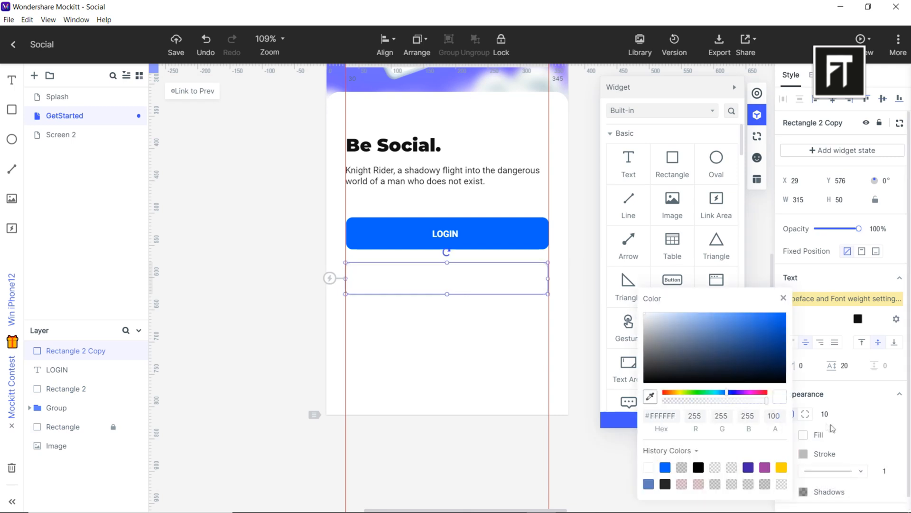
{"action": "type", "text": "SIGN"}
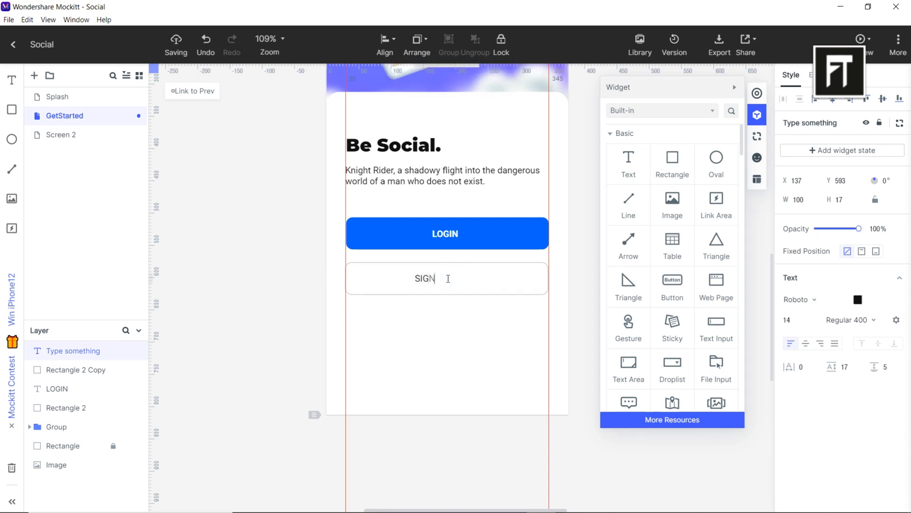
{"action": "type", "text": "UP"}
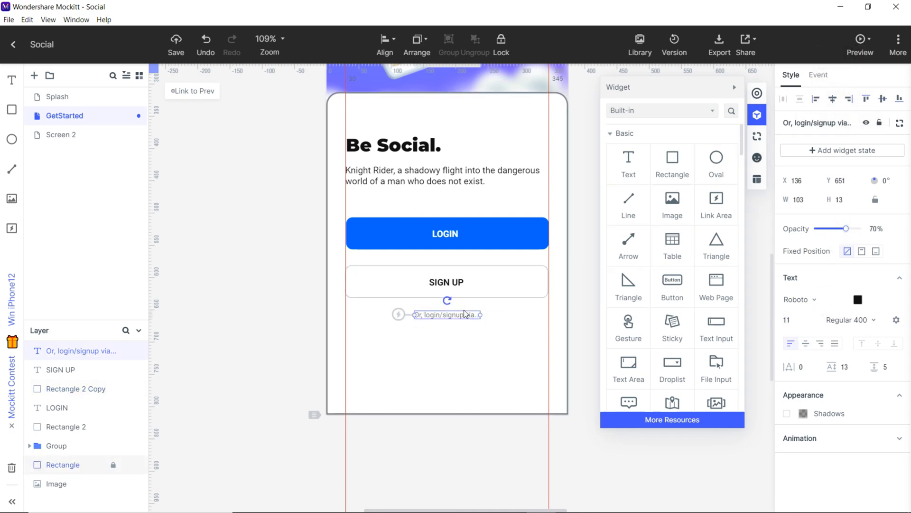
{"action": "mouse_move", "coordinate": [585, 254]}
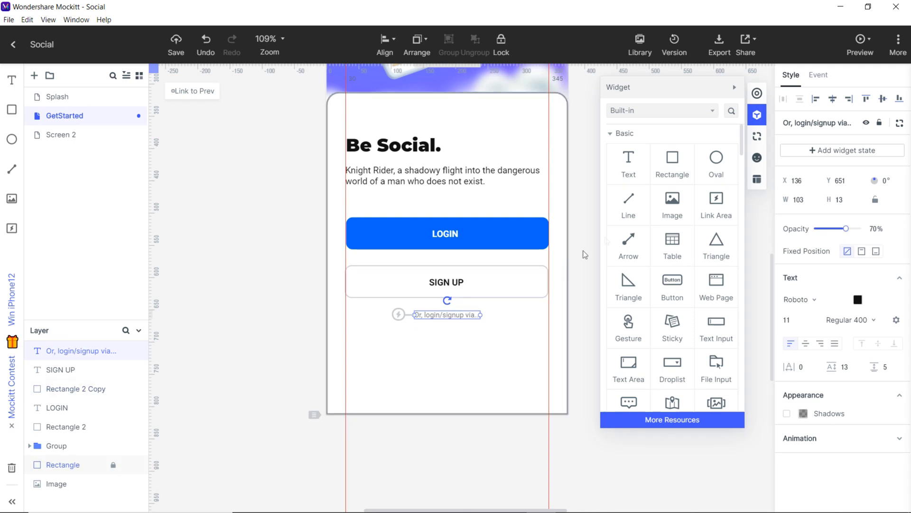
Step: Add a white box with radius 10, no stroke and a 2,2,4,0 drop shadow under the caption
{"action": "left_click", "coordinate": [410, 366]}
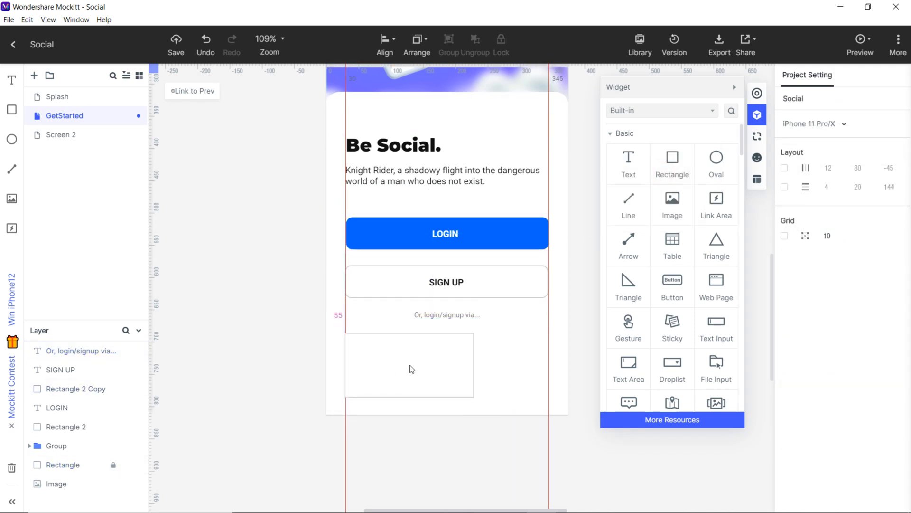
{"action": "left_click", "coordinate": [410, 365]}
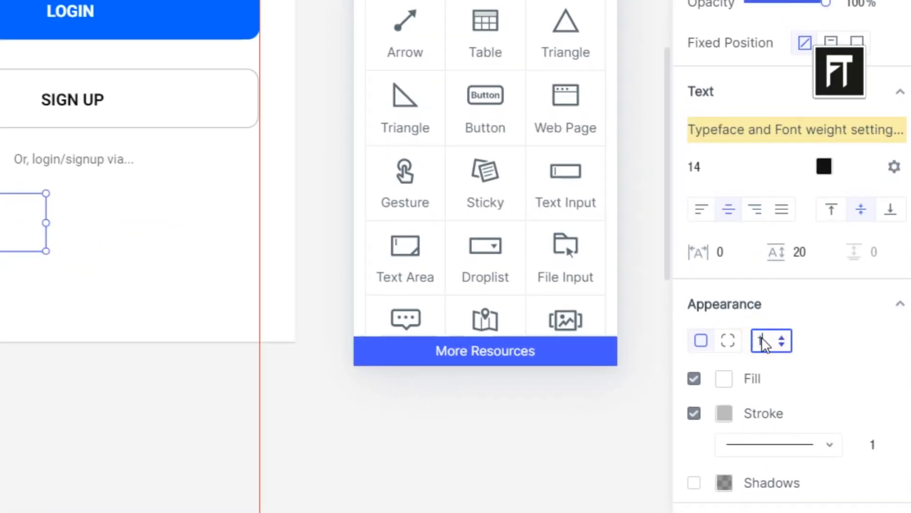
{"action": "left_click", "coordinate": [695, 413]}
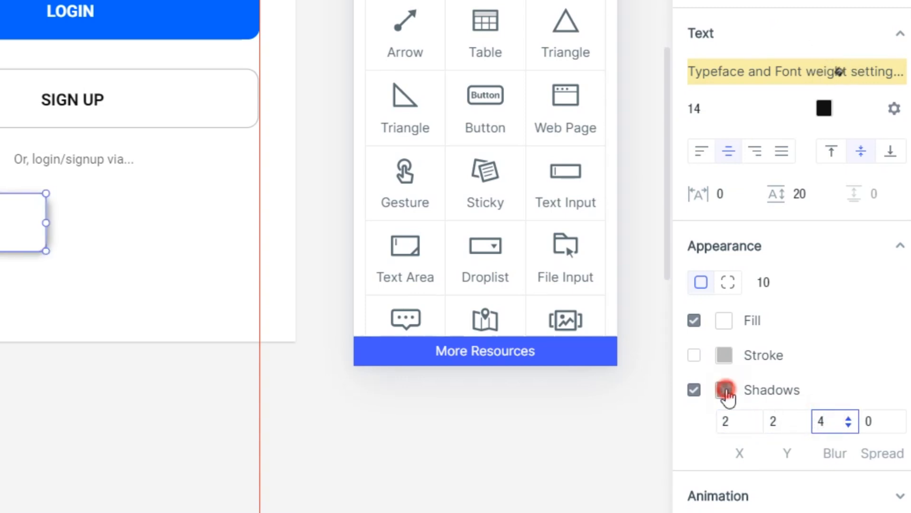
{"action": "left_click", "coordinate": [723, 390]}
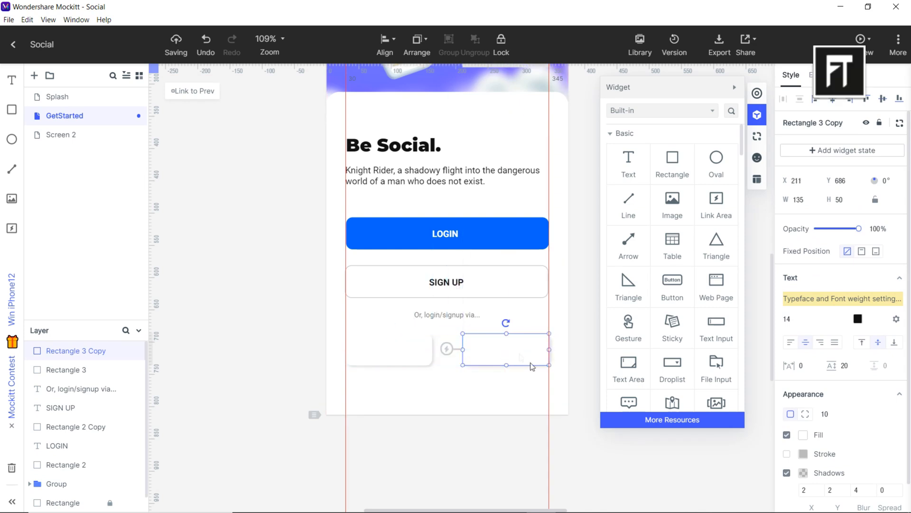
{"action": "mouse_move", "coordinate": [507, 357]}
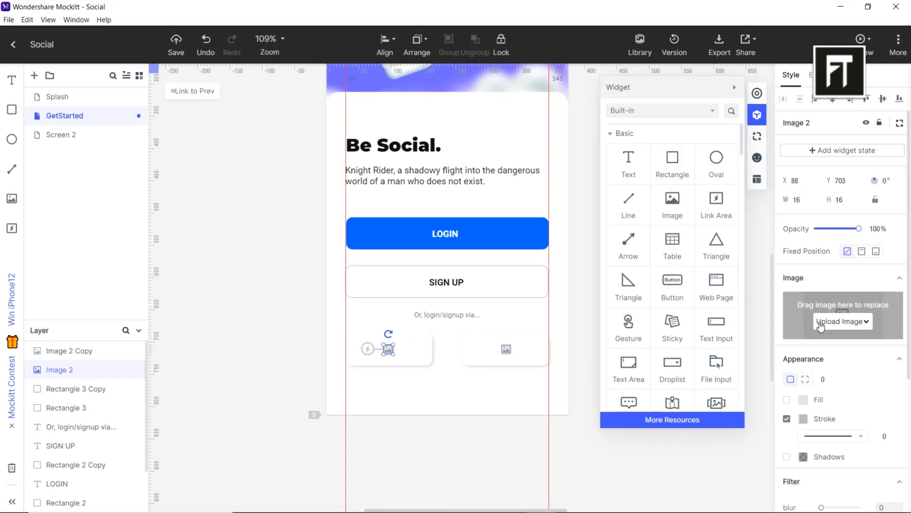
Step: Upload the Facebook and Google icon images into the two white social login boxes
{"action": "left_click", "coordinate": [842, 320]}
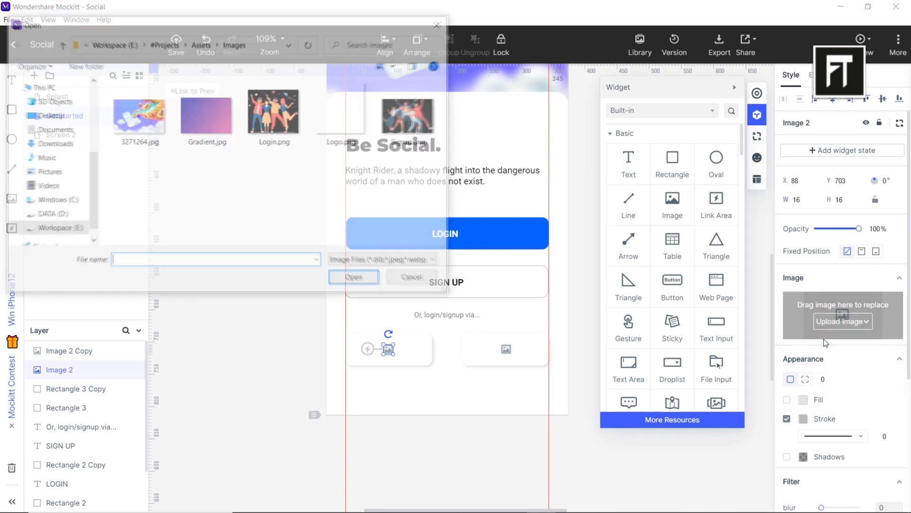
{"action": "left_click", "coordinate": [353, 276]}
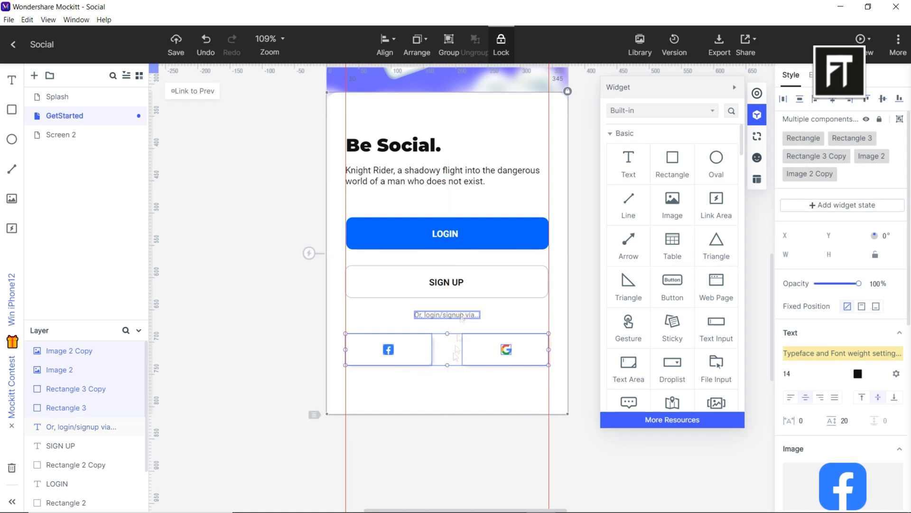
{"action": "left_click", "coordinate": [446, 314]}
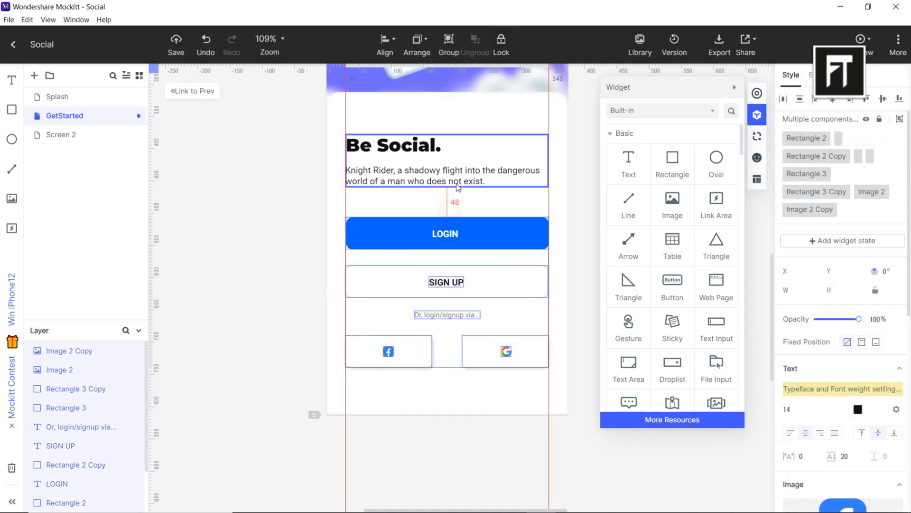
{"action": "left_click", "coordinate": [422, 388]}
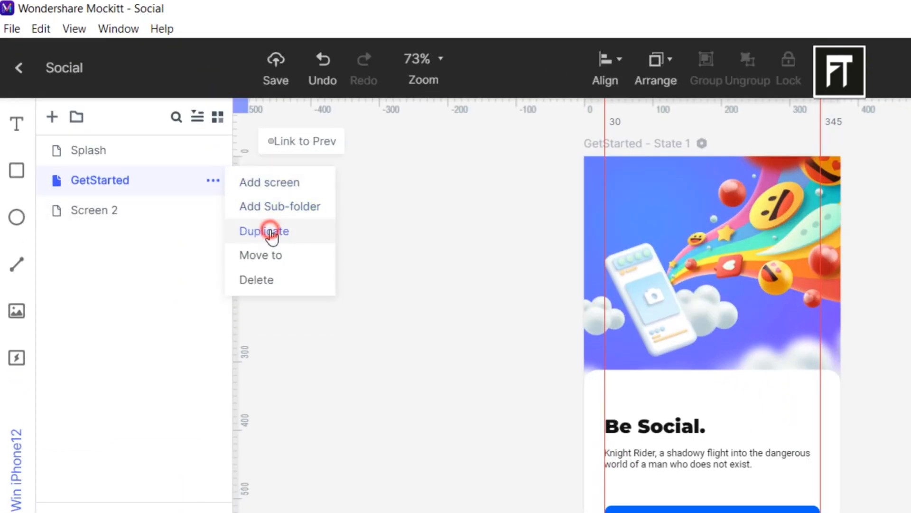
Step: Duplicate GetStarted as 'LOGIN', remove the Be Social heading and description, and adjust the white card
{"action": "left_click", "coordinate": [263, 231]}
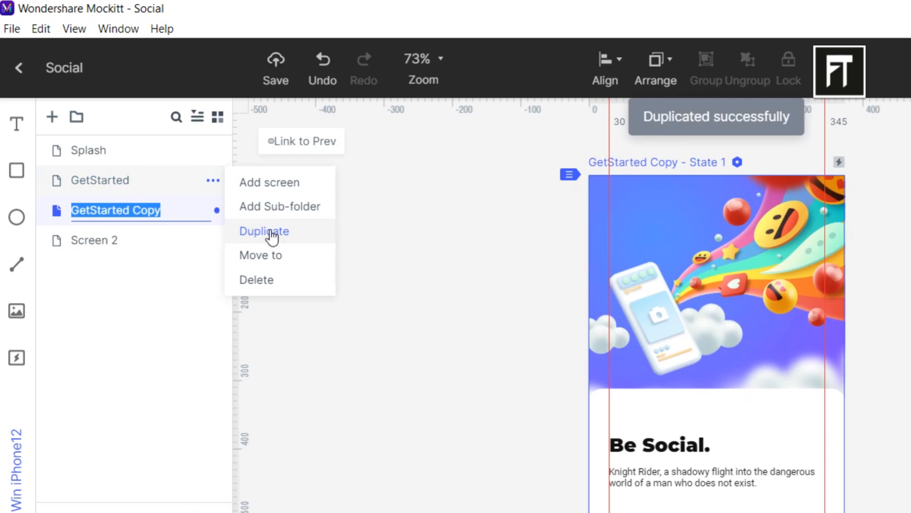
{"action": "type", "text": "LOGIN"}
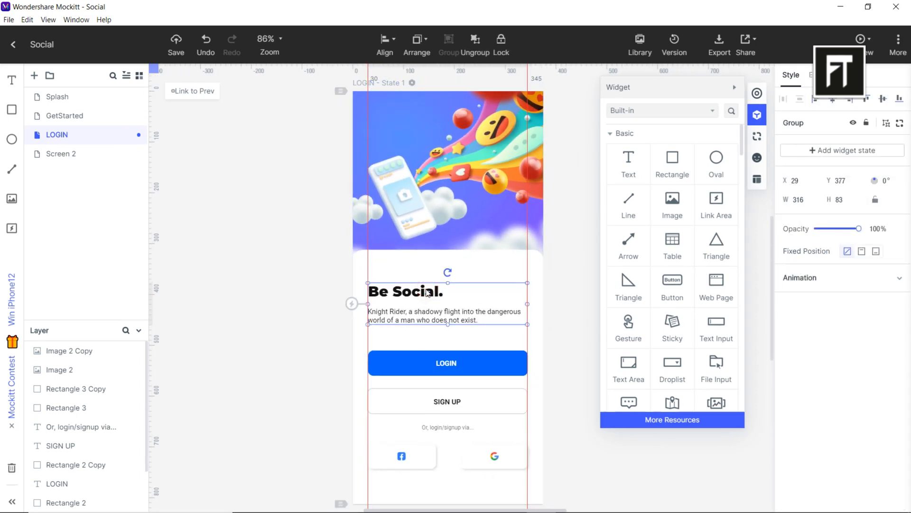
{"action": "left_click", "coordinate": [447, 169]}
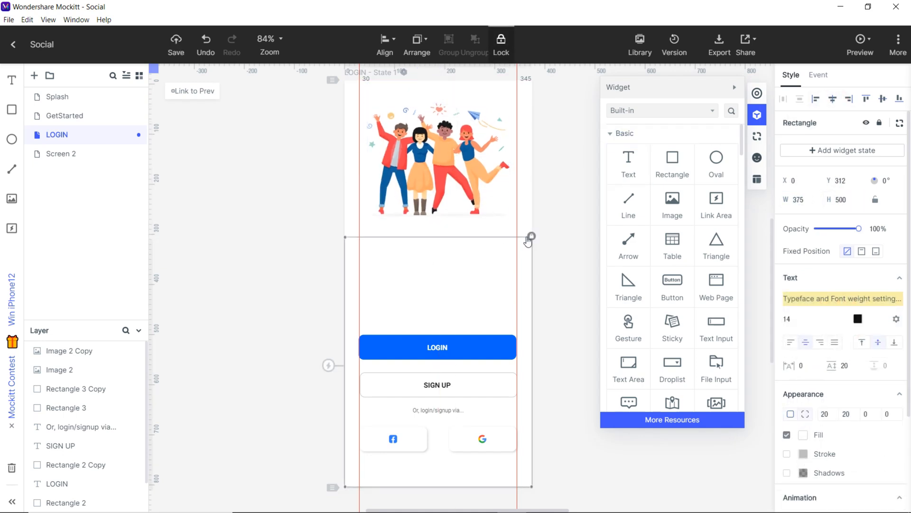
{"action": "left_click", "coordinate": [449, 262]}
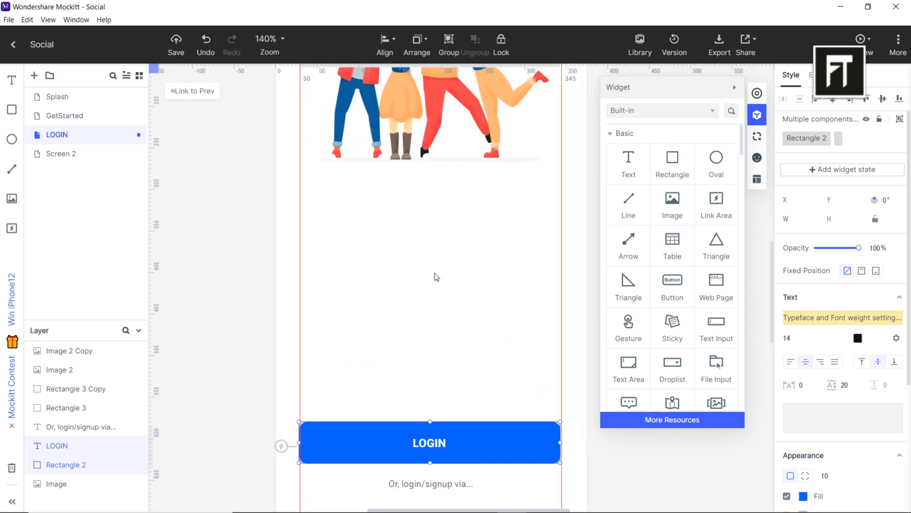
Step: Add an enlarged 'Login' heading, a 'Username or Email' label and a boxed text input beneath
{"action": "left_click", "coordinate": [629, 163]}
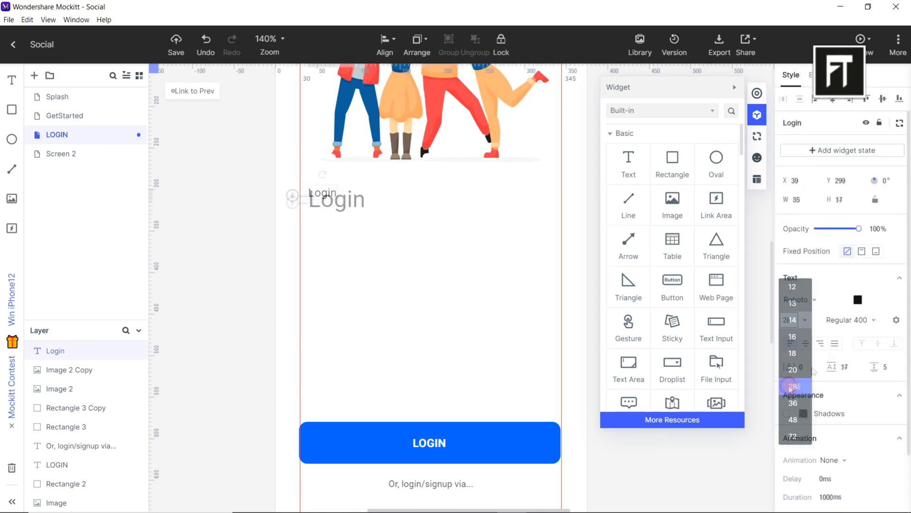
{"action": "left_click", "coordinate": [792, 385]}
{"action": "type", "text": "Username or Email"}
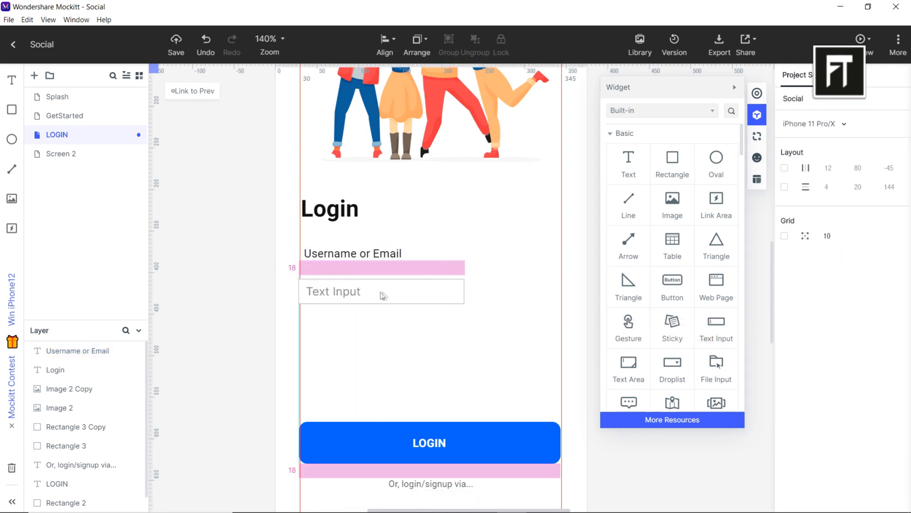
{"action": "left_click", "coordinate": [715, 329]}
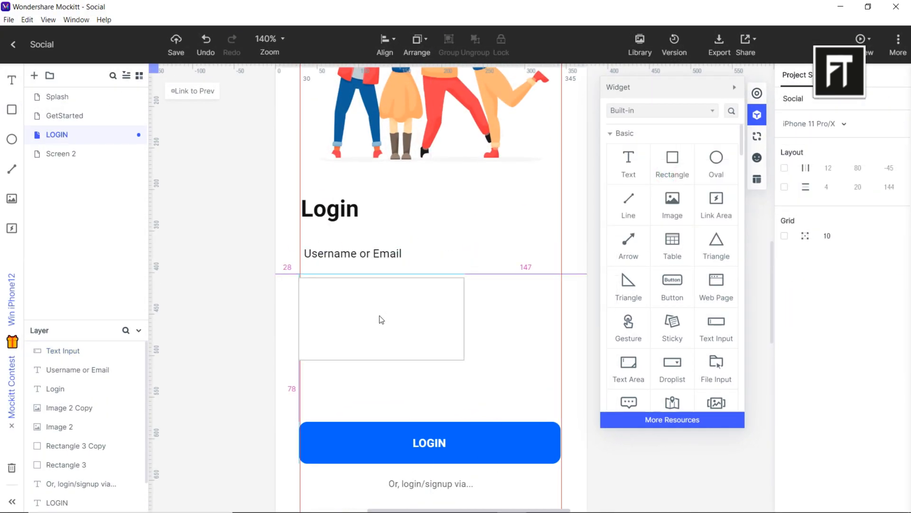
{"action": "left_click", "coordinate": [672, 163]}
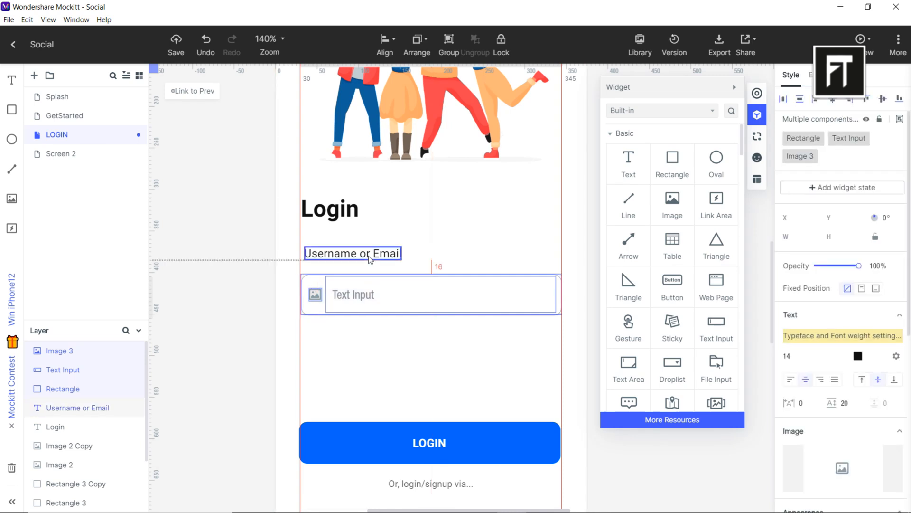
Step: Copy the label and field as 'Password' and change the first field's placeholder to Email ID
{"action": "left_click", "coordinate": [429, 293]}
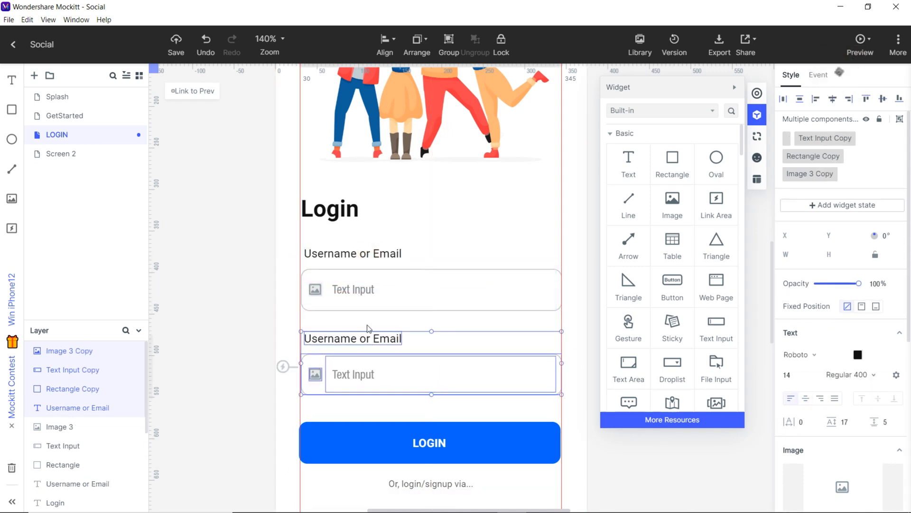
{"action": "left_click", "coordinate": [351, 338]}
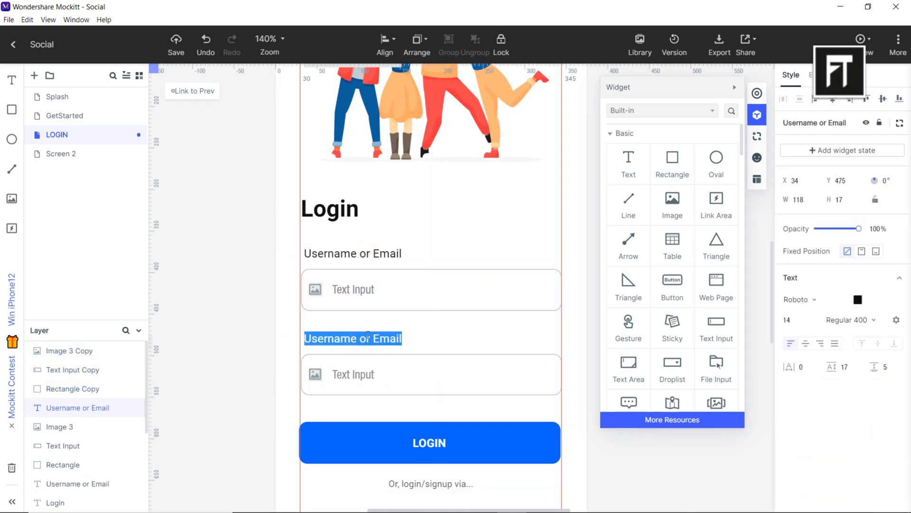
{"action": "type", "text": "Password"}
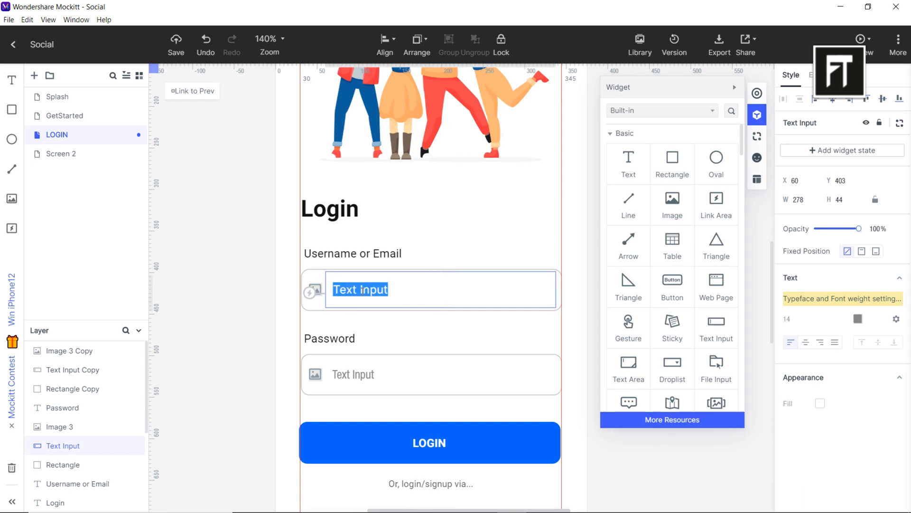
{"action": "left_click", "coordinate": [430, 374]}
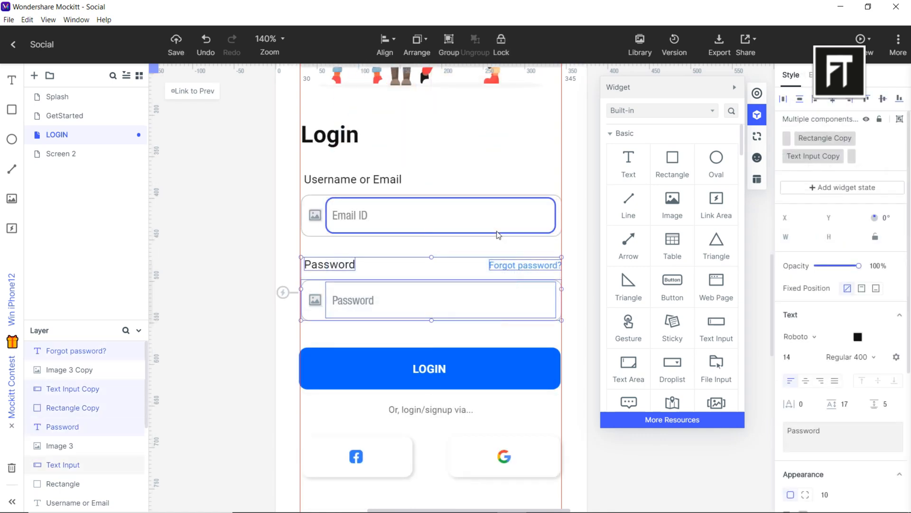
{"action": "left_click", "coordinate": [429, 368]}
{"action": "type", "text": "Already a member? Sign Up"}
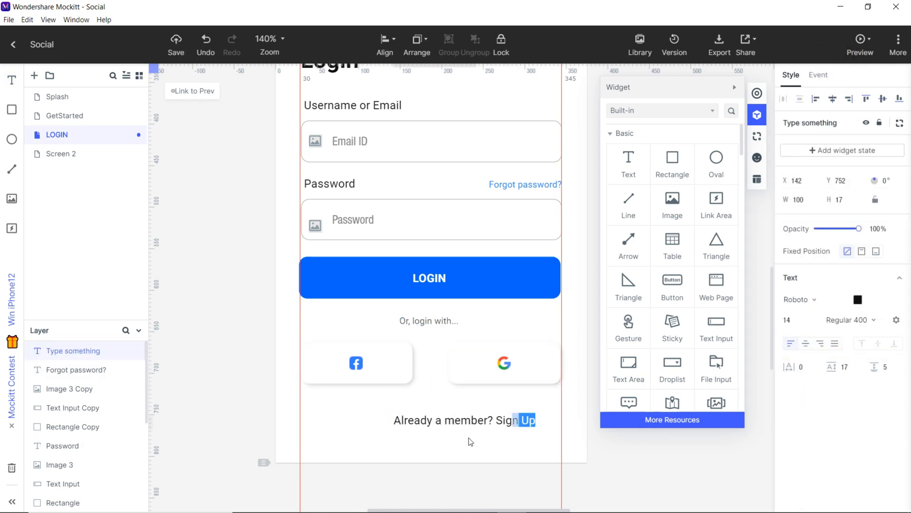
Step: Finish the Sign Up line and upload an icon image into the email field's placeholder
{"action": "left_click", "coordinate": [463, 420]}
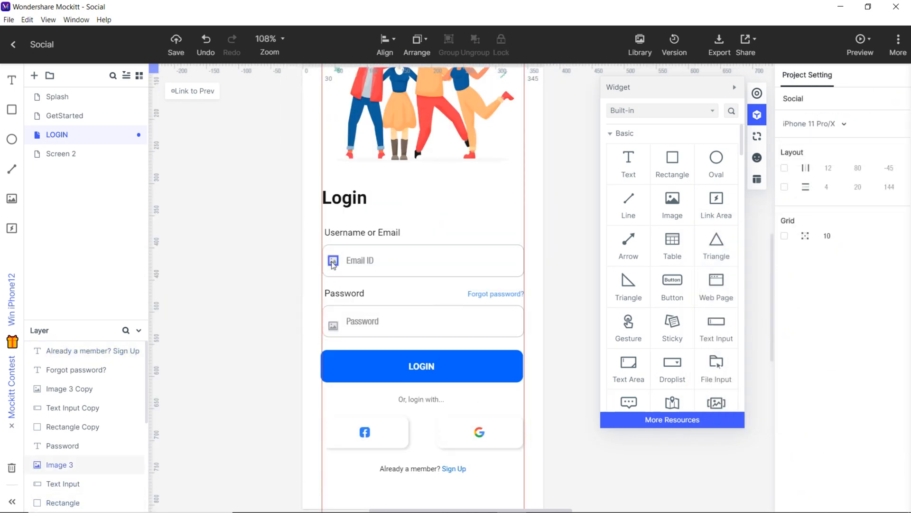
{"action": "left_click", "coordinate": [333, 260]}
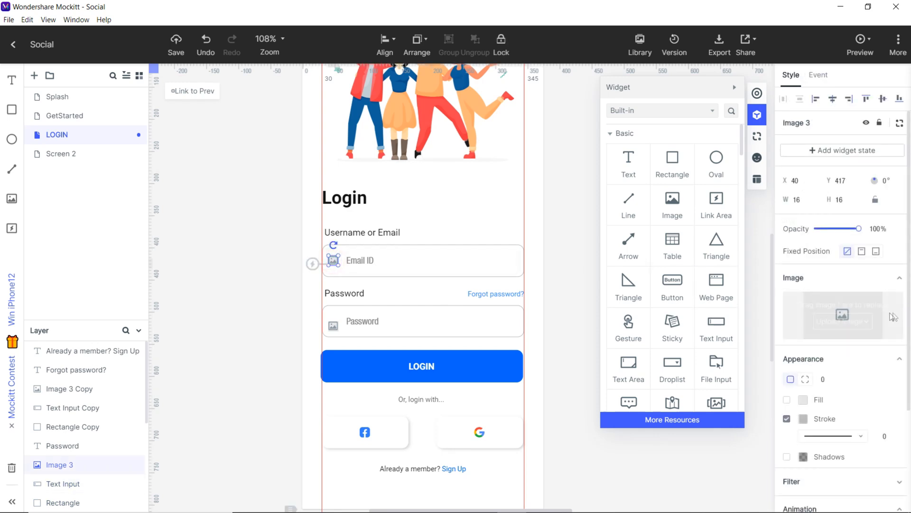
{"action": "left_click", "coordinate": [842, 321]}
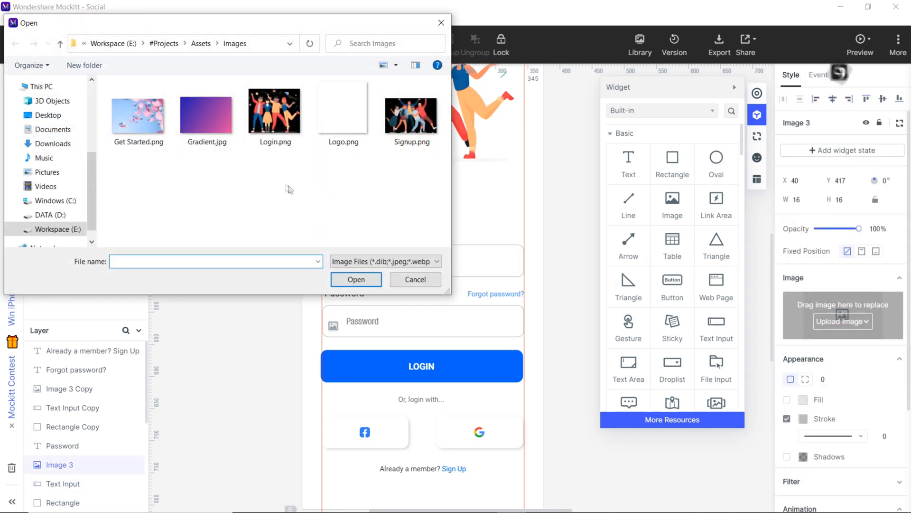
{"action": "left_click", "coordinate": [356, 279]}
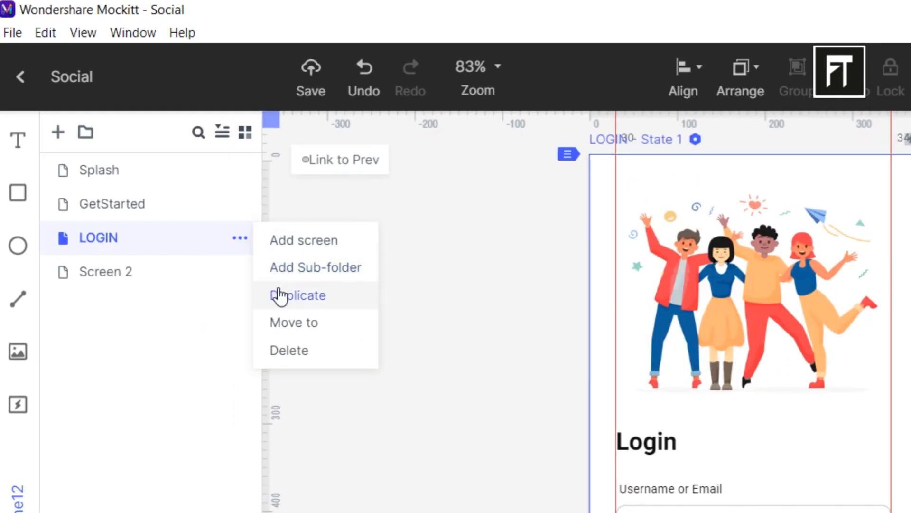
Step: Copy LOGIN into a SIGN UP screen, upload its new field icon, and move to the Timeline screen
{"action": "left_click", "coordinate": [298, 296]}
{"action": "type", "text": "Sign Up"}
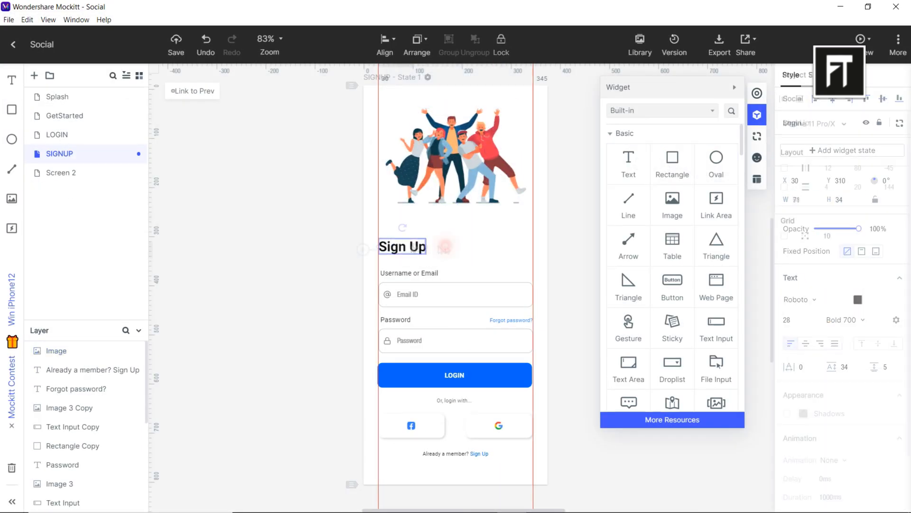
{"action": "left_click", "coordinate": [839, 320]}
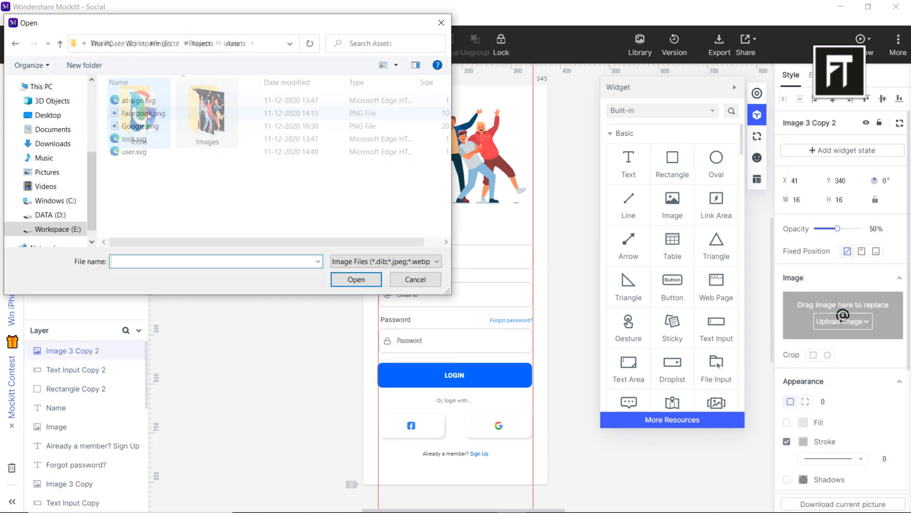
{"action": "left_click", "coordinate": [415, 279]}
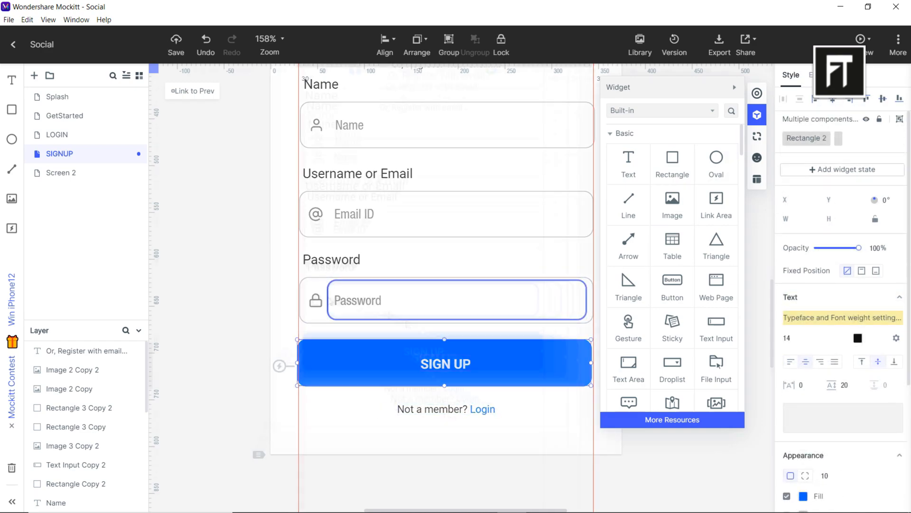
{"action": "left_click", "coordinate": [61, 173]}
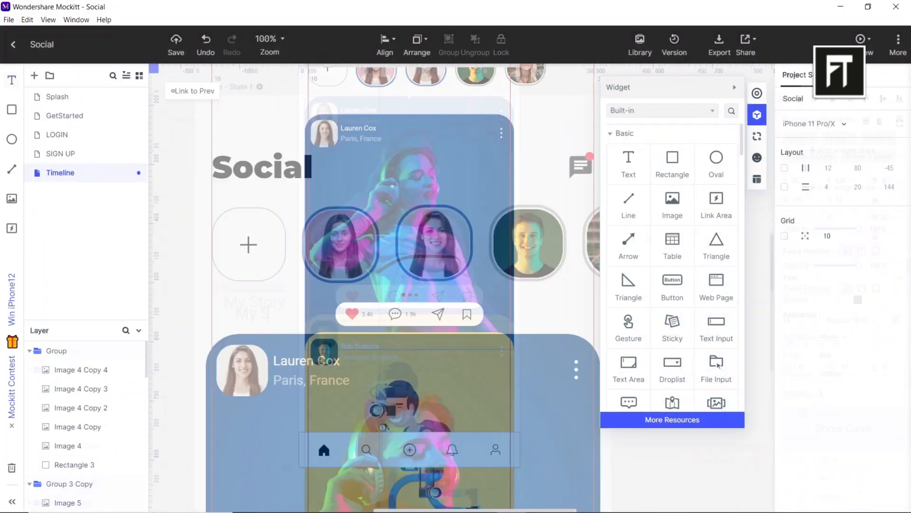
Step: Review the Profile, SIGNUP and LOGIN screens in the Pages panel, ending on Splash
{"action": "left_click", "coordinate": [56, 191]}
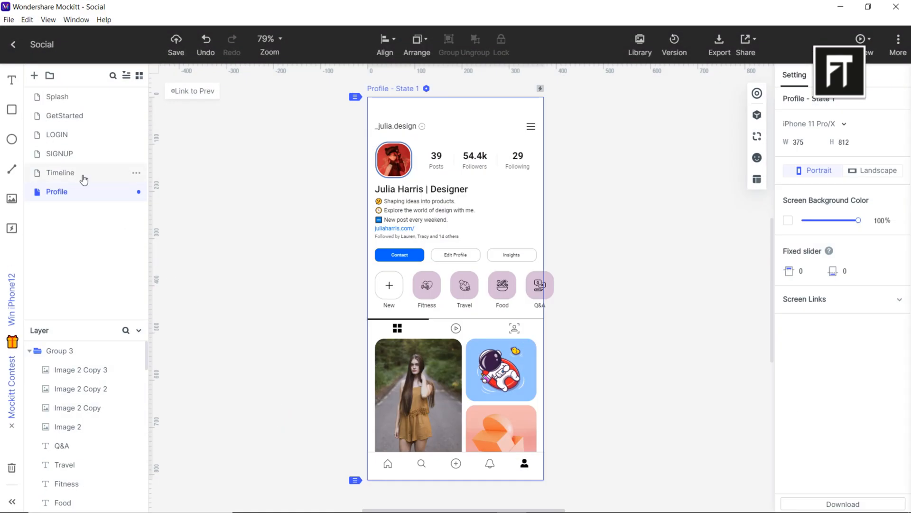
{"action": "left_click", "coordinate": [59, 154]}
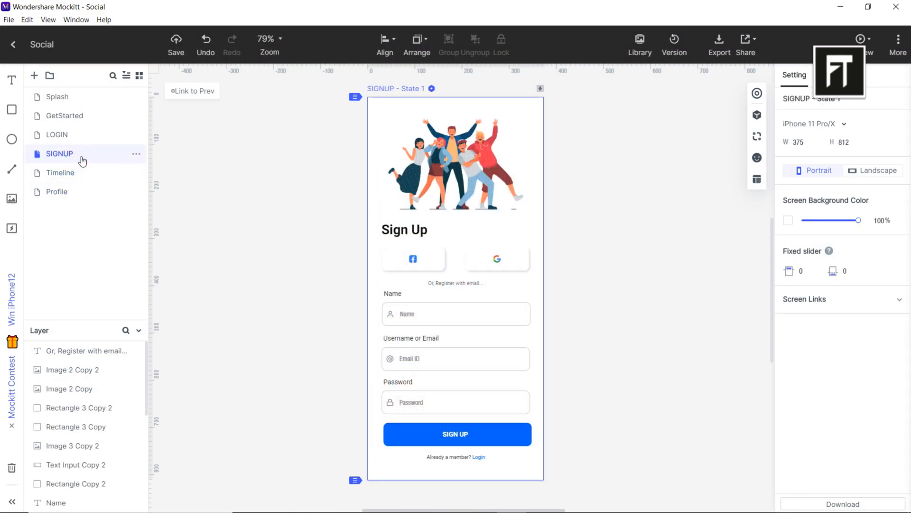
{"action": "left_click", "coordinate": [57, 134]}
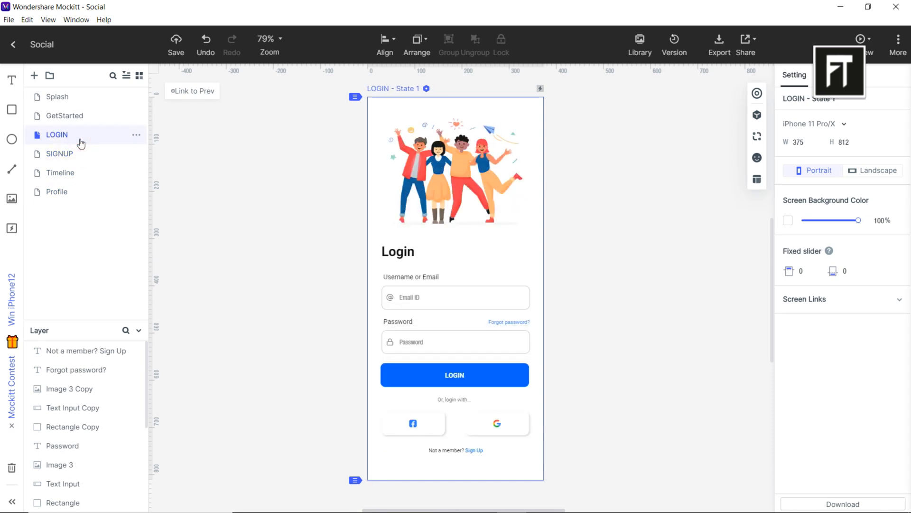
{"action": "left_click", "coordinate": [65, 116]}
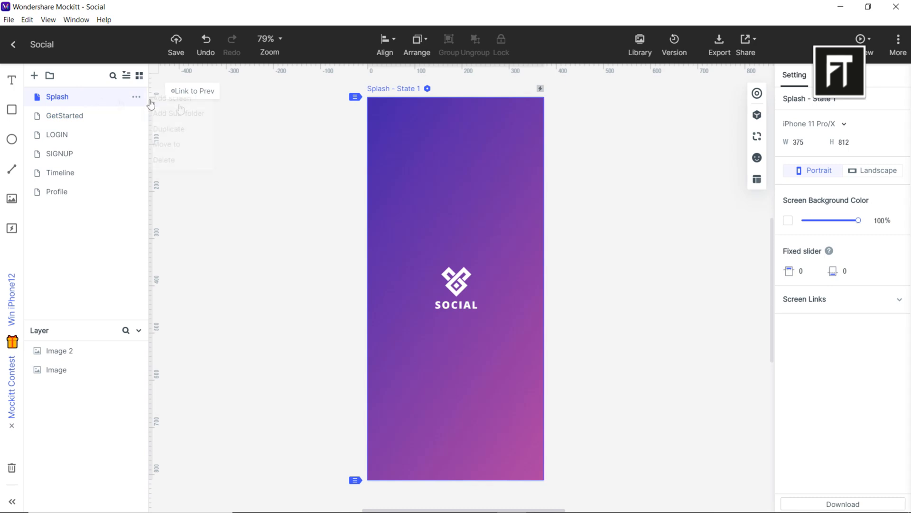
Step: Give the SOCIAL logo a ZoomIn entrance animation with a 5000ms duration
{"action": "left_click", "coordinate": [455, 280]}
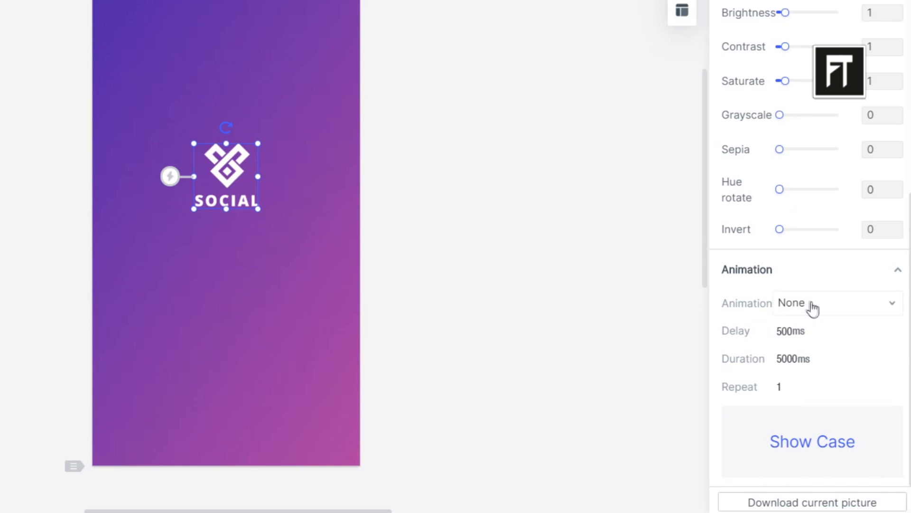
{"action": "left_click", "coordinate": [835, 302]}
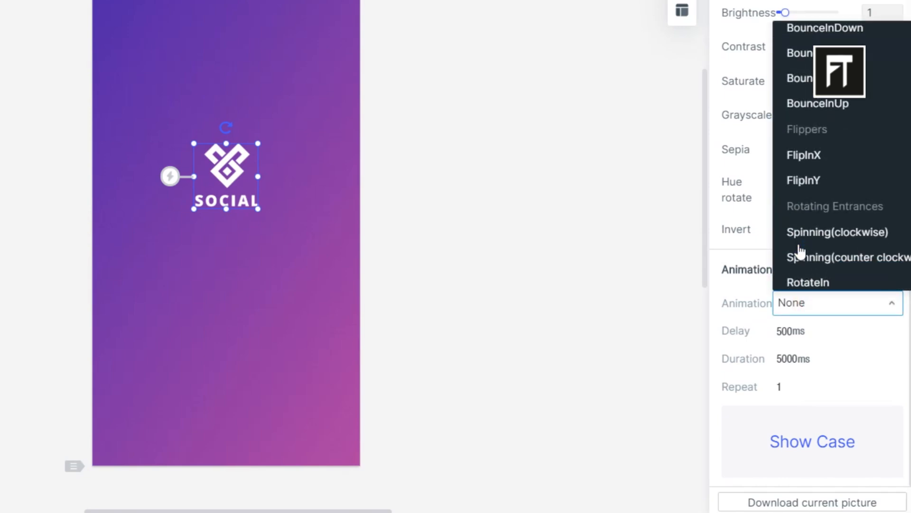
{"action": "scroll", "scroll_direction": "down", "scroll_amount": 3}
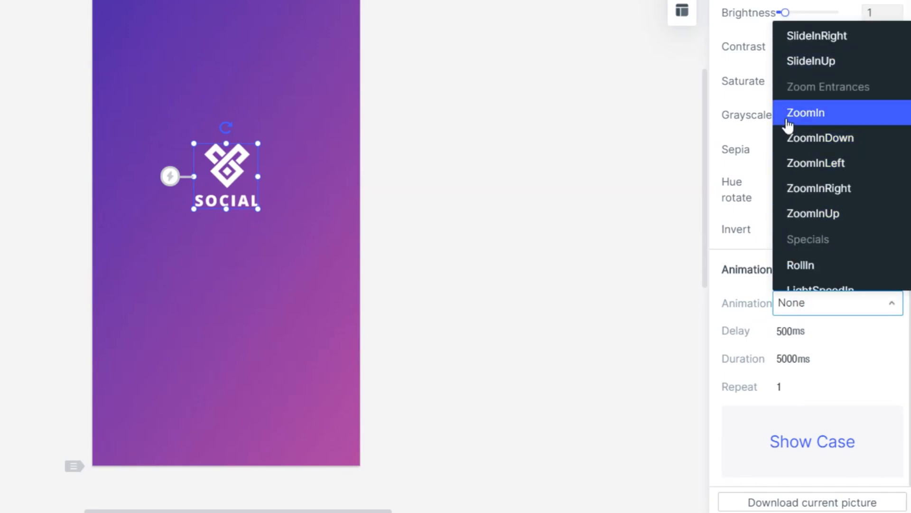
{"action": "left_click", "coordinate": [806, 113]}
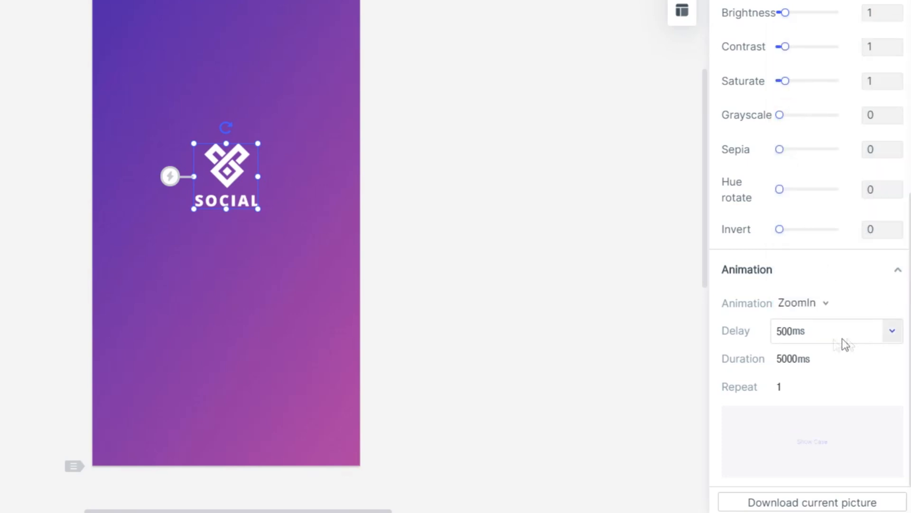
{"action": "left_click", "coordinate": [891, 330]}
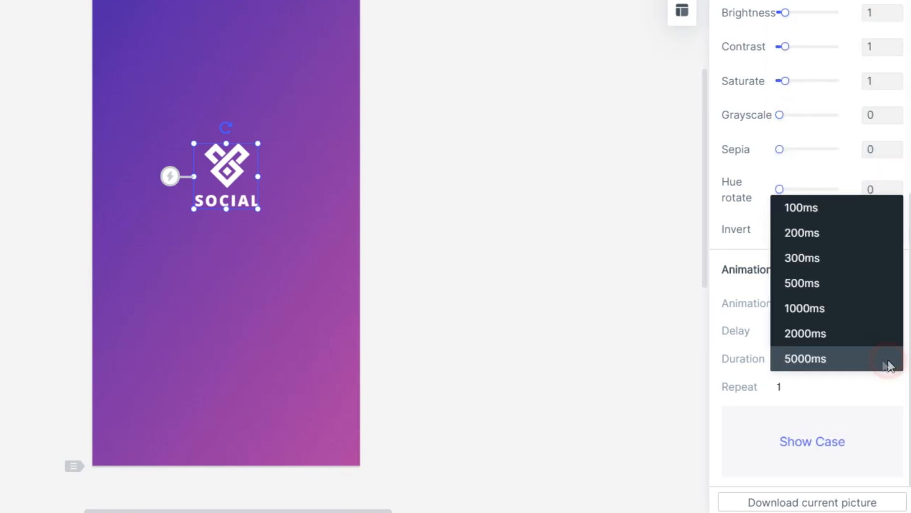
{"action": "left_click", "coordinate": [803, 308]}
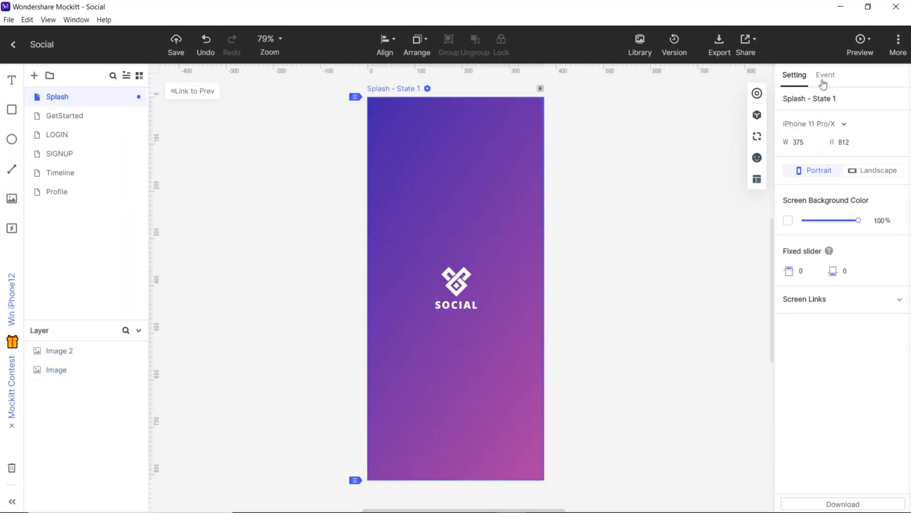
Step: Add a tap event going to GetStarted with R Slide transition, 500ms duration and 100ms delay
{"action": "left_click", "coordinate": [825, 74]}
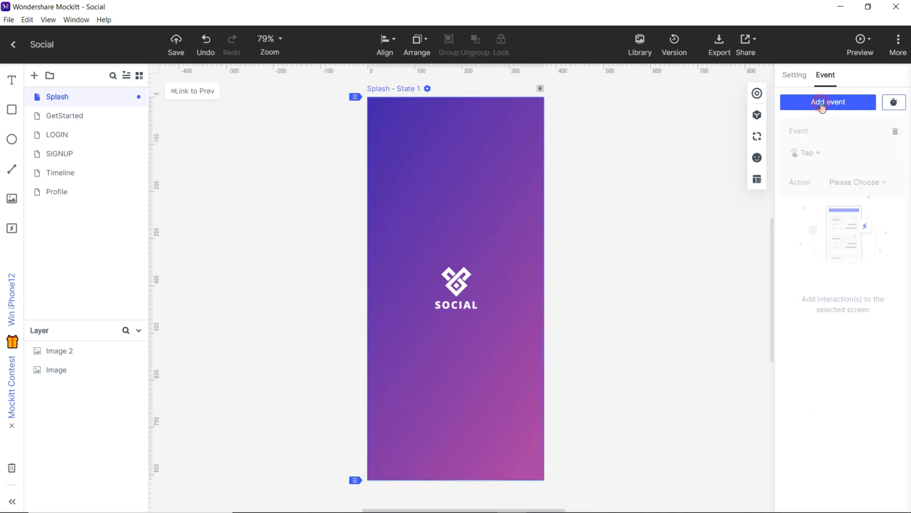
{"action": "left_click", "coordinate": [827, 102]}
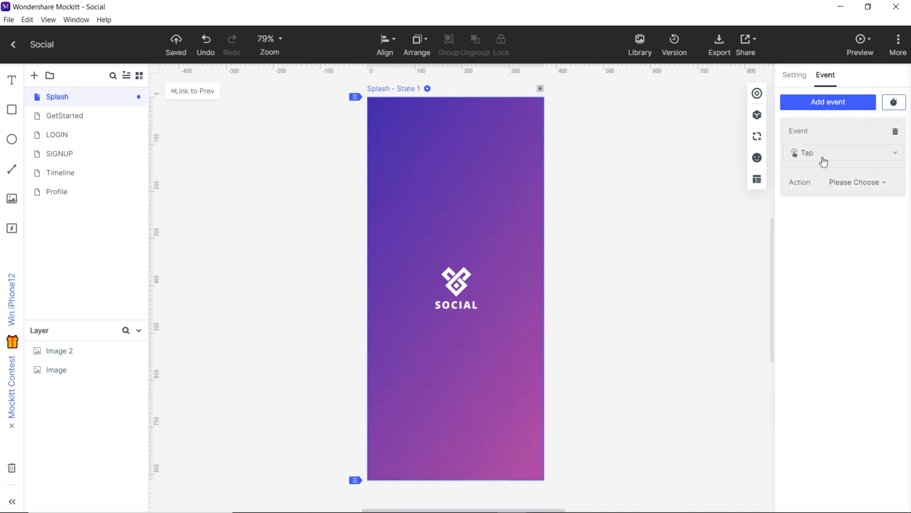
{"action": "left_click", "coordinate": [855, 182]}
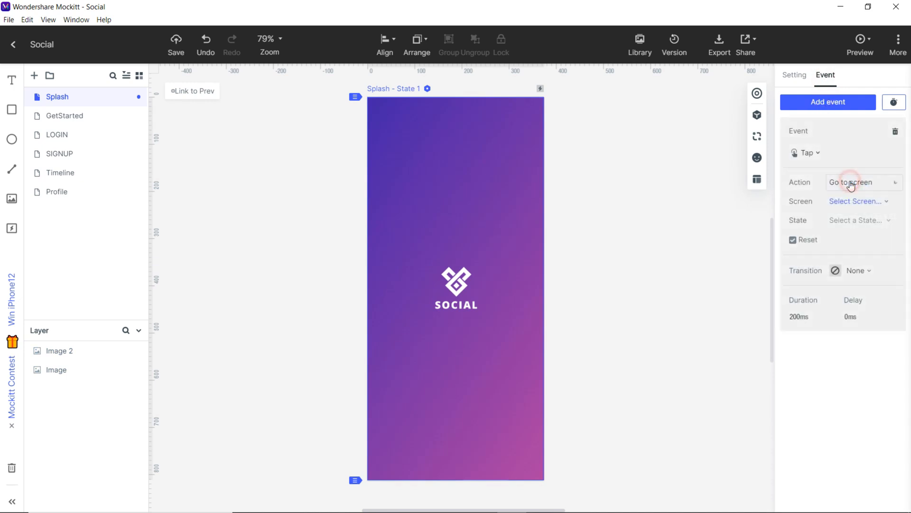
{"action": "left_click", "coordinate": [857, 201]}
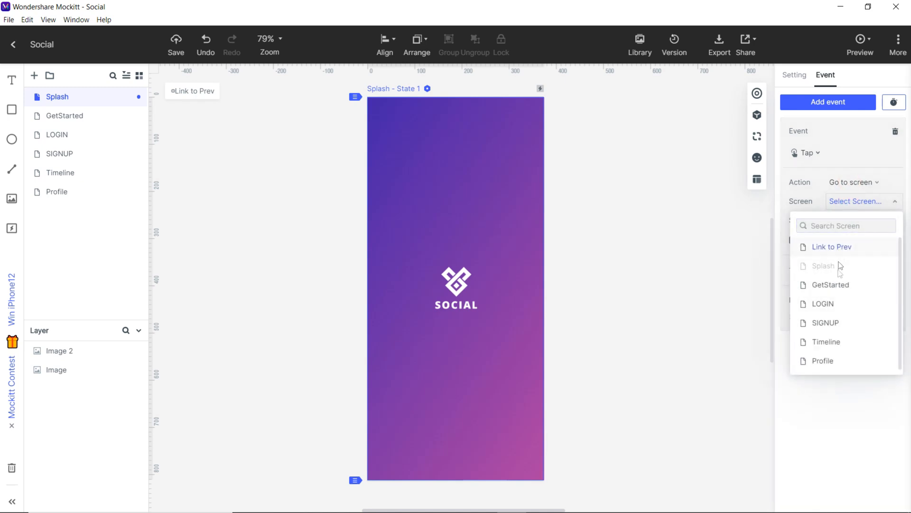
{"action": "left_click", "coordinate": [830, 285]}
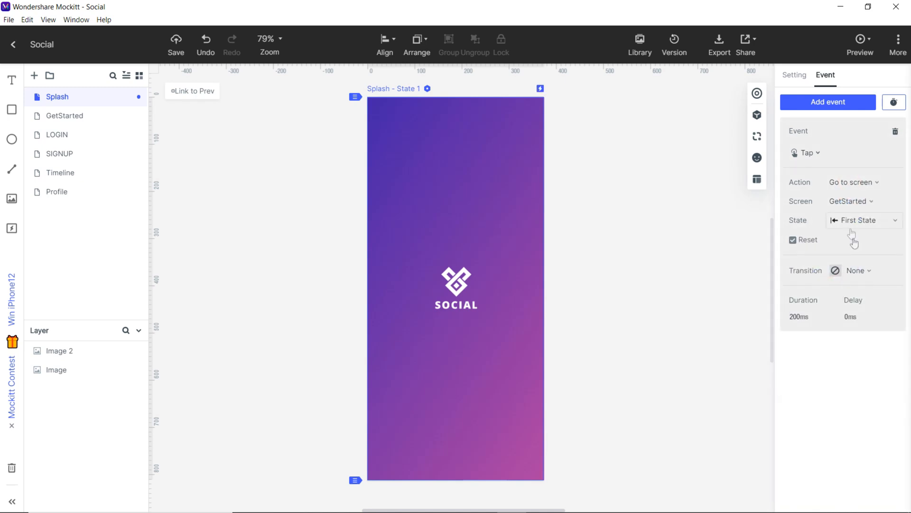
{"action": "left_click", "coordinate": [858, 269]}
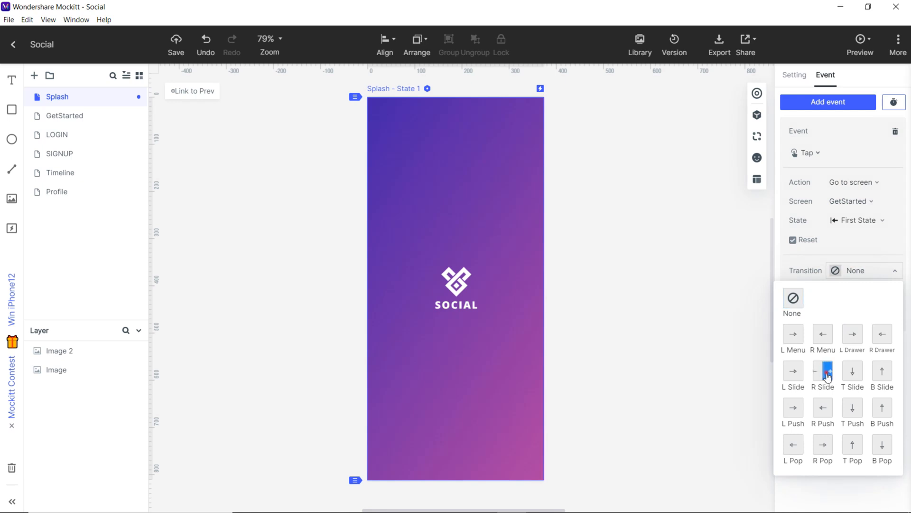
{"action": "left_click", "coordinate": [822, 371]}
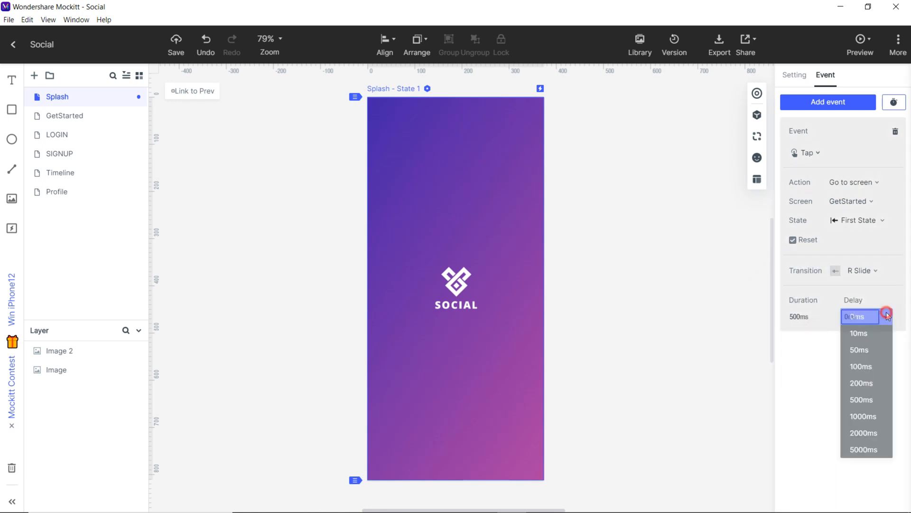
{"action": "left_click", "coordinate": [861, 367]}
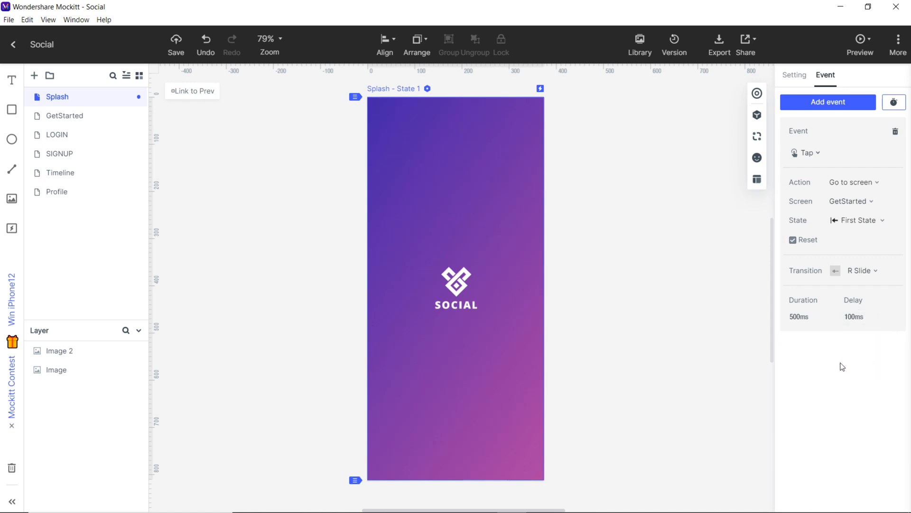
{"action": "mouse_move", "coordinate": [556, 279]}
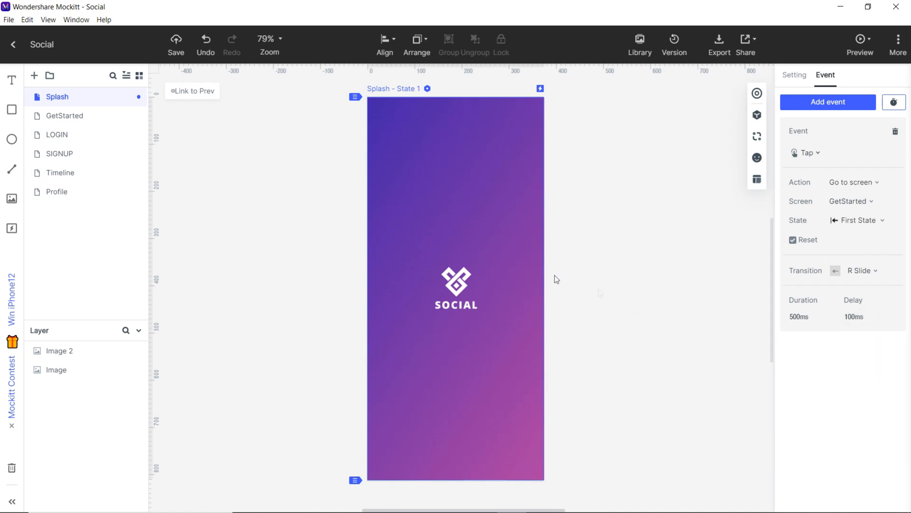
Step: Go to the GetStarted screen and select its LOGIN button
{"action": "left_click", "coordinate": [136, 116]}
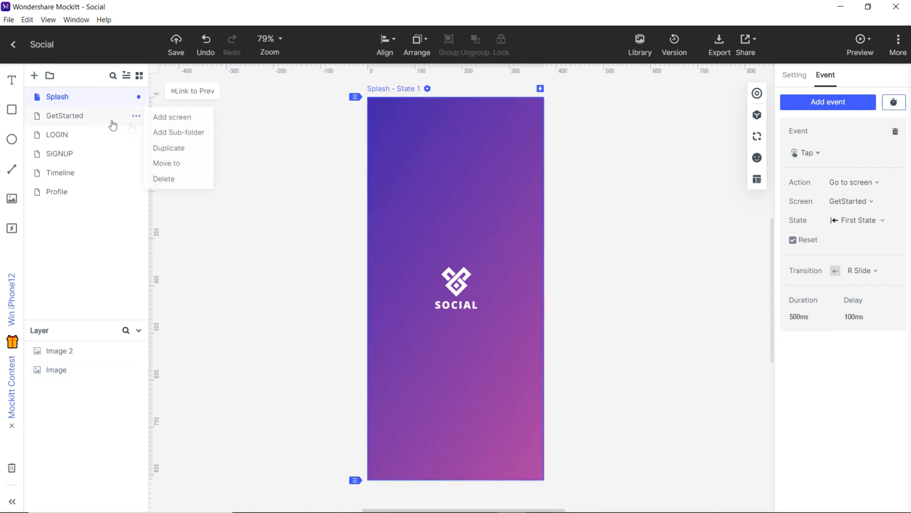
{"action": "left_click", "coordinate": [93, 121]}
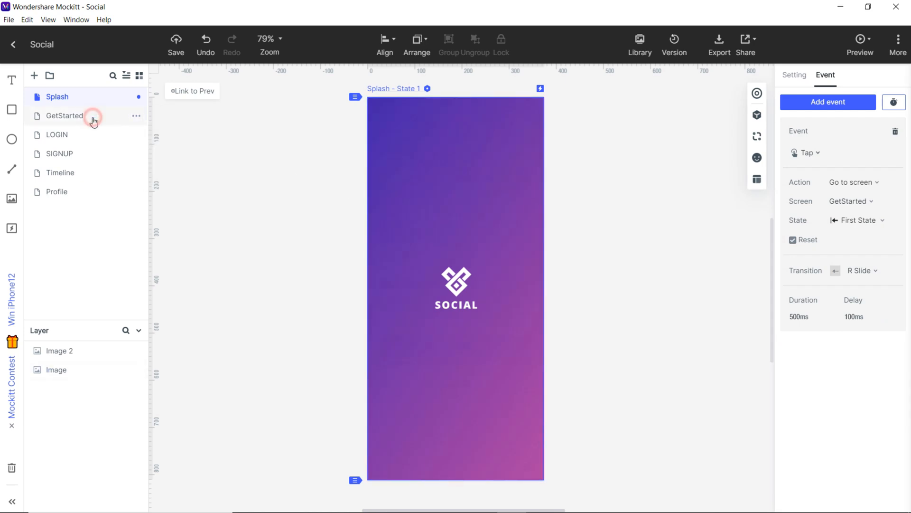
{"action": "left_click", "coordinate": [64, 116]}
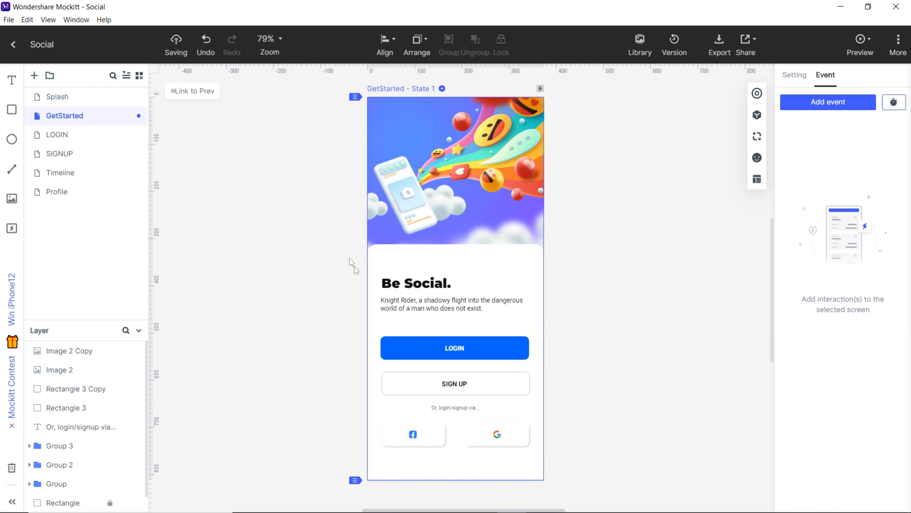
{"action": "left_click", "coordinate": [454, 347]}
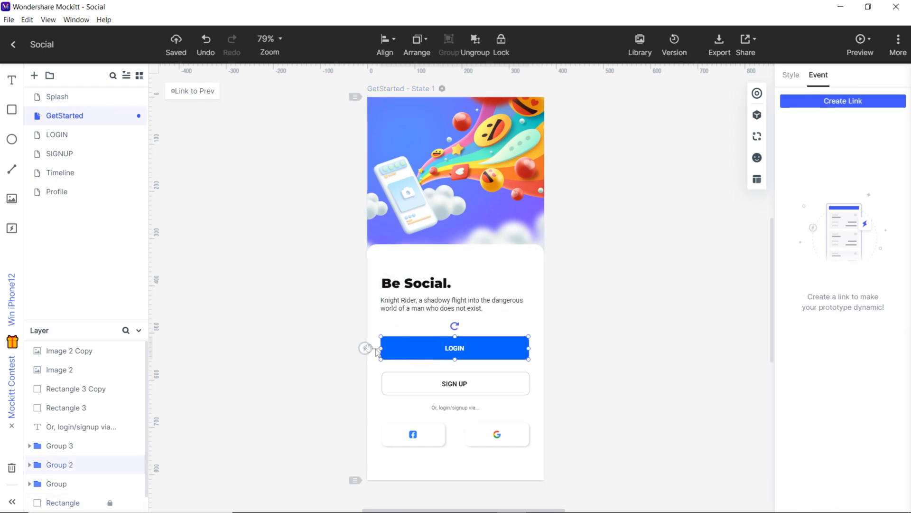
{"action": "mouse_move", "coordinate": [377, 353]}
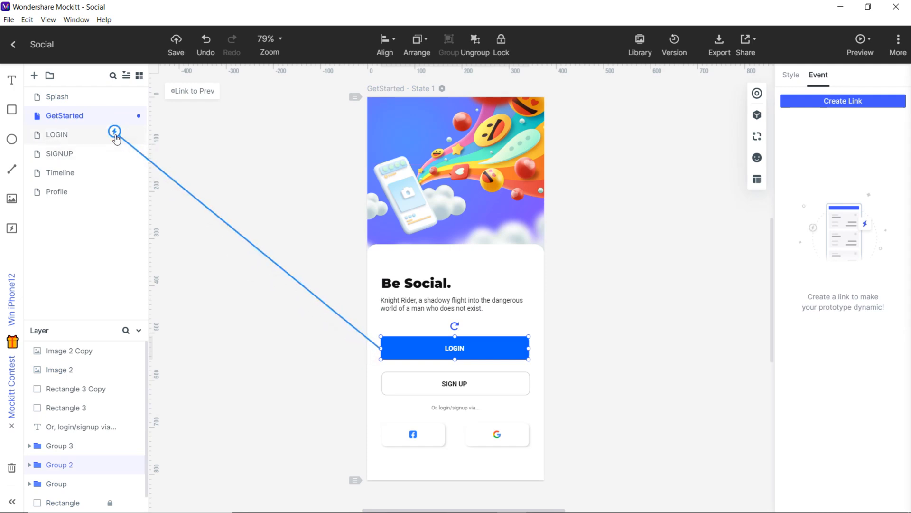
Step: Link the LOGIN button to the LOGIN screen with a 500ms R Slide transition and 100ms delay
{"action": "left_click", "coordinate": [114, 130]}
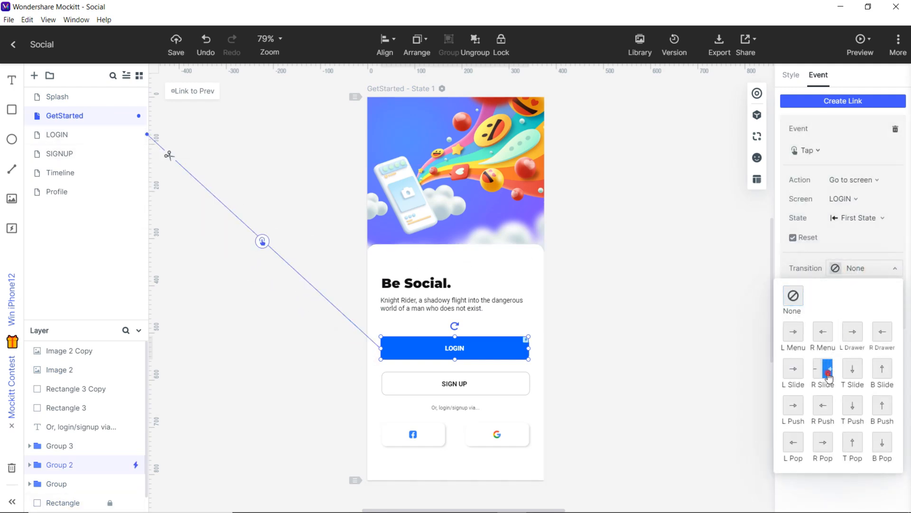
{"action": "left_click", "coordinate": [822, 374]}
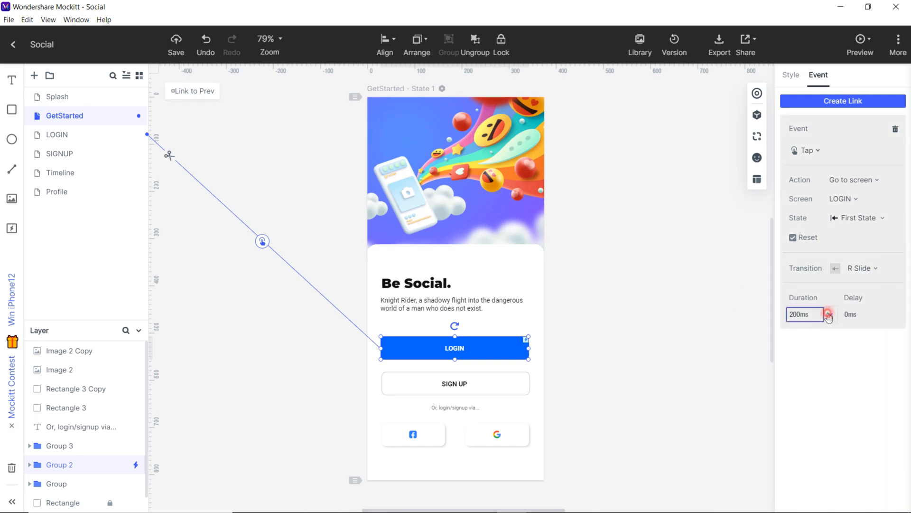
{"action": "left_click", "coordinate": [828, 314]}
{"action": "type", "text": "500"}
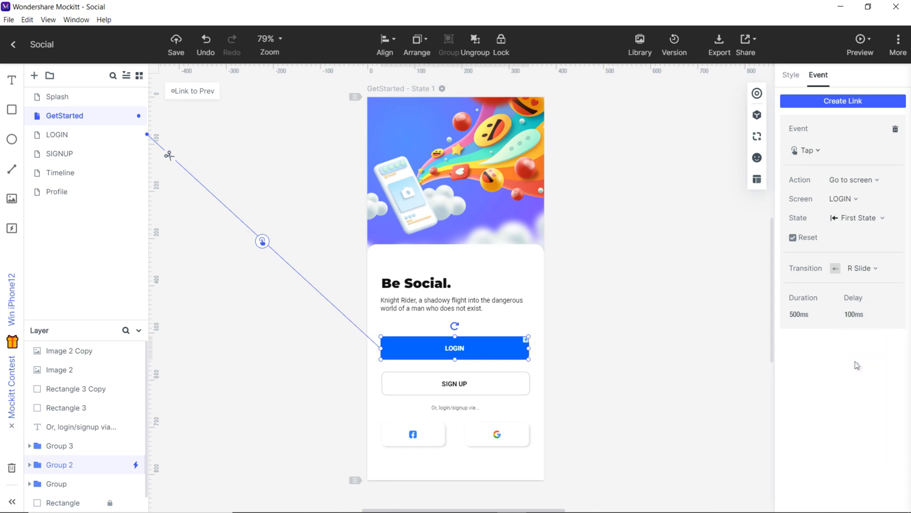
Step: Review the LOGIN and SIGNUP links, then set the Profile-to-Timeline link duration to 500ms
{"action": "left_click", "coordinate": [56, 133]}
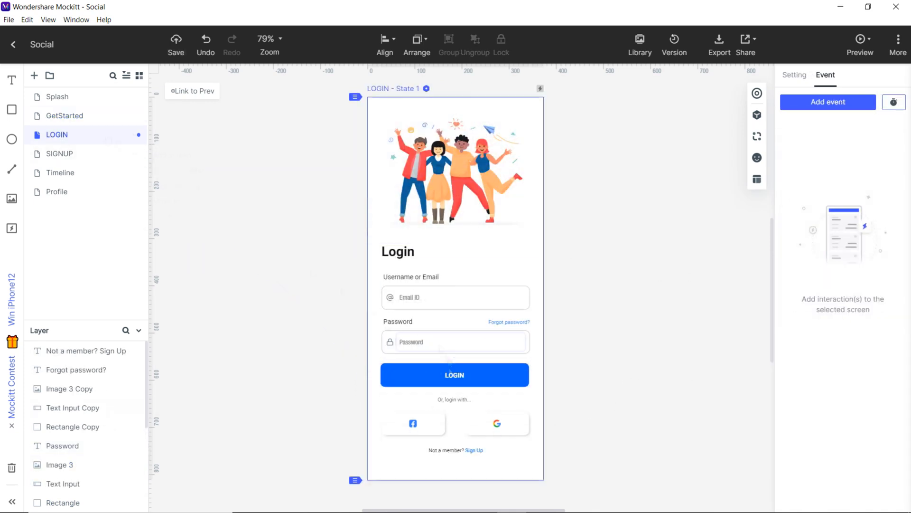
{"action": "left_click", "coordinate": [59, 154]}
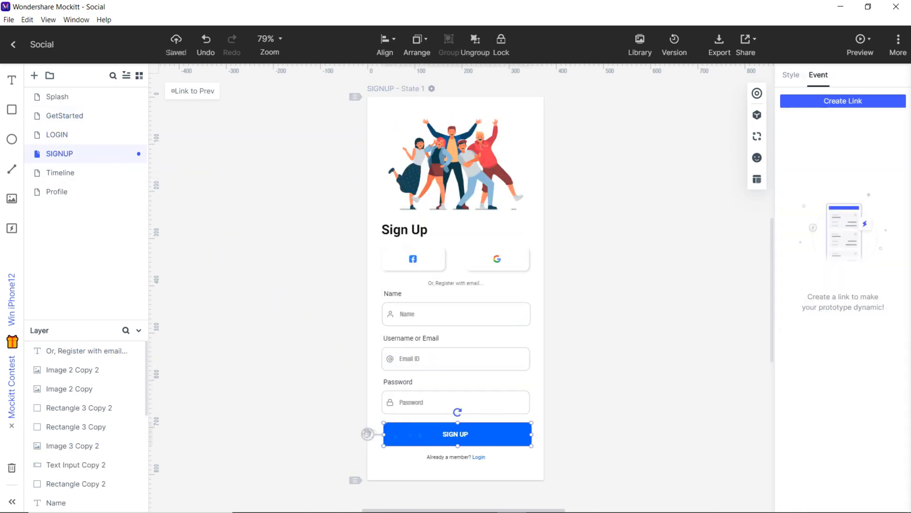
{"action": "left_click", "coordinate": [60, 172]}
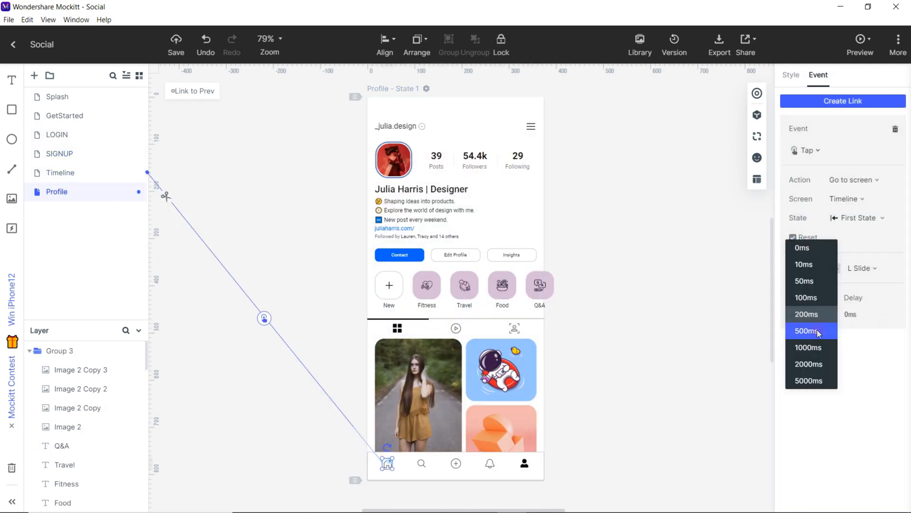
{"action": "left_click", "coordinate": [805, 330]}
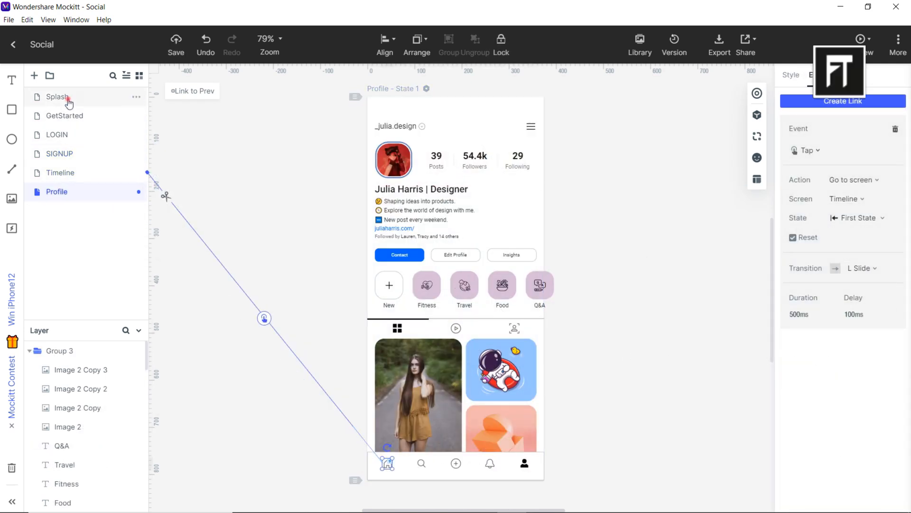
Step: Preview the prototype from Splash through GetStarted and SIGN UP to the login screen
{"action": "left_click", "coordinate": [56, 97]}
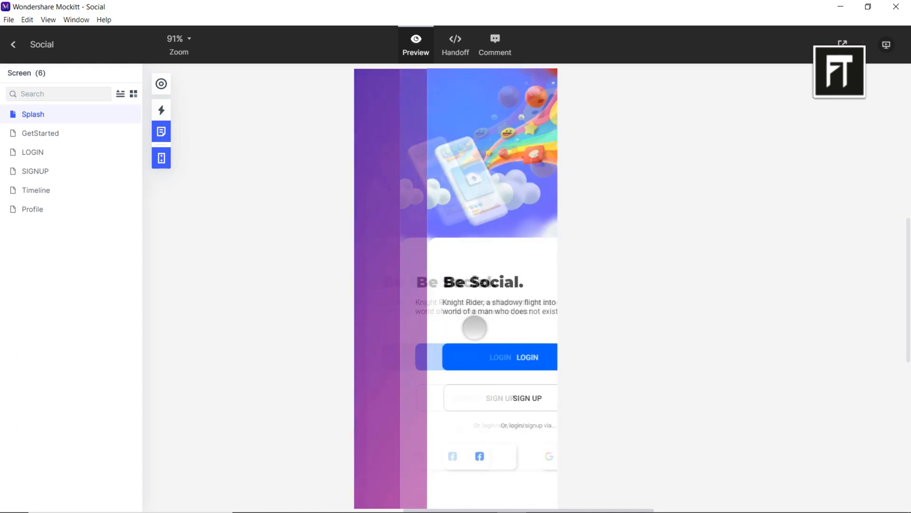
{"action": "left_click", "coordinate": [40, 133]}
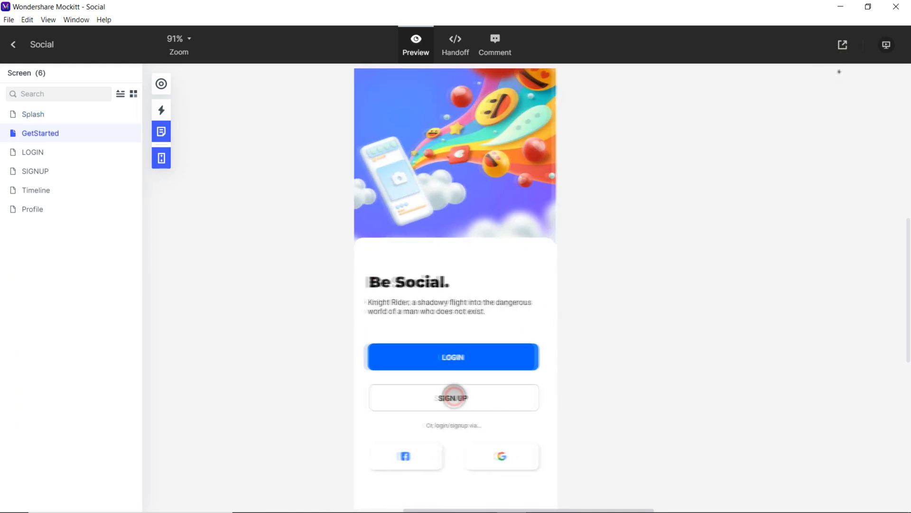
{"action": "left_click", "coordinate": [452, 397]}
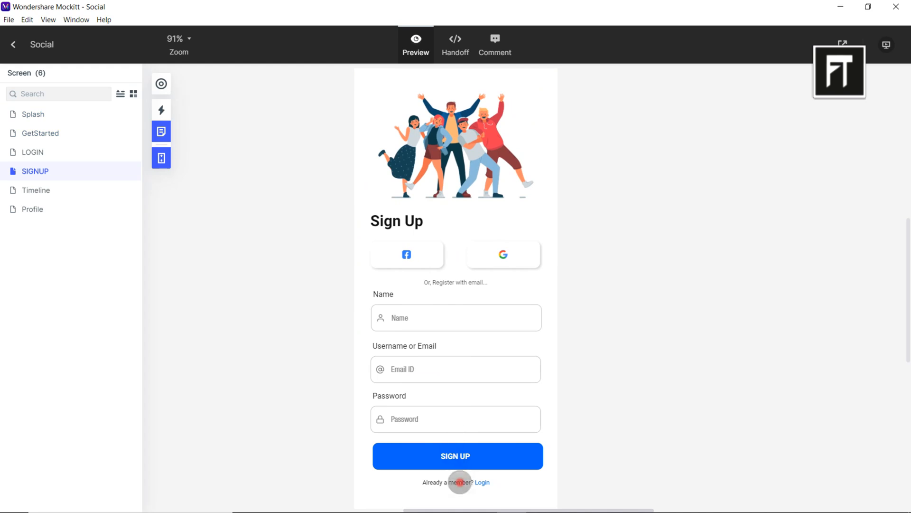
{"action": "left_click", "coordinate": [481, 482]}
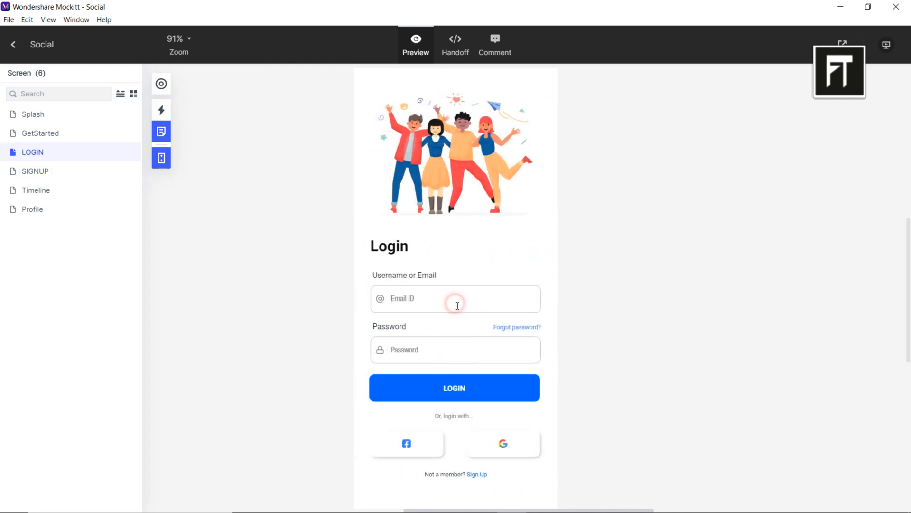
{"action": "type", "text": "_julia.design"}
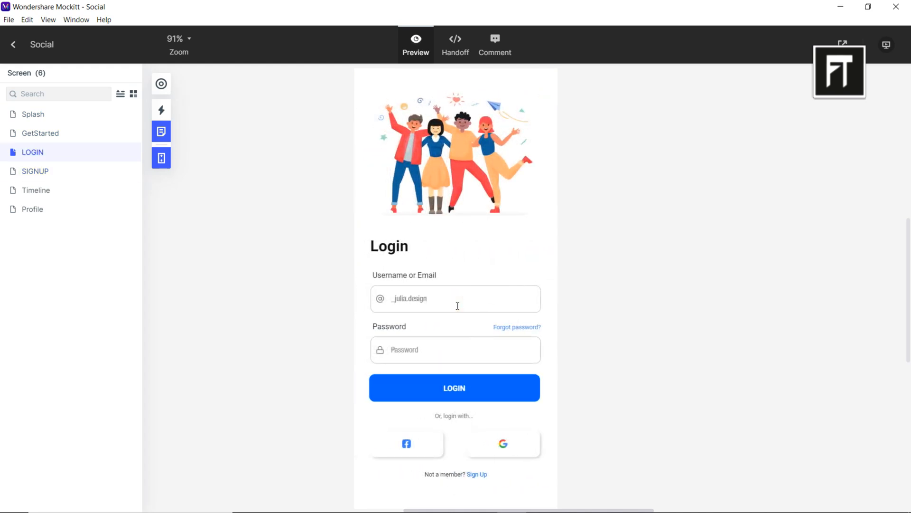
{"action": "left_click", "coordinate": [453, 387]}
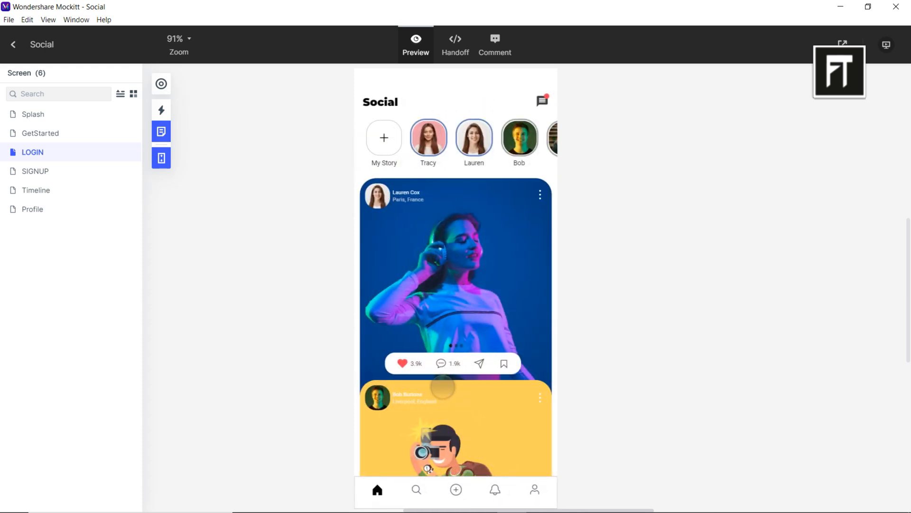
{"action": "left_click", "coordinate": [36, 190]}
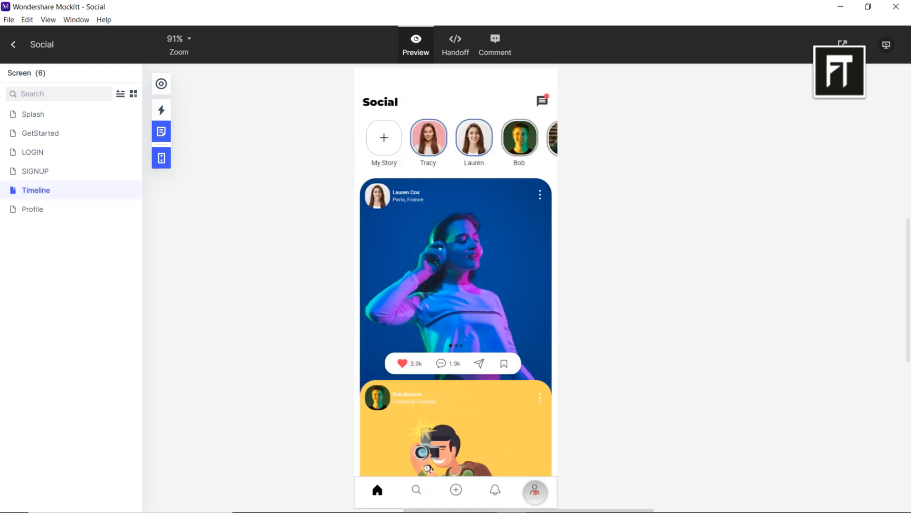
{"action": "left_click", "coordinate": [534, 490]}
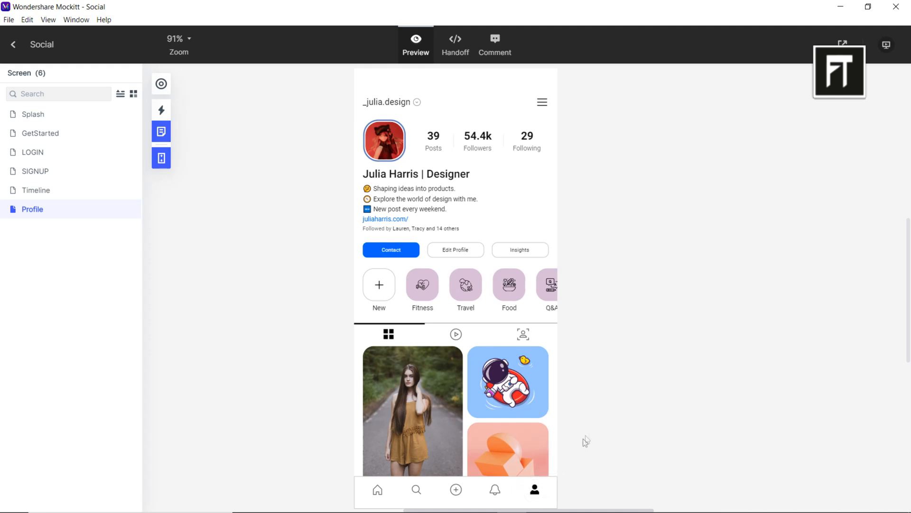
{"action": "mouse_move", "coordinate": [585, 117]}
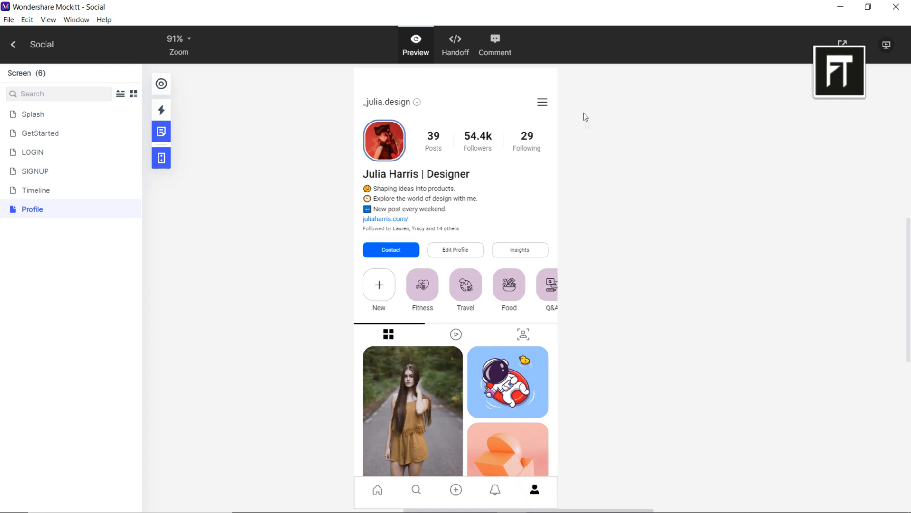
{"action": "mouse_move", "coordinate": [454, 45]}
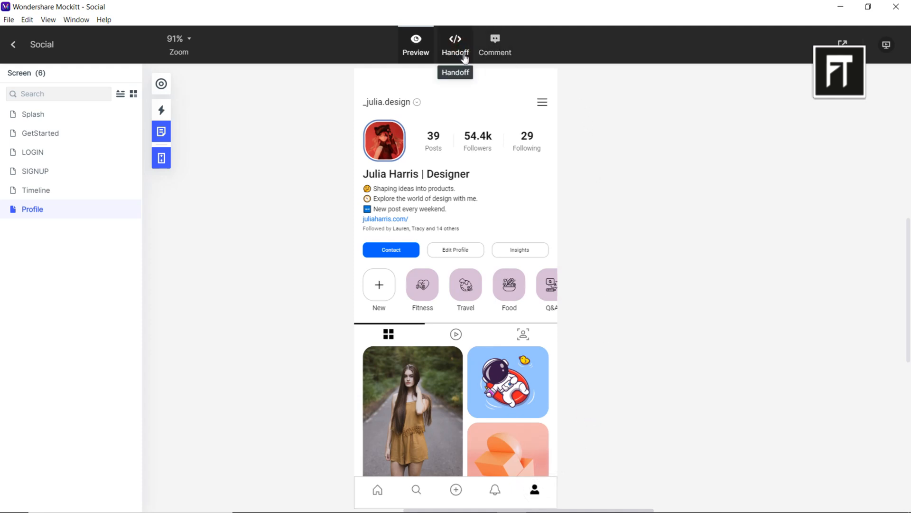
Step: View the Profile screen's size, colours and fonts in Handoff mode, then return to the editor
{"action": "left_click", "coordinate": [455, 45]}
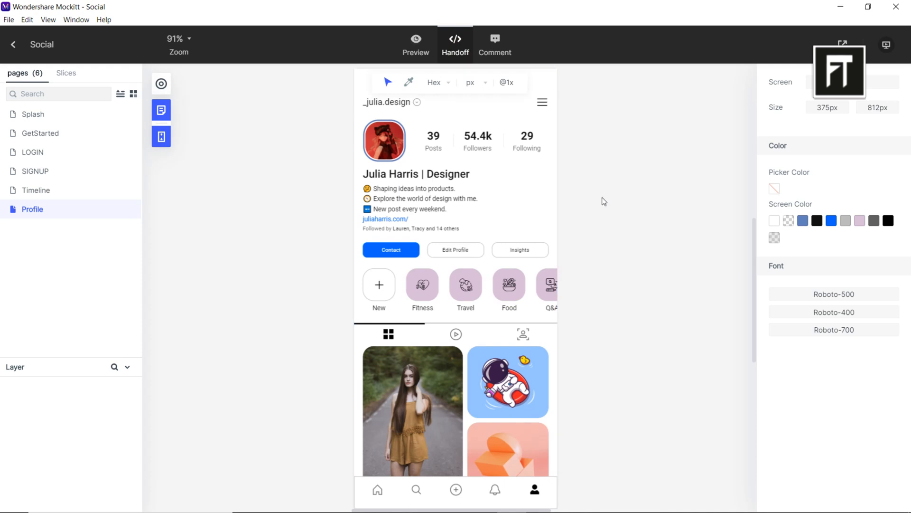
{"action": "mouse_move", "coordinate": [542, 56]}
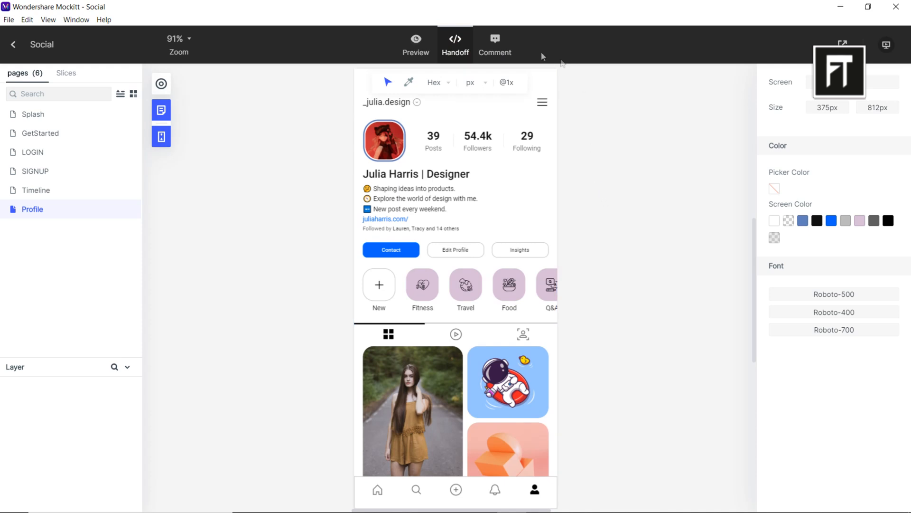
{"action": "left_click", "coordinate": [494, 45]}
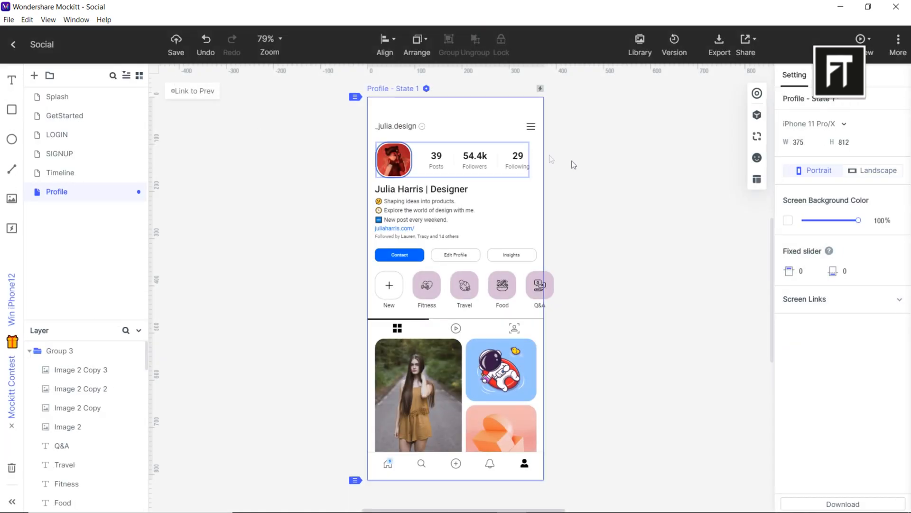
Step: Bring up the Share Social dialog with the prototype link, QR code and view settings
{"action": "left_click", "coordinate": [718, 44]}
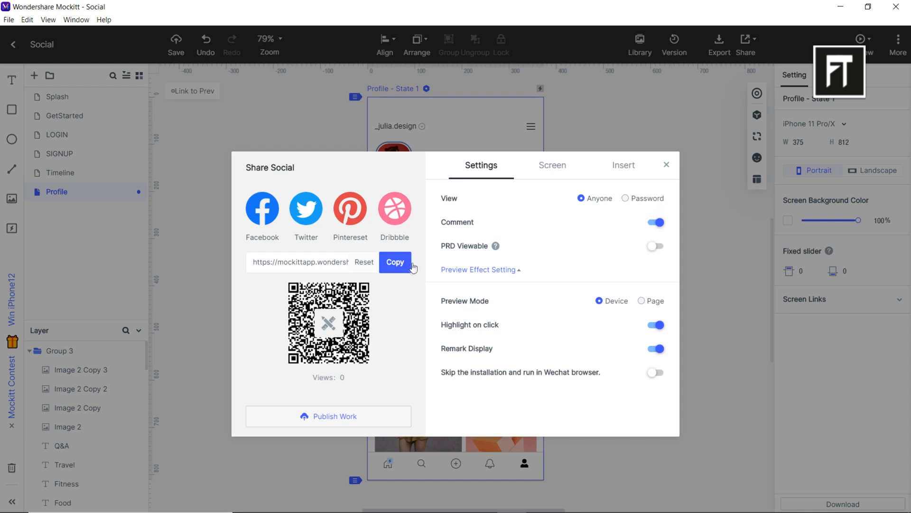
Step: Confirm all six screens are in the share list and show the iframe embed code
{"action": "left_click", "coordinate": [551, 165]}
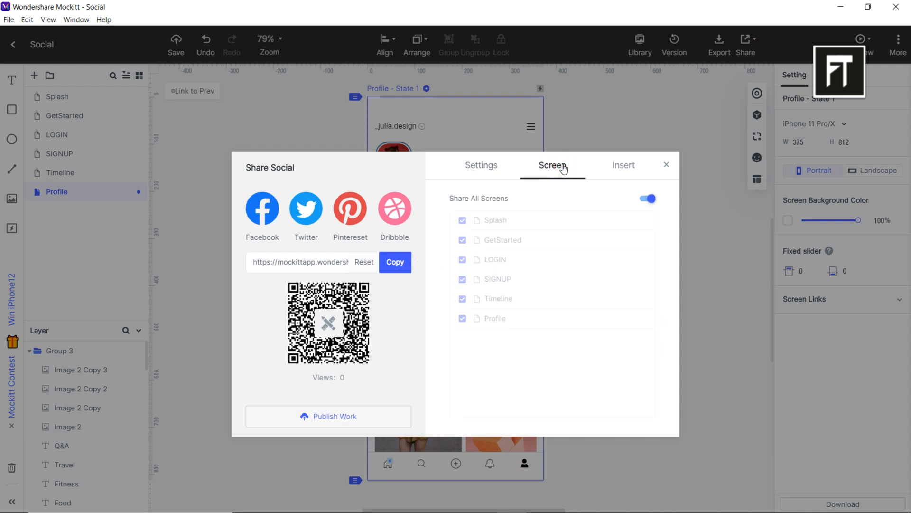
{"action": "mouse_move", "coordinate": [623, 165]}
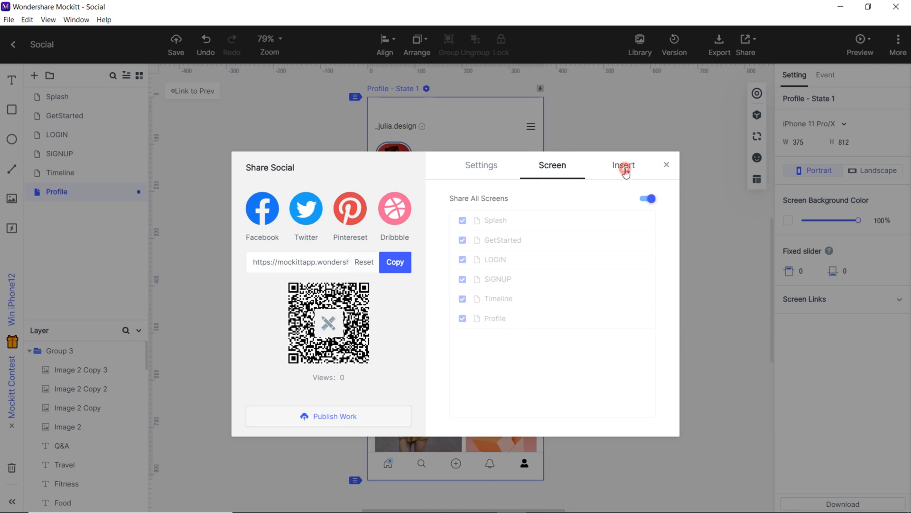
{"action": "left_click", "coordinate": [623, 165]}
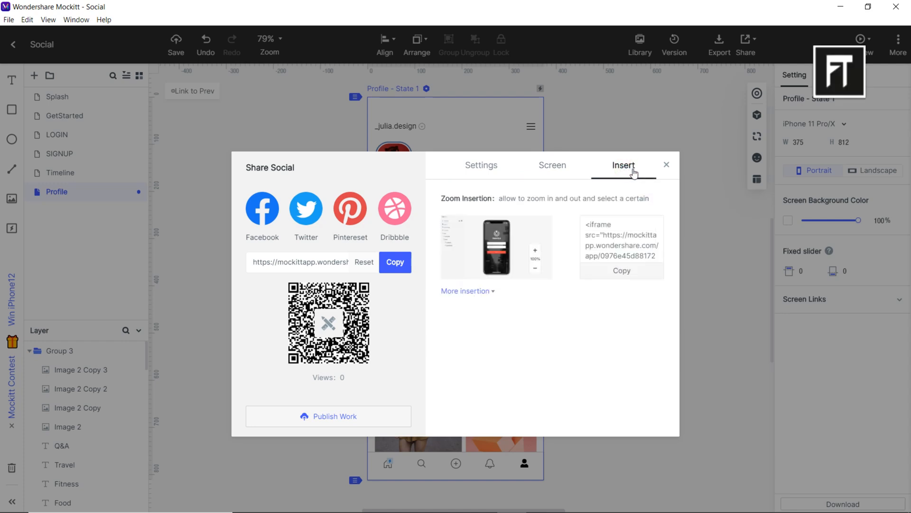
{"action": "mouse_move", "coordinate": [667, 173]}
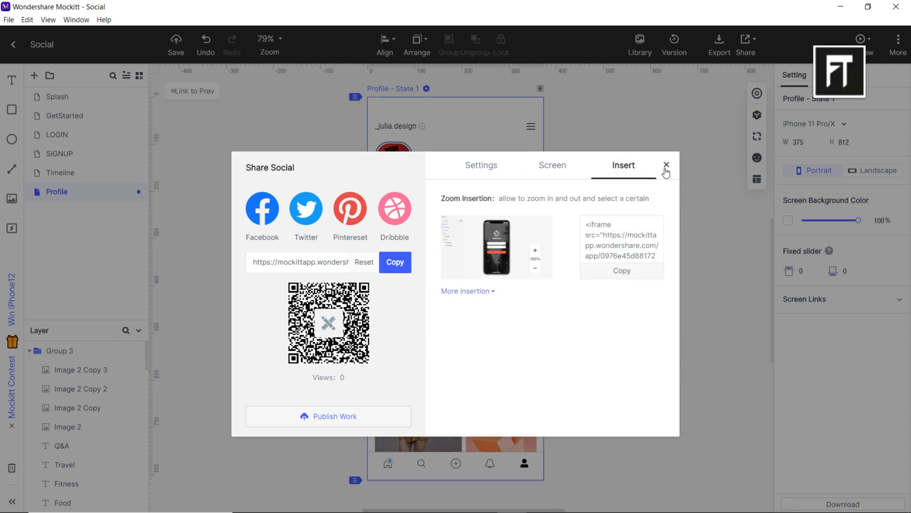
Step: Close the Share dialog and revisit the Timeline, SIGNUP, LOGIN and GetStarted screens
{"action": "left_click", "coordinate": [667, 166]}
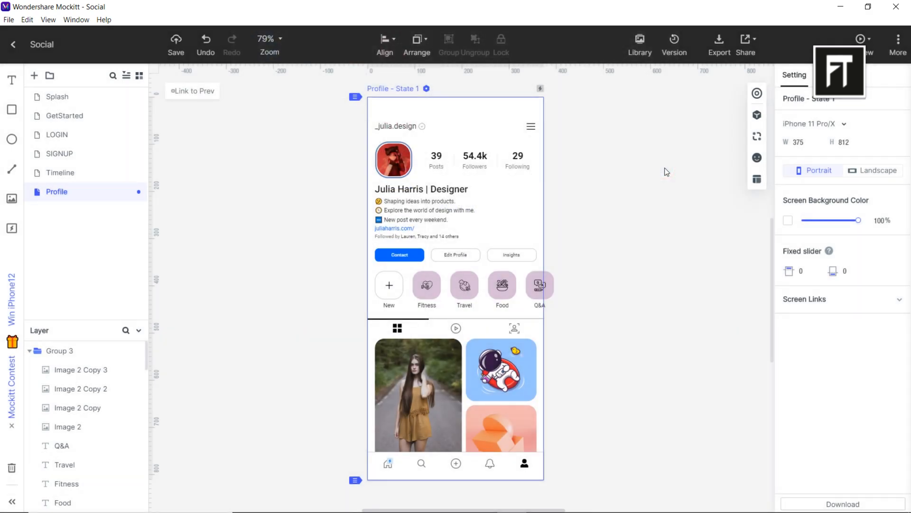
{"action": "mouse_move", "coordinate": [80, 173]}
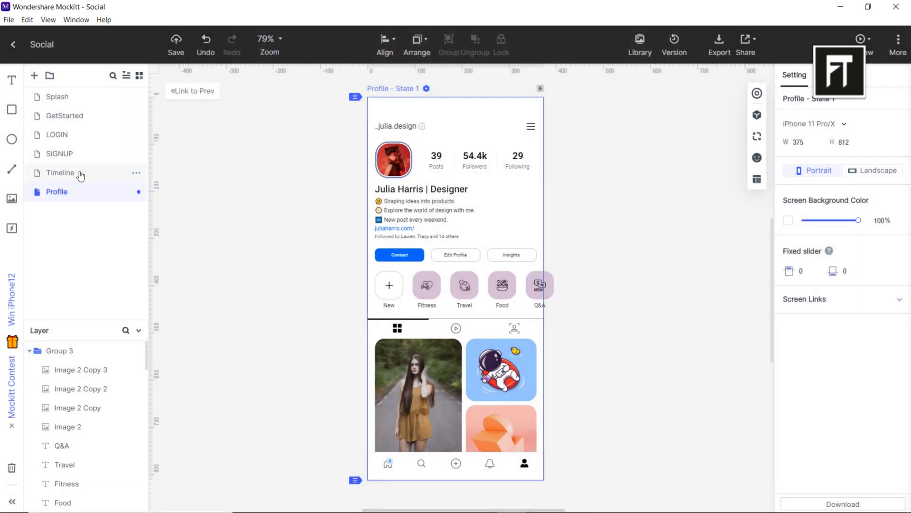
{"action": "left_click", "coordinate": [60, 173]}
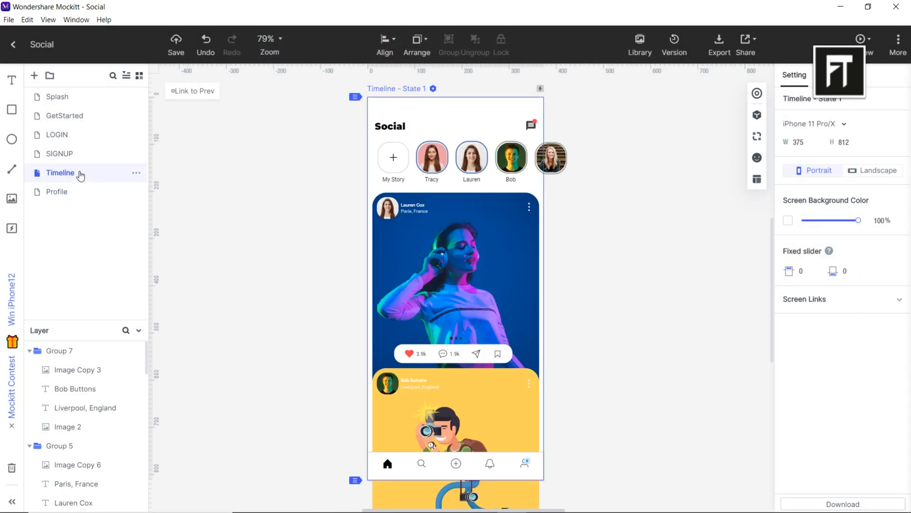
{"action": "left_click", "coordinate": [59, 154]}
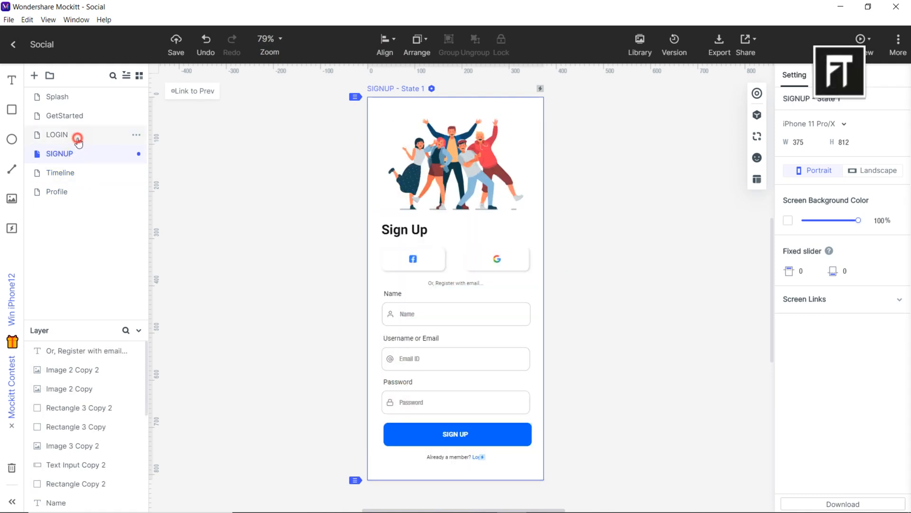
{"action": "left_click", "coordinate": [57, 134]}
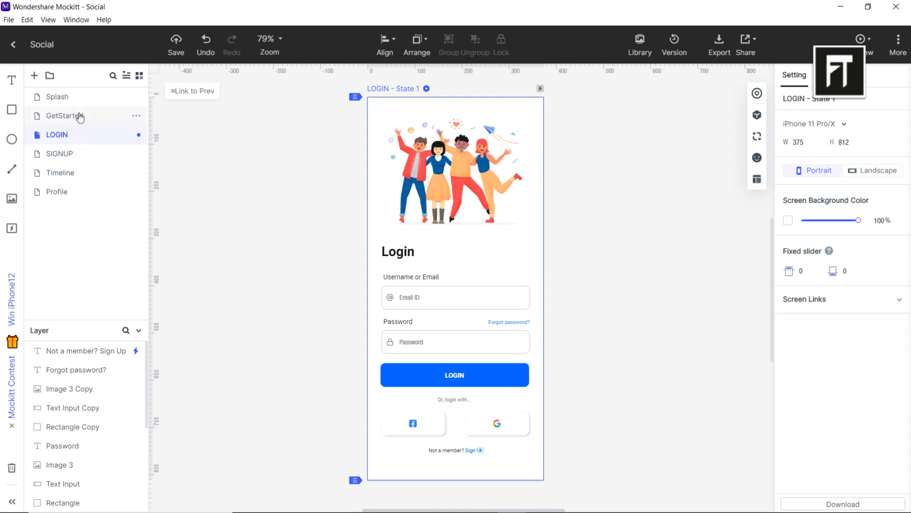
{"action": "left_click", "coordinate": [64, 115]}
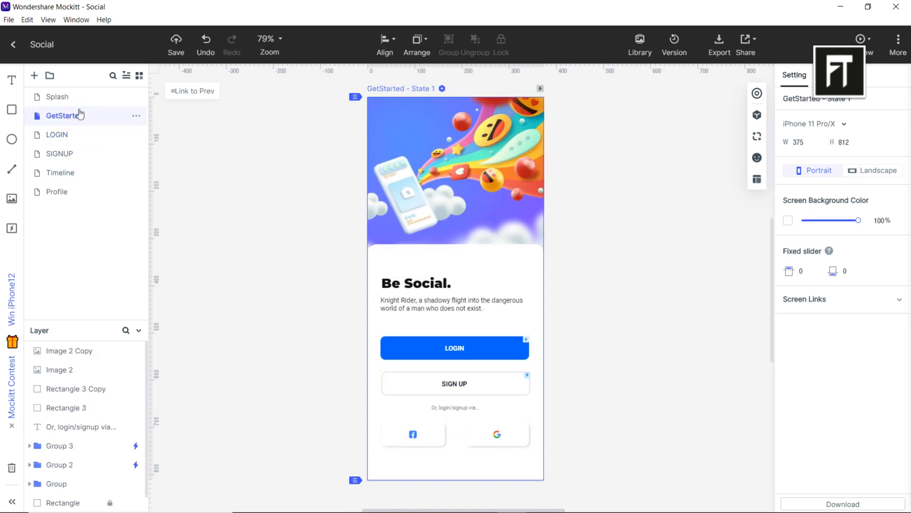